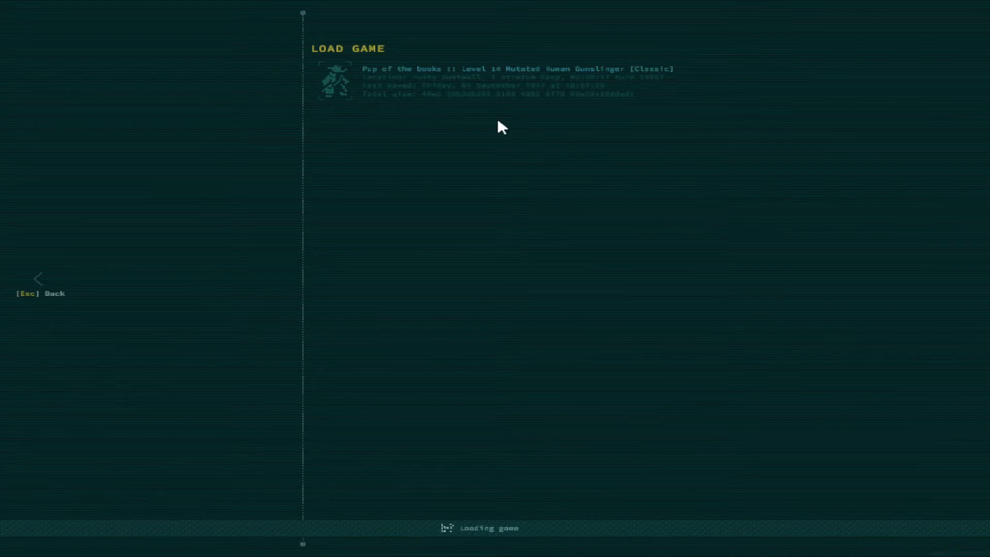
- Load the Pup of the books save to resume the level 14 Gunslinger
left_click(499, 81)
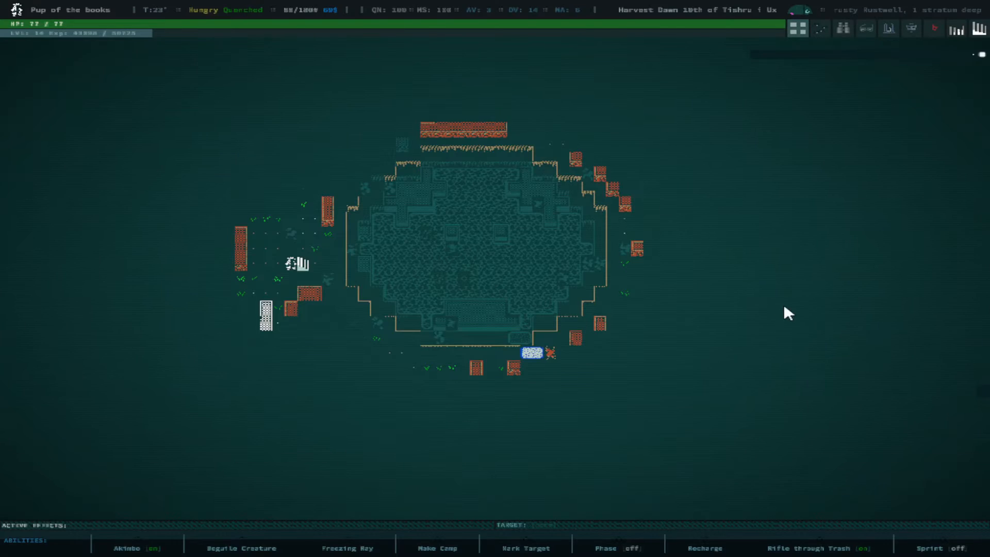
mouse_move(864, 397)
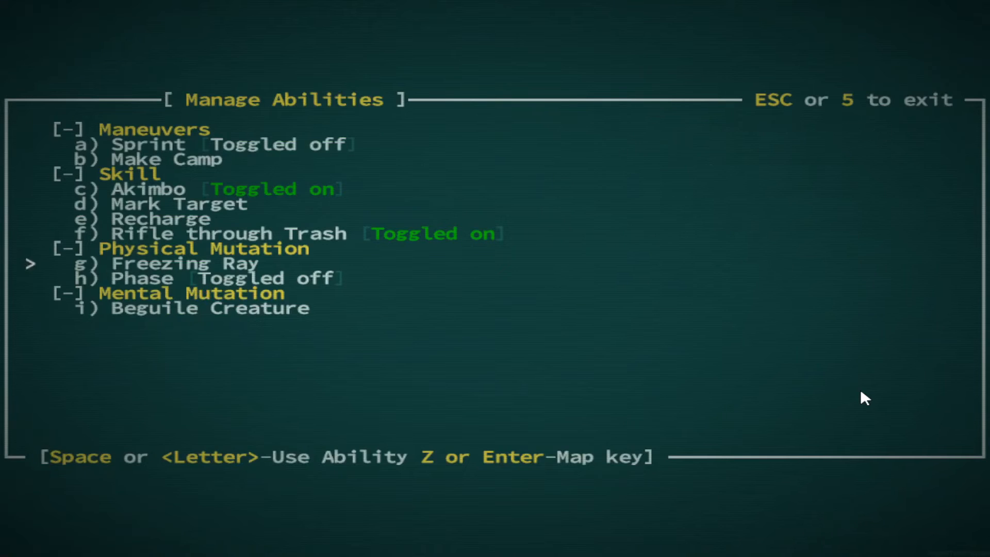
- Freeze the cave spider with Freezing Ray and pick up its copper wire strand
key("Escape")
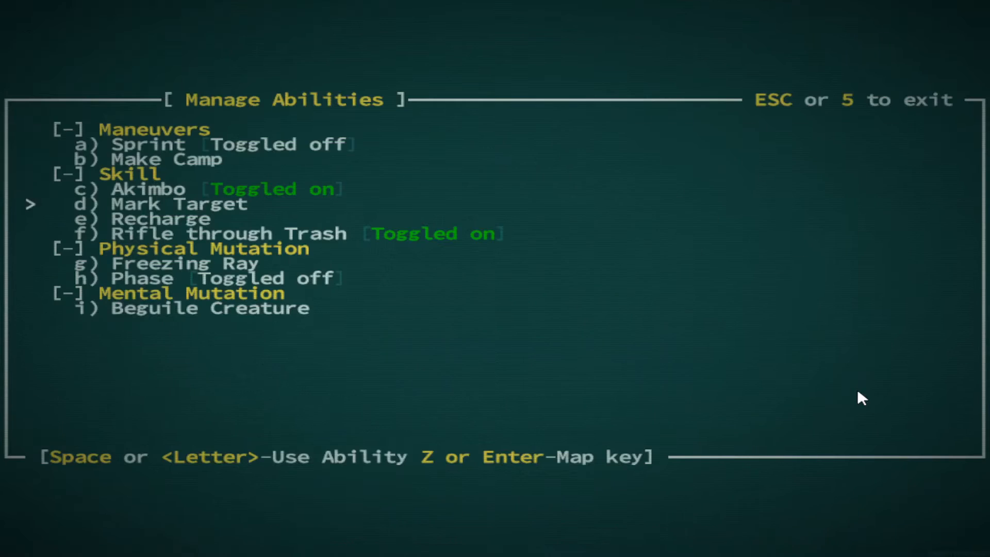
key("Escape")
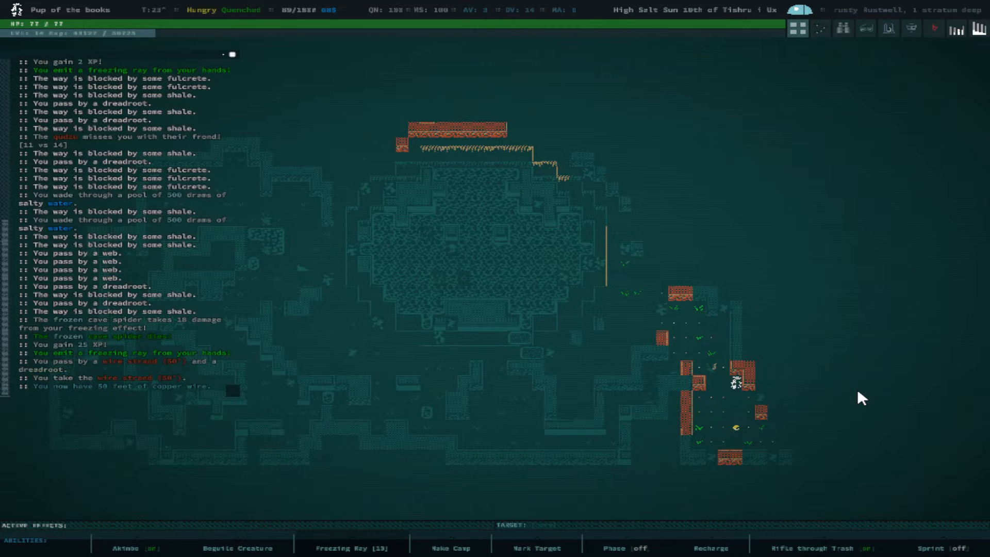
key("i")
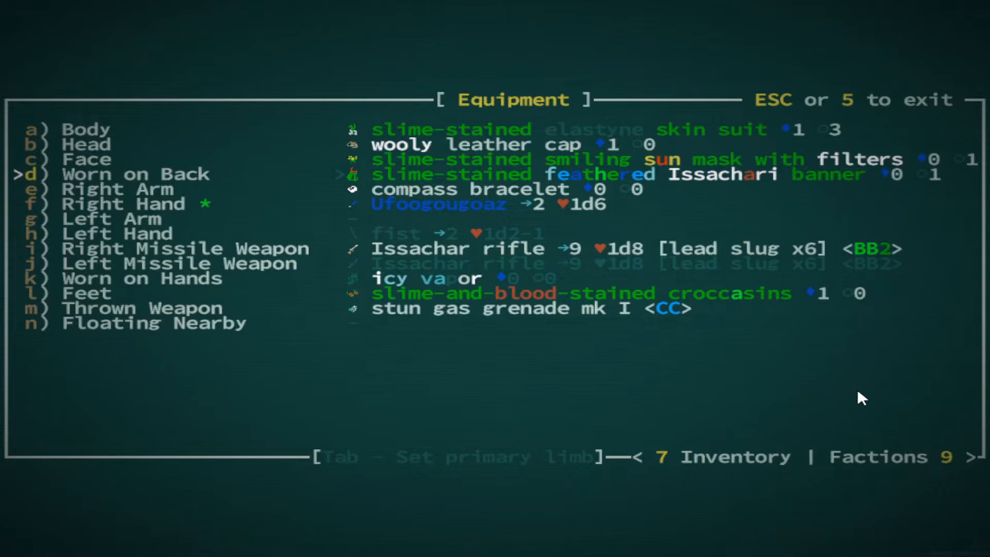
- Freeze the qudzu, shoot the seed-spitting vine, and dismiss the burnt capacitor trash popup
key("Escape")
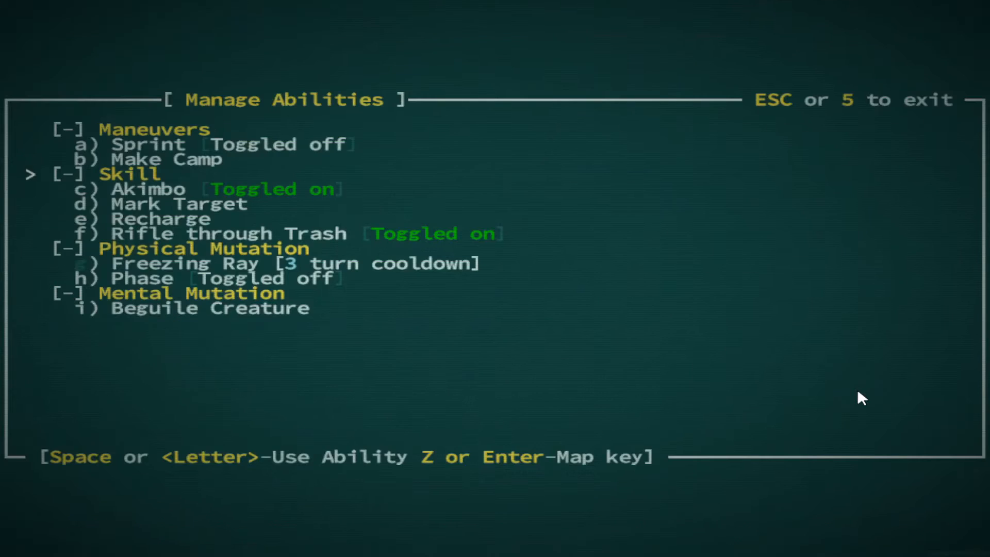
key("Escape")
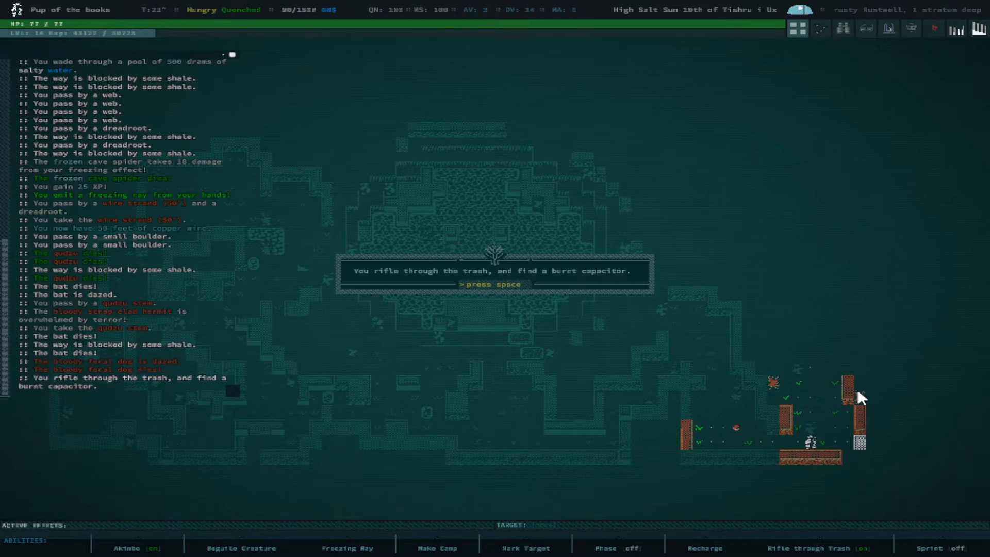
key("space")
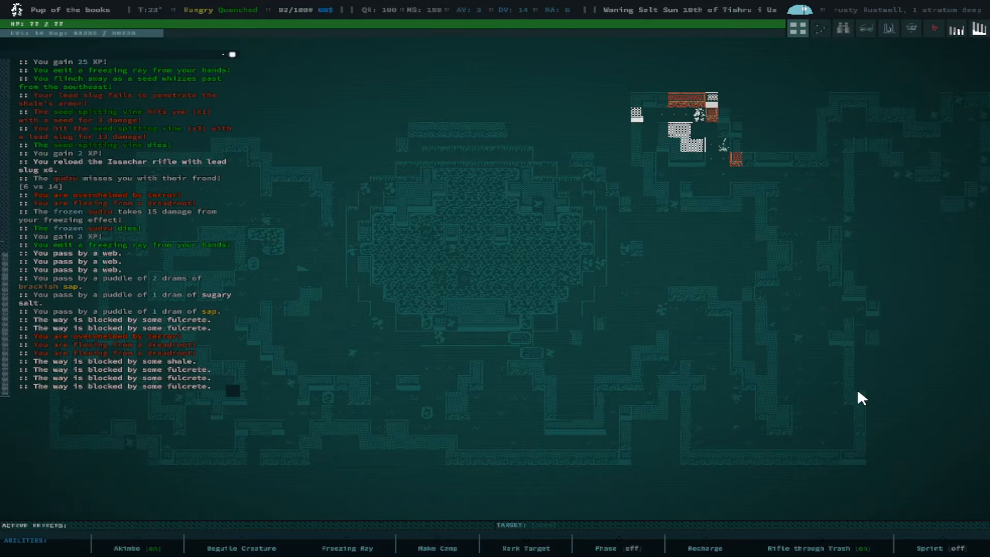
- Check the inventory, then activate Phase, starting its 25-turn cooldown
key("i")
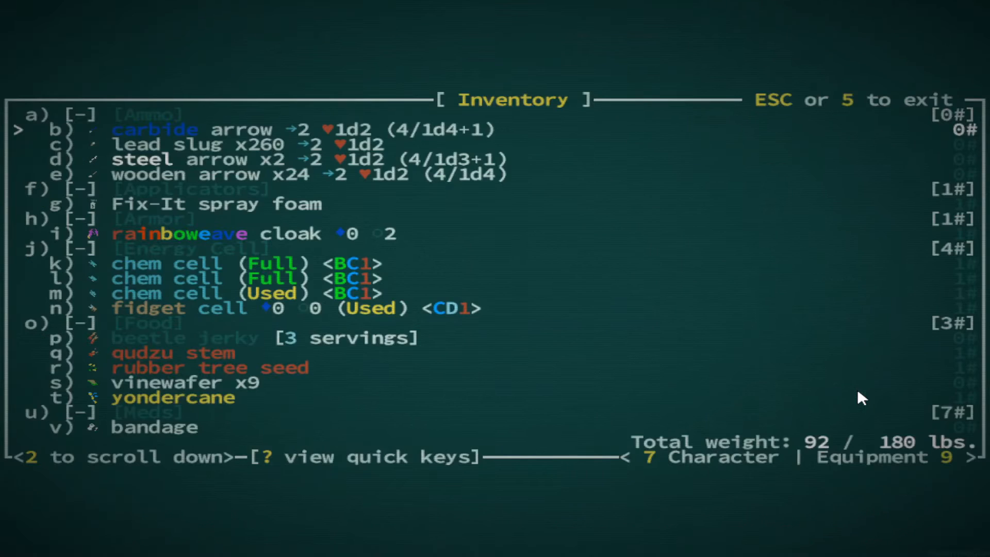
scroll("down", 3)
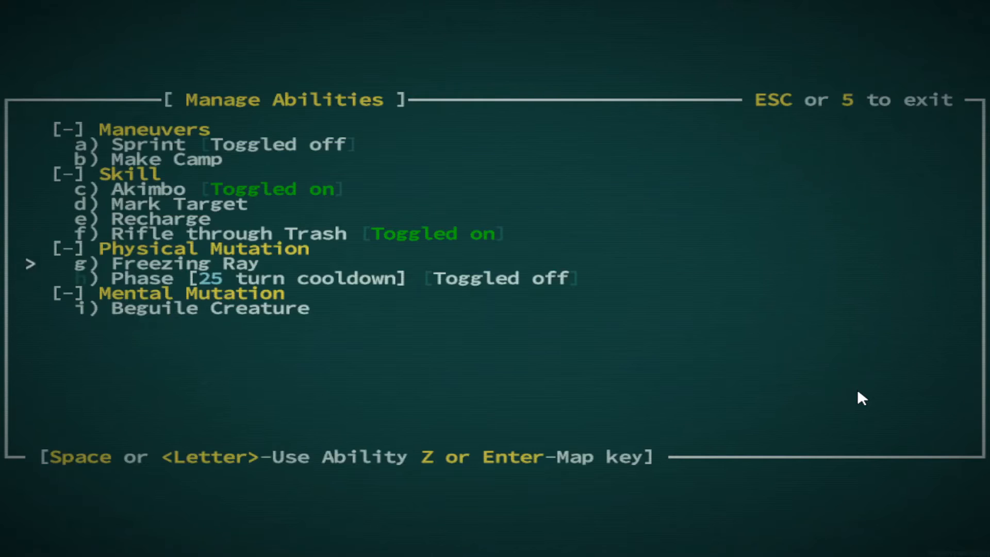
- Eat a qudzu stem, then pick up a qudzu stem and burnt capacitor from the ground
key("Escape")
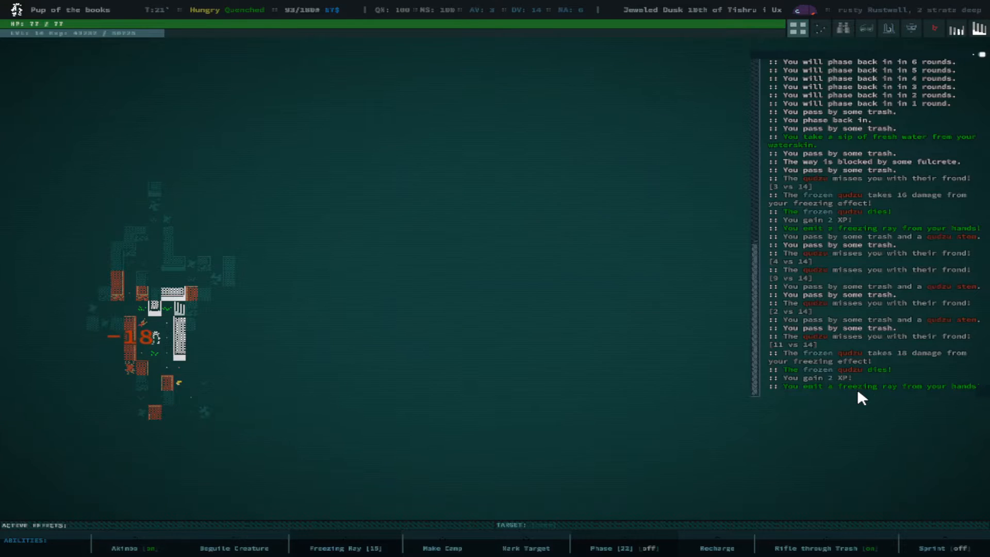
key("Space")
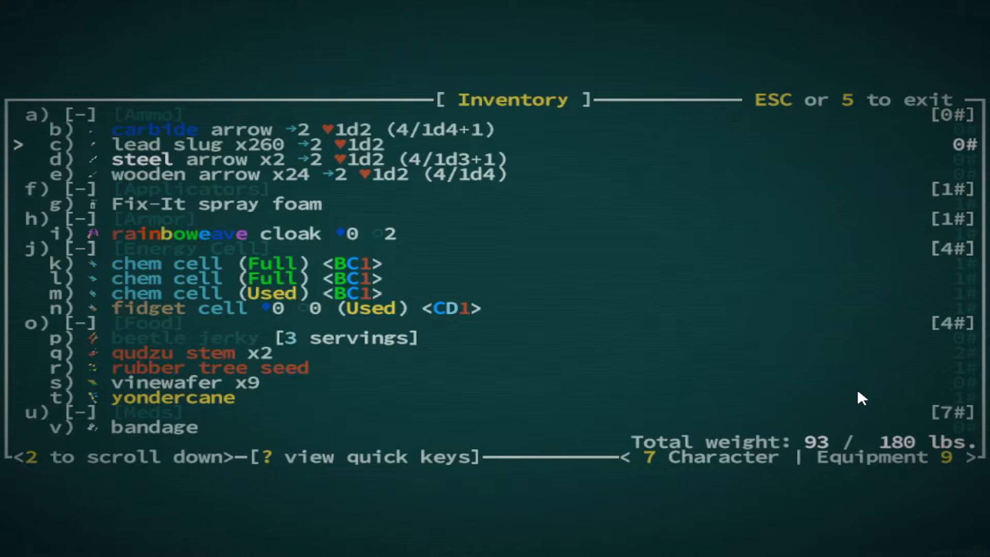
key("down")
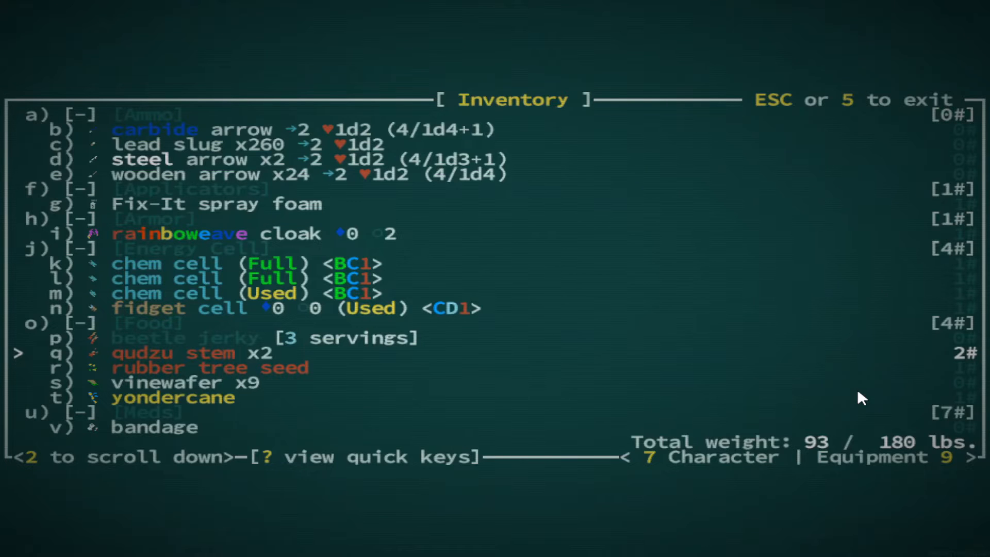
key("q")
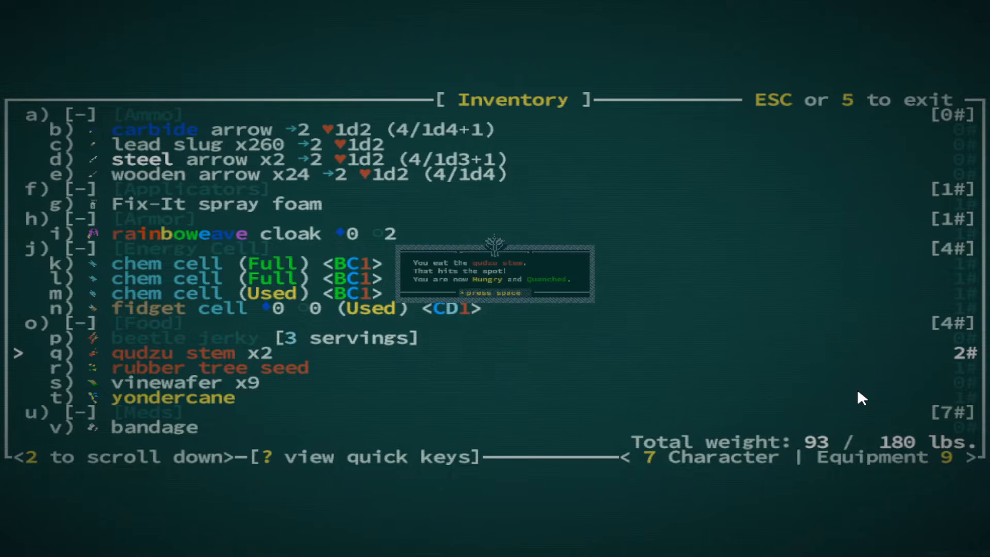
key("space")
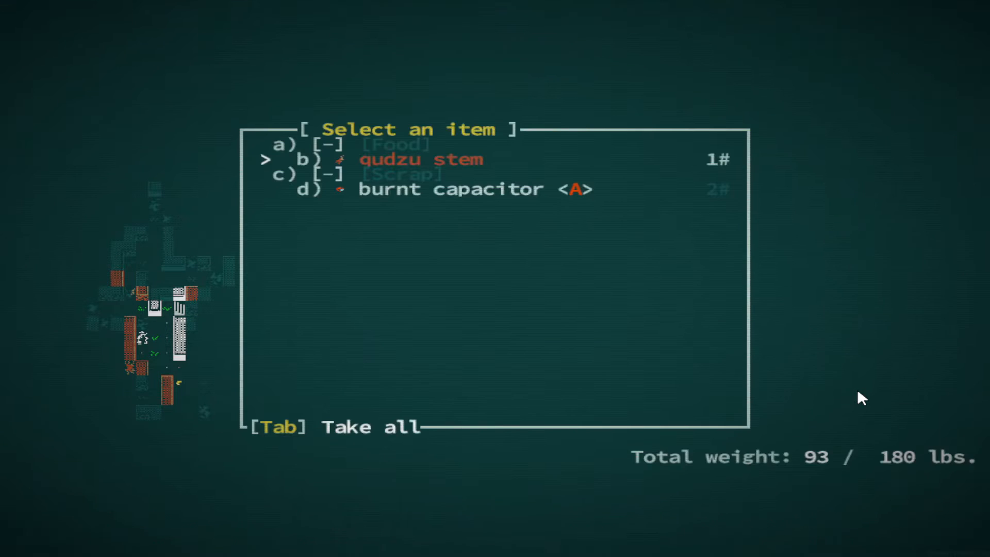
key("b")
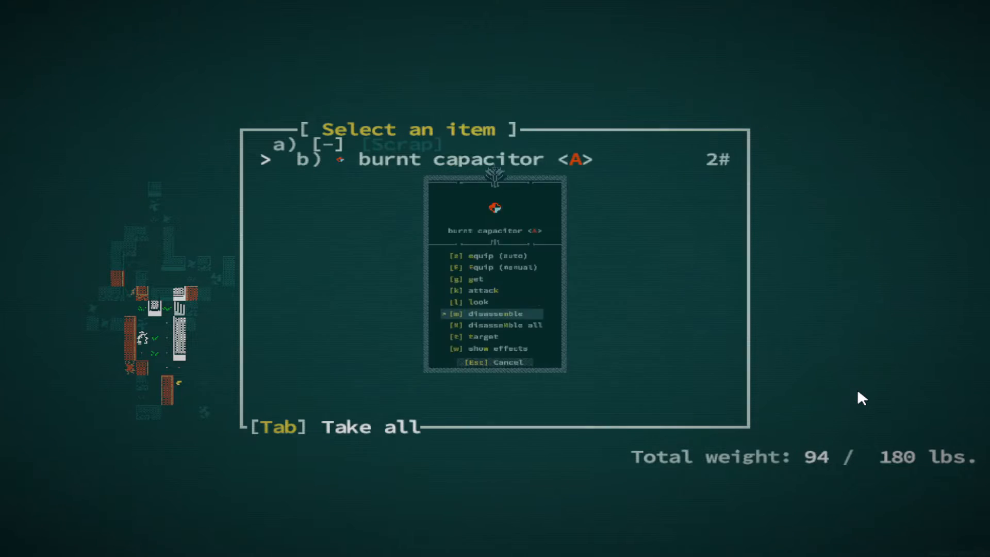
left_click(493, 314)
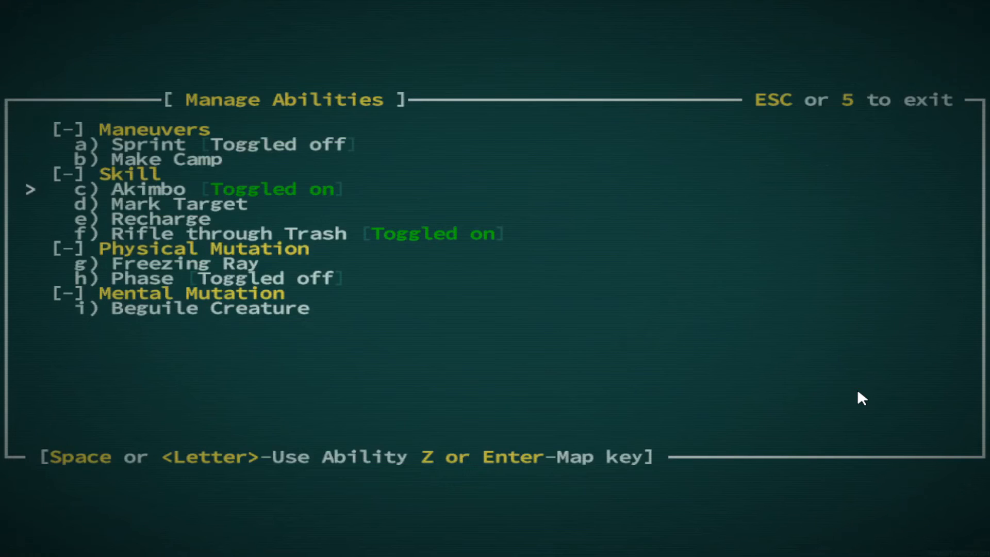
- Shoot the bear dead with the Issachar rifle and collect its wire strand
key("Escape")
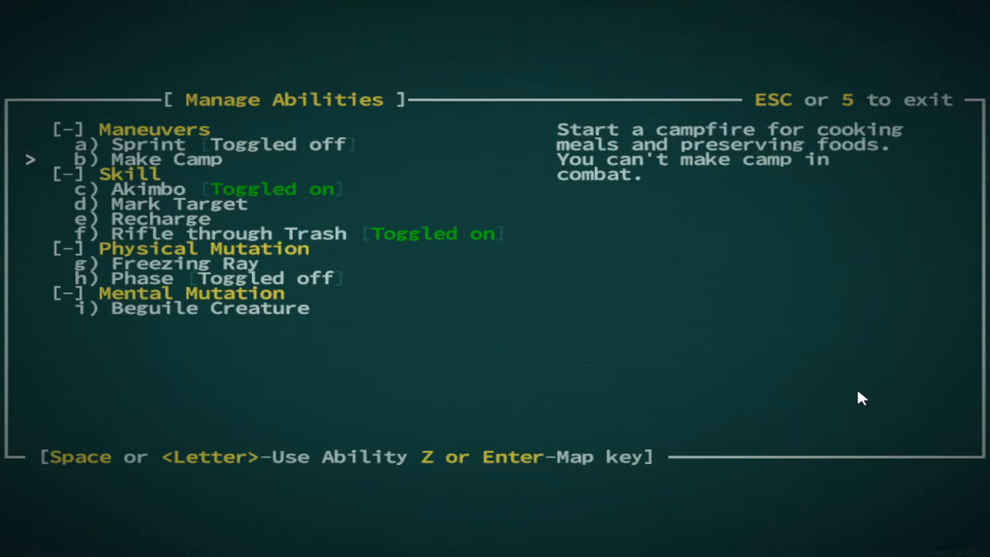
key("Escape")
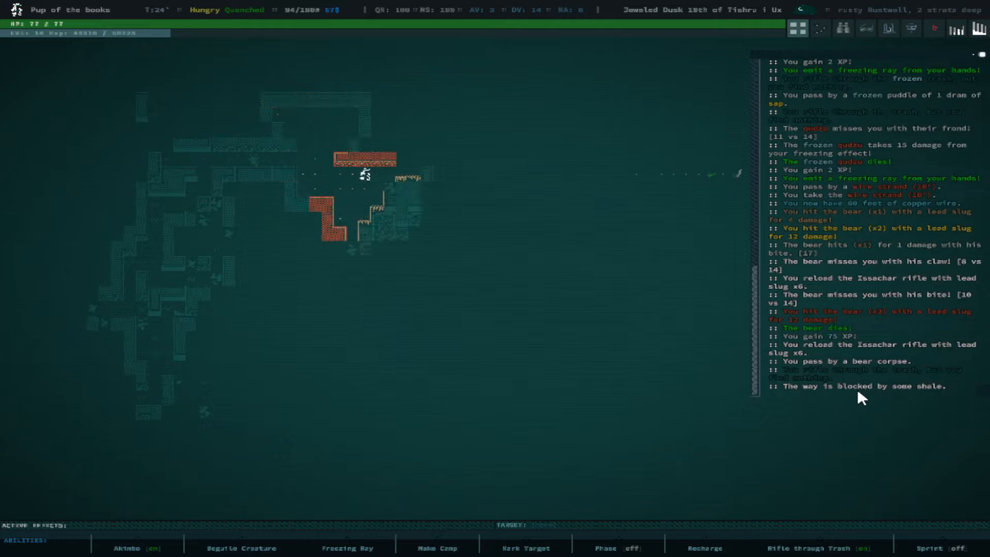
key("Up")
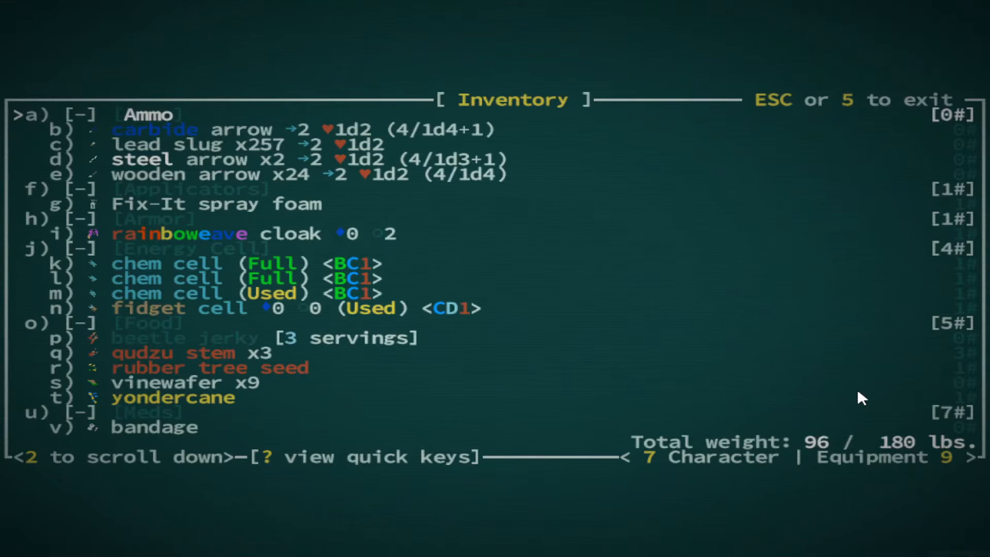
- Disassemble the burnt capacitor from the inventory's Scrap section
scroll("down", 3)
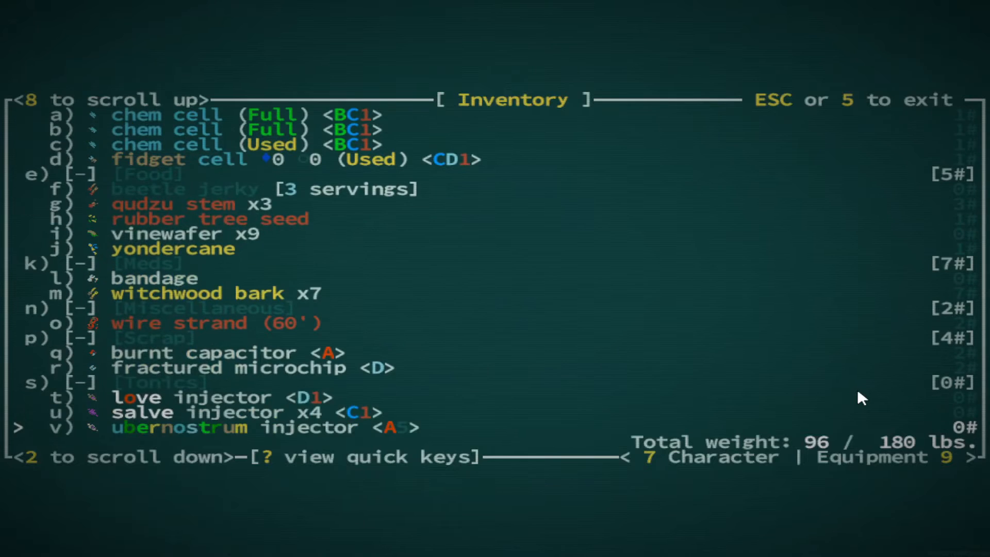
scroll("down", 3)
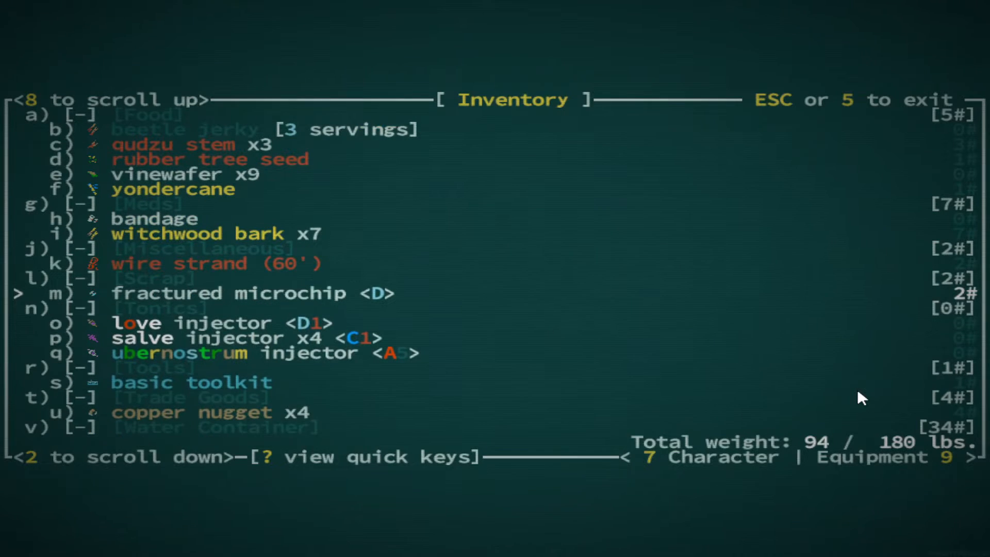
key("Escape")
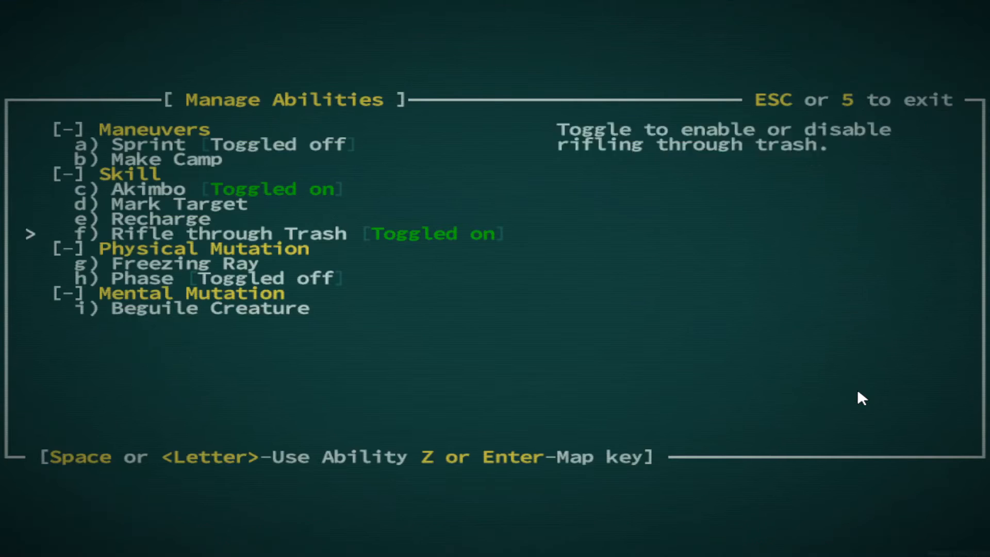
key("Escape")
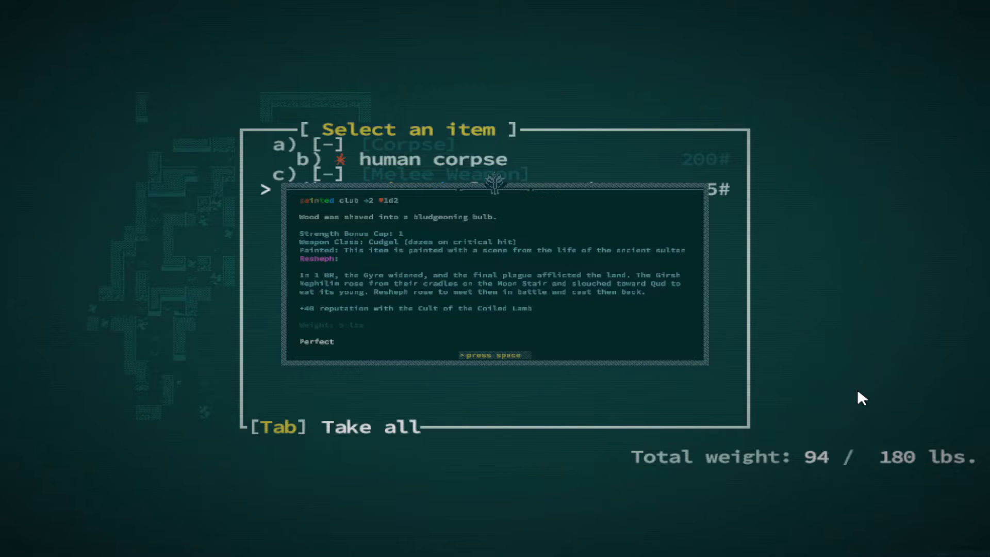
- View the painted club's description from the corpse tile's pickup list
key("space")
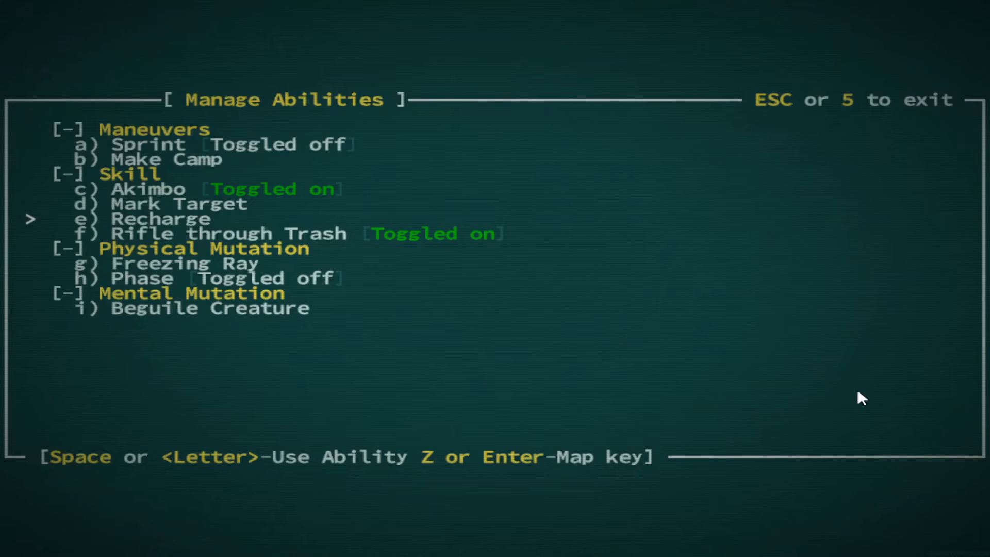
- Freeze the qudzu dead with Freezing Ray and return to the cave map
key("Escape")
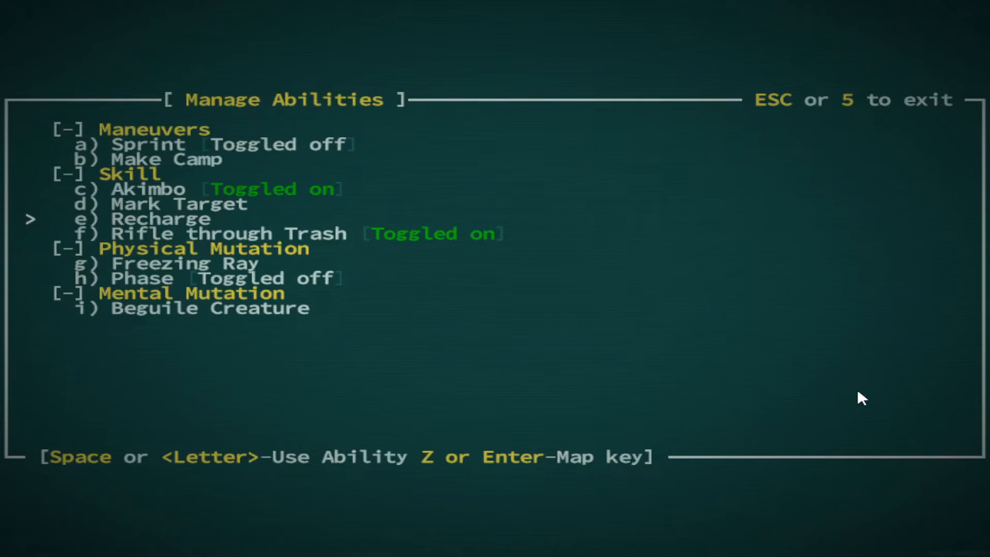
key("Escape")
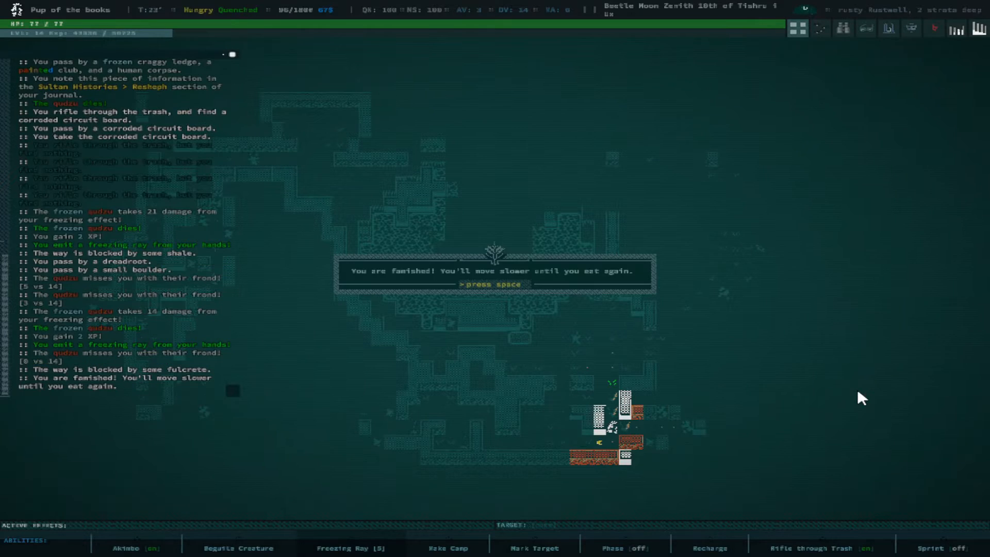
- Kill the giant amoeba, cave spider and centipede, reaching 70 feet of wire
key("space")
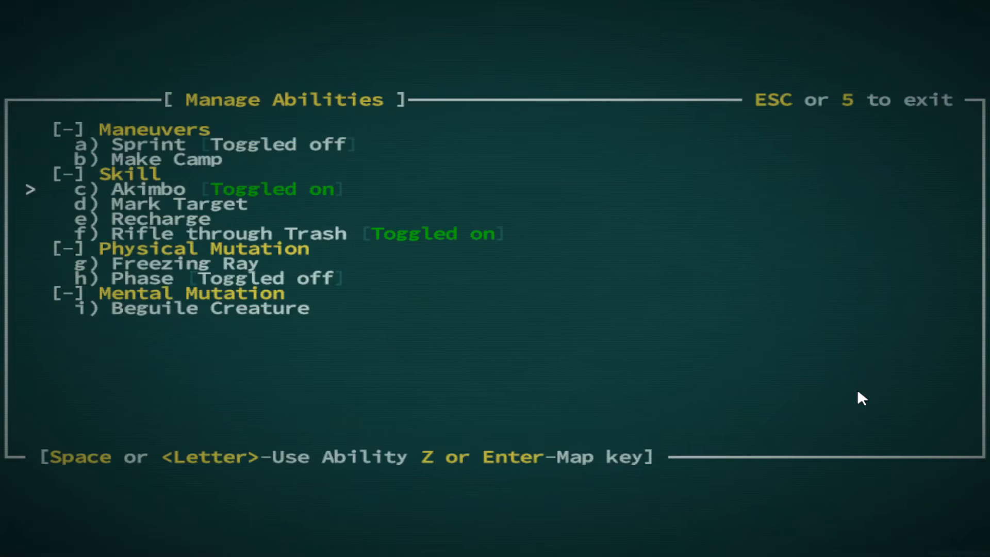
key("Escape")
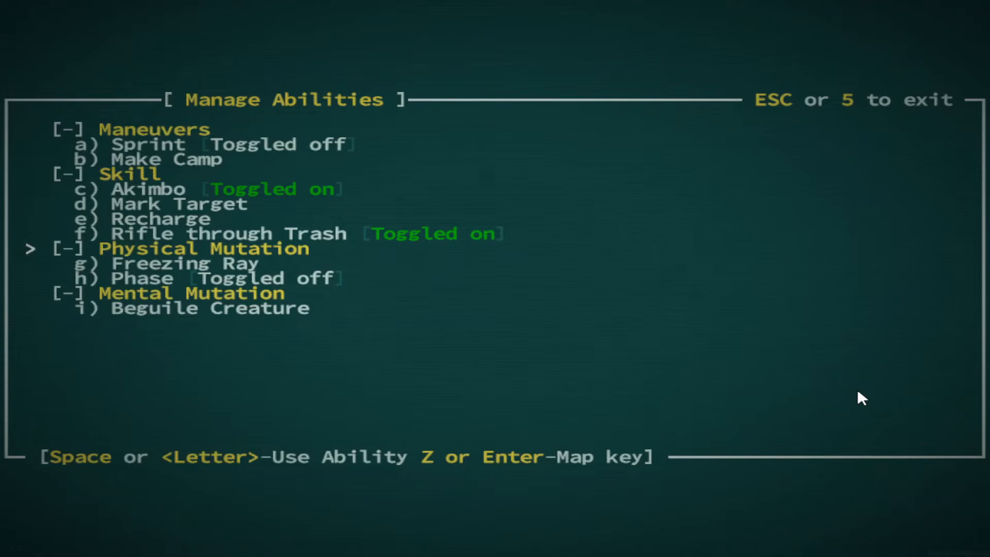
key("Escape")
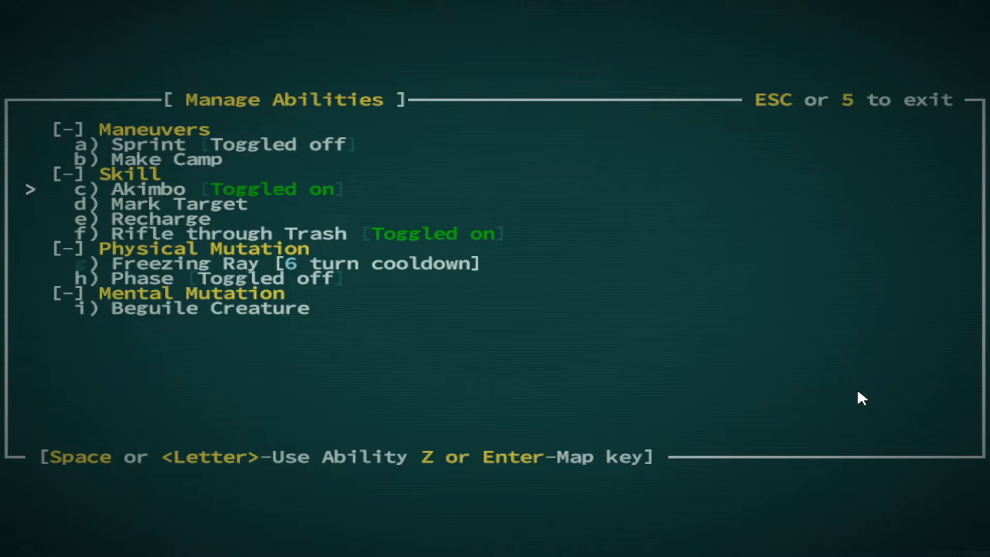
key("Escape")
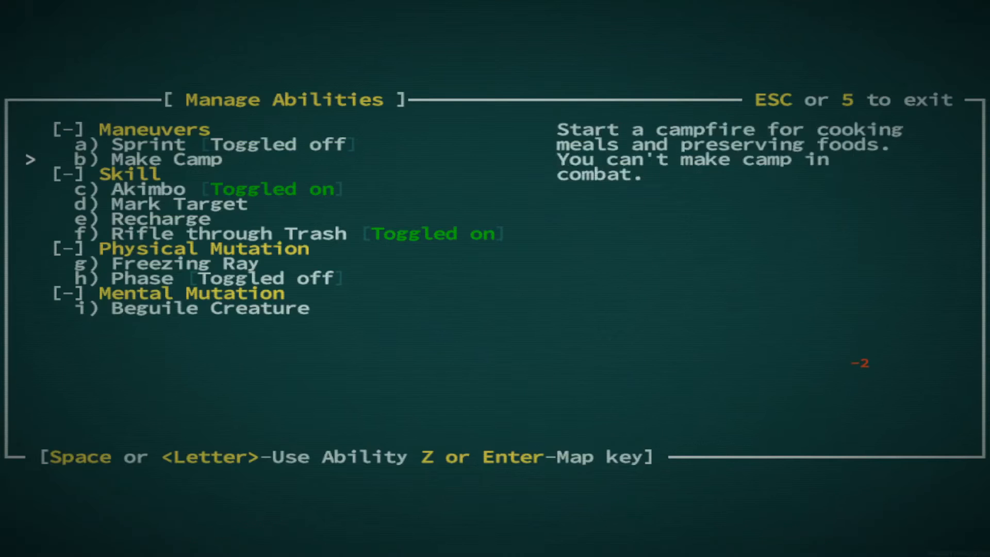
key("Escape")
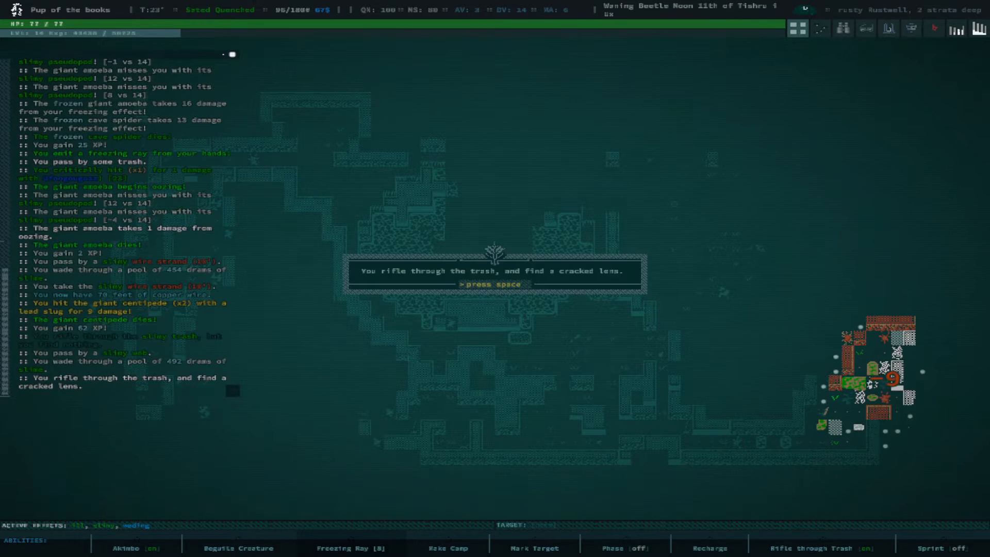
- Acknowledge the cracked lens, Ashglen, copper nugget and fractured microchip finds, then close the popups
key("space")
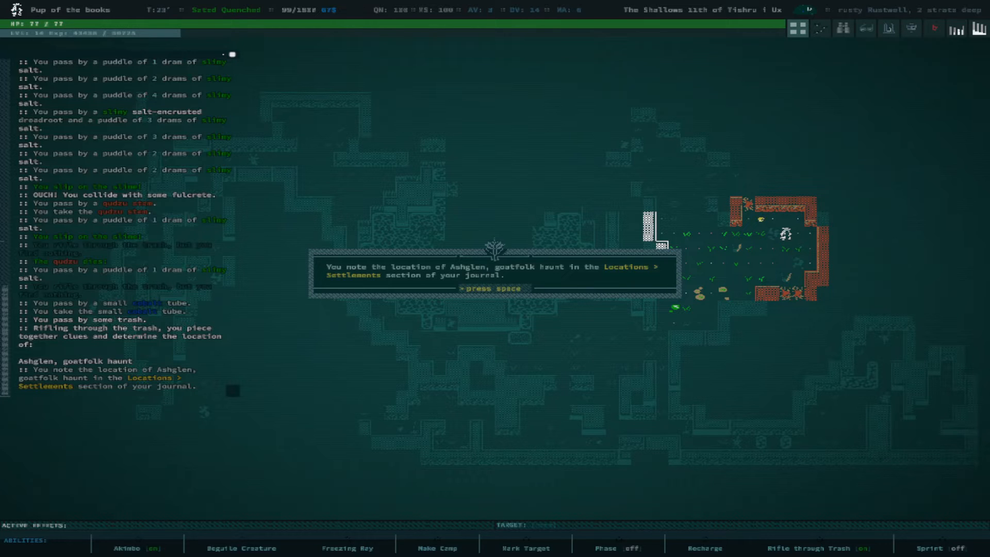
key("space")
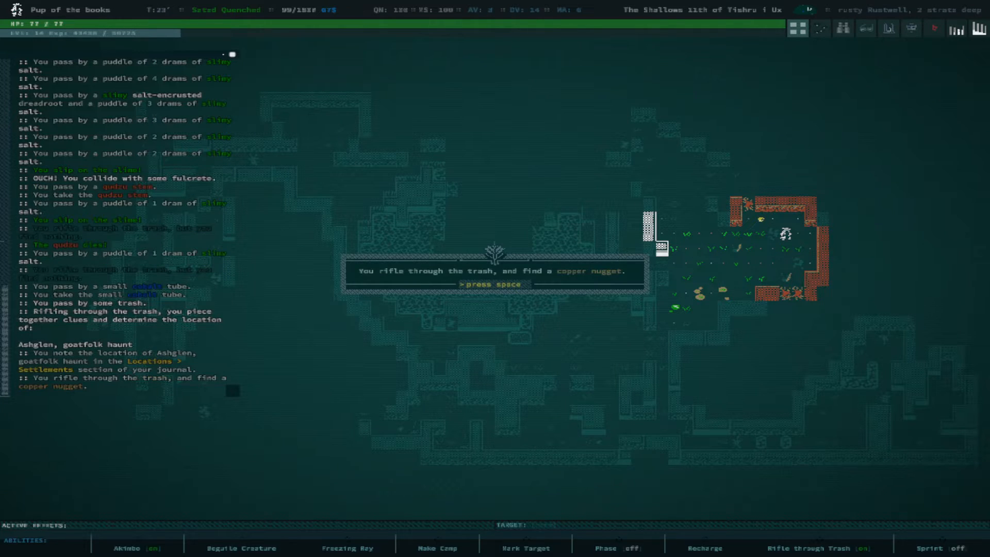
key("space")
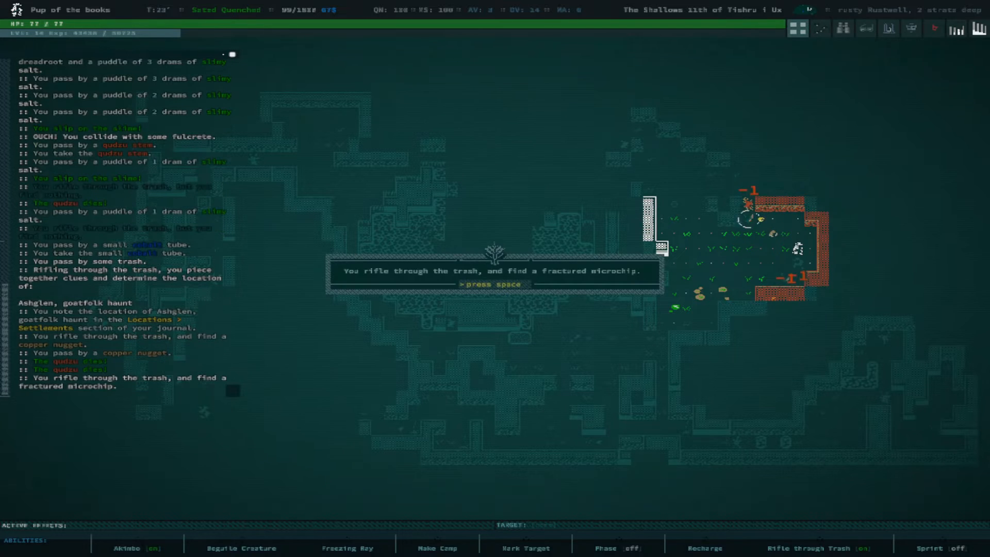
key("space")
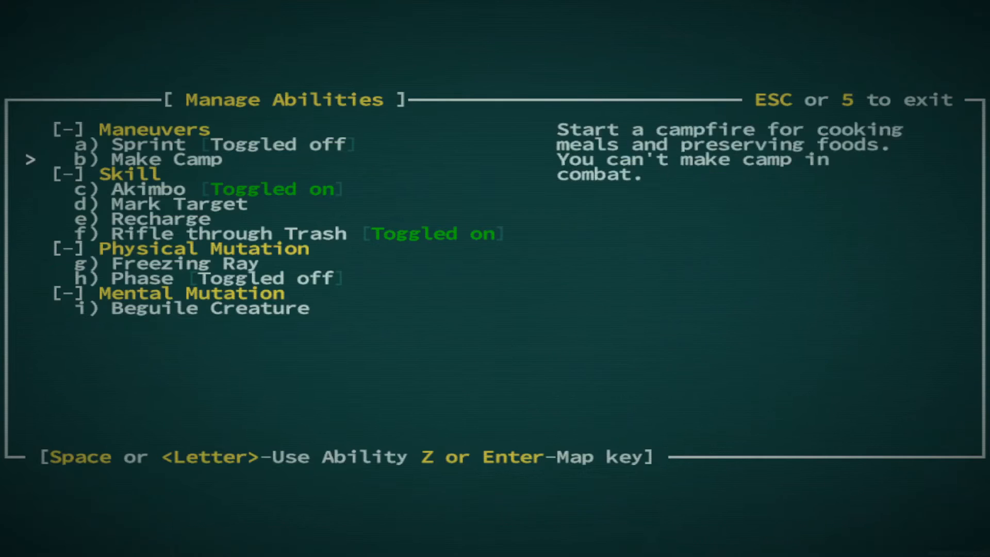
key("Escape")
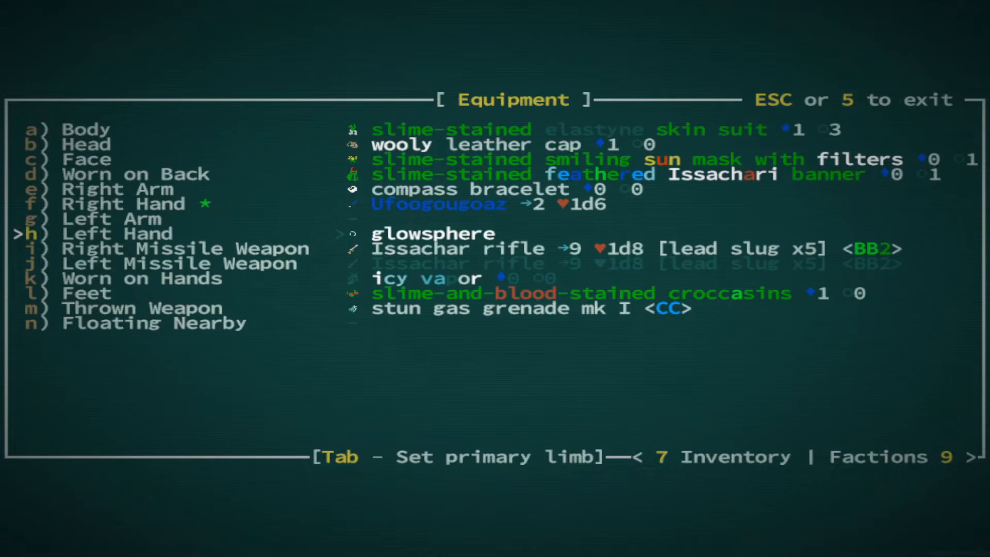
- Apply the small cobalt tube and disassemble the burnt capacitor and fractured microchip
key("Escape")
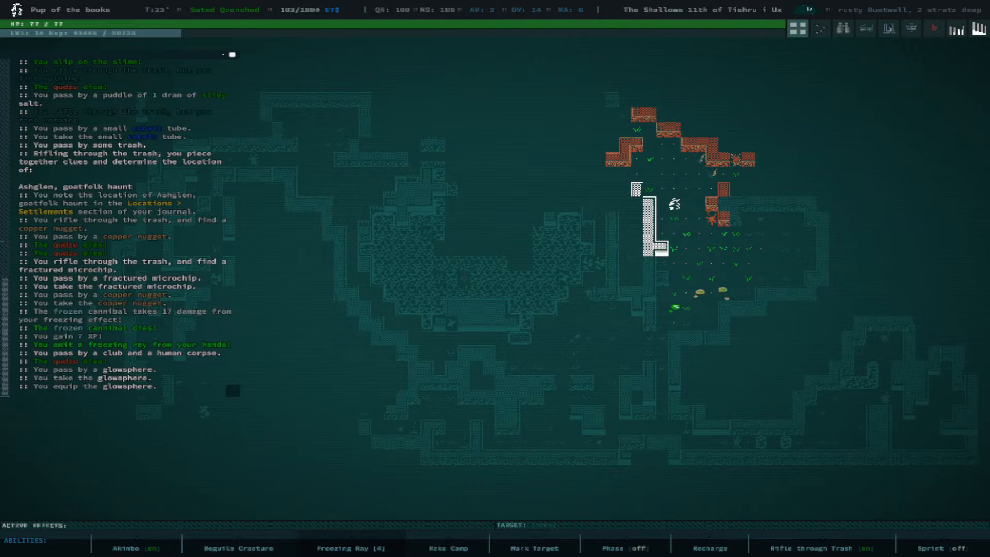
key("i")
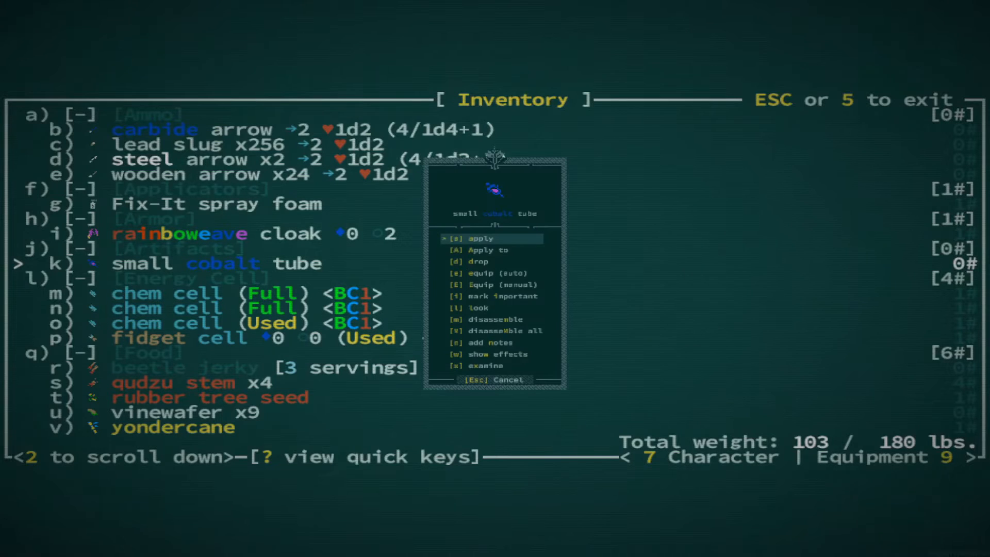
key("down")
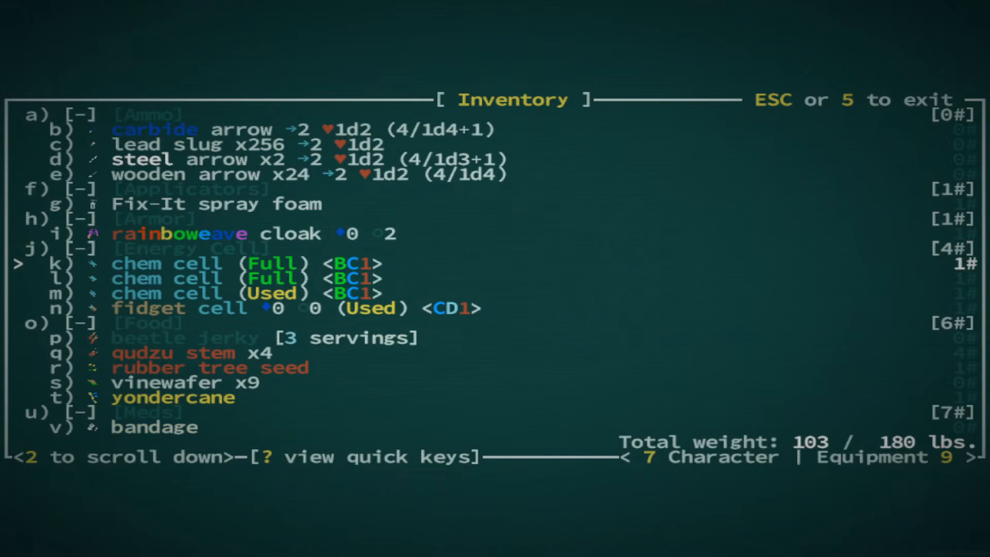
scroll("down", 3)
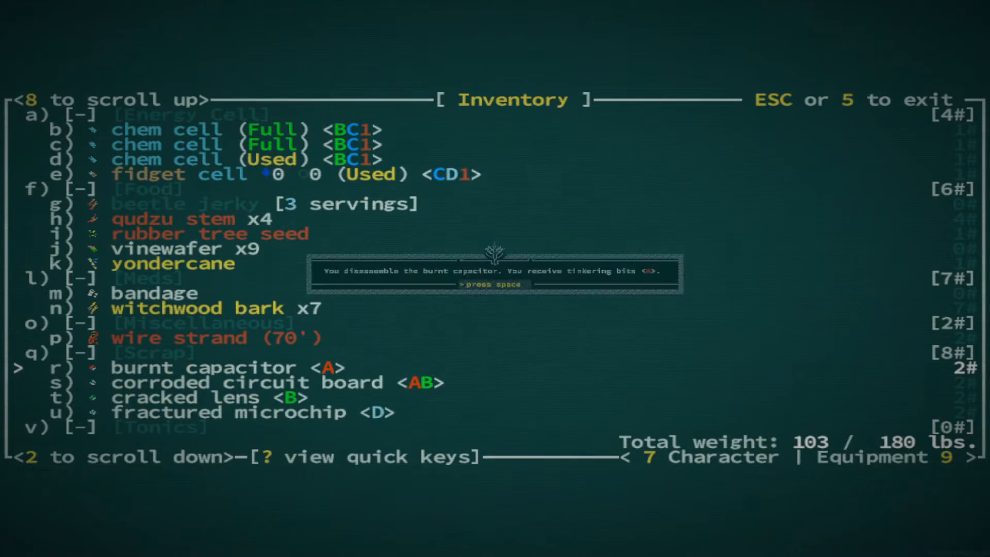
key("space")
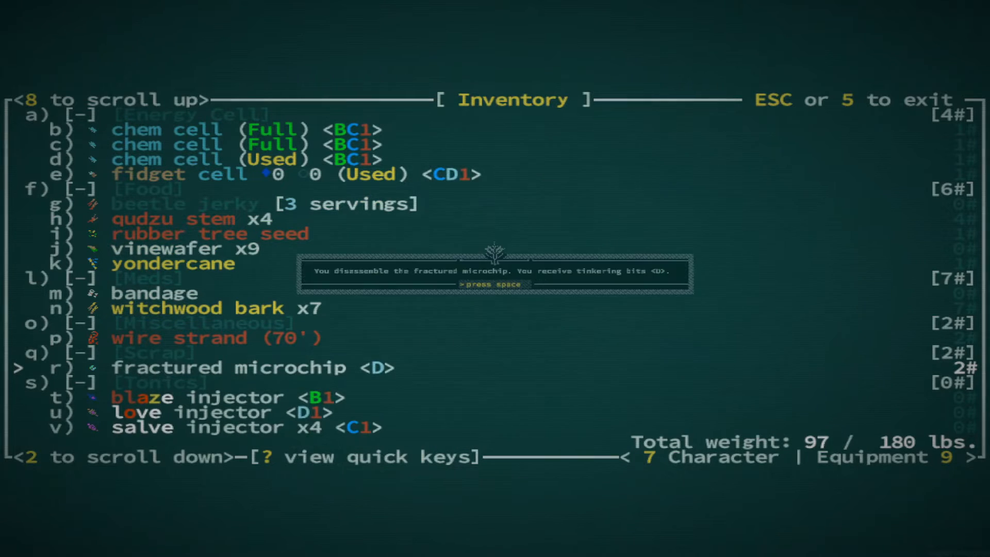
key("space")
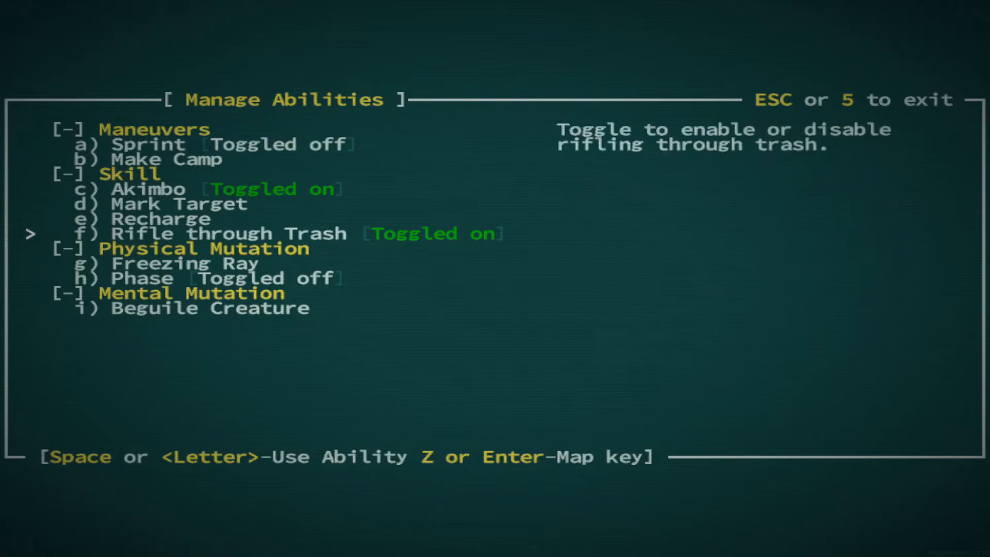
- Freeze the giant centipede with Freezing Ray and take the cracked lens
key("Escape")
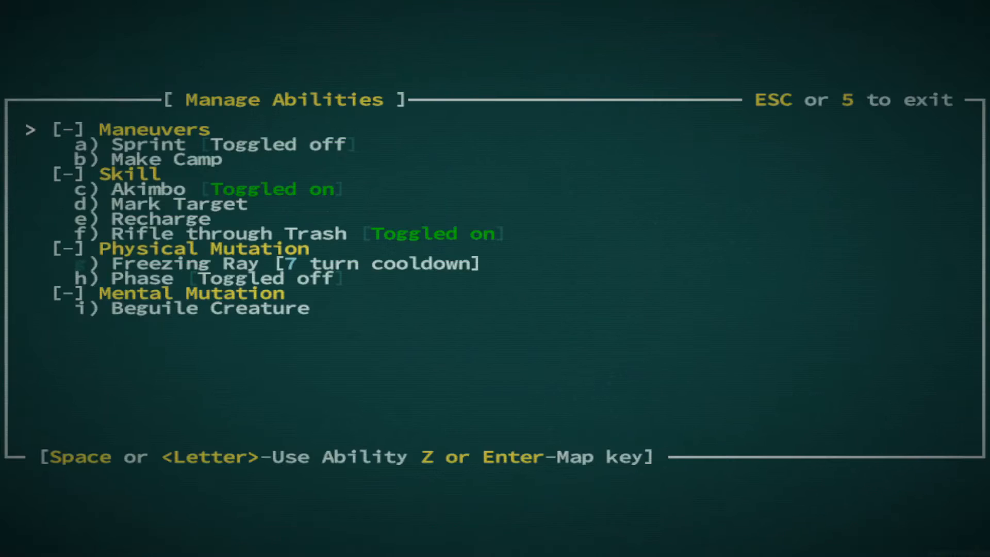
key("Escape")
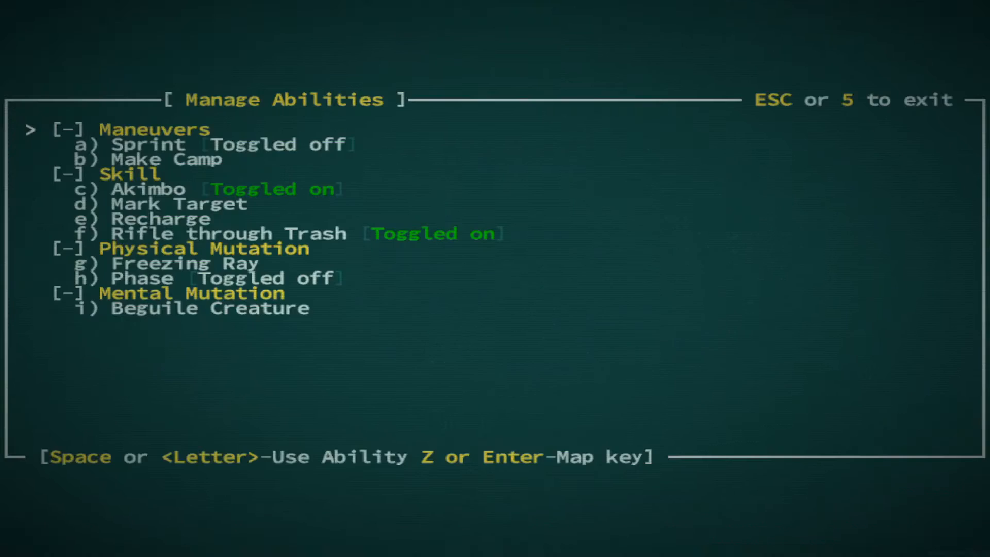
key("Escape")
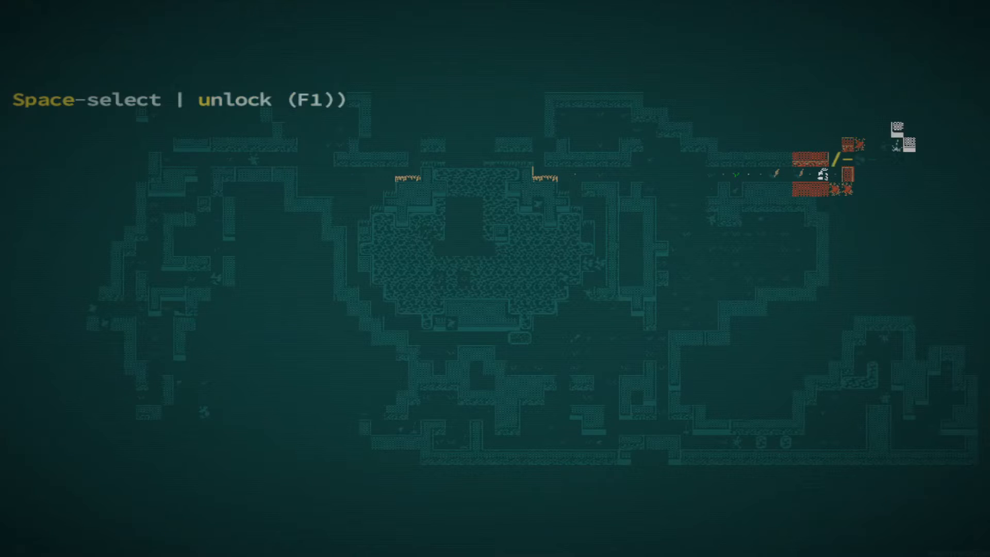
key("f1")
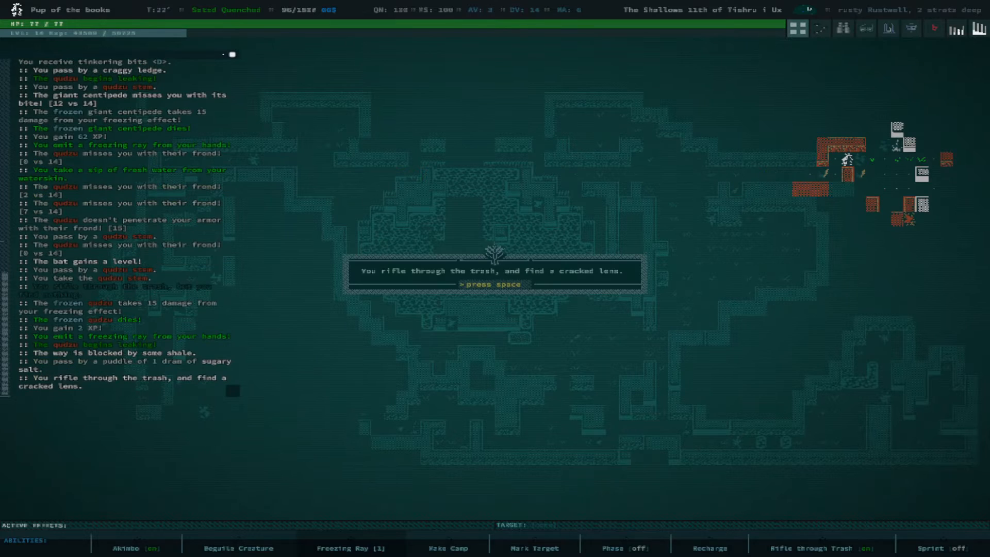
key("space")
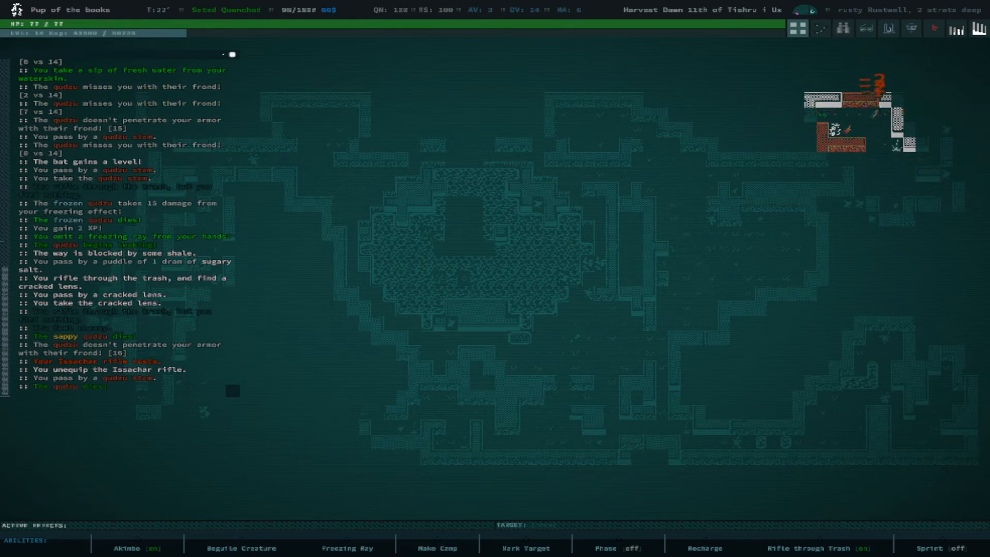
key("i")
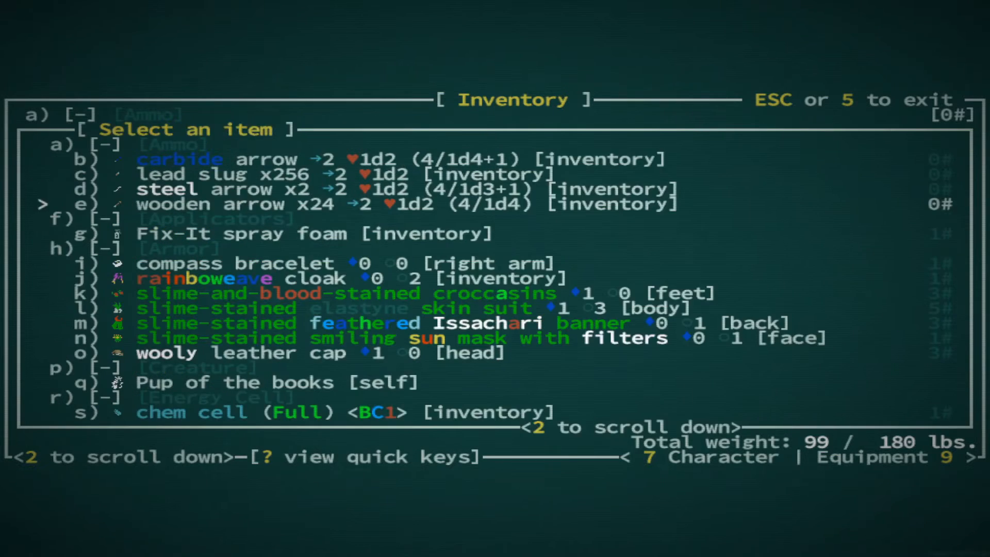
- Equip the Issachar rifle in the empty missile weapon slot
scroll("down", 3)
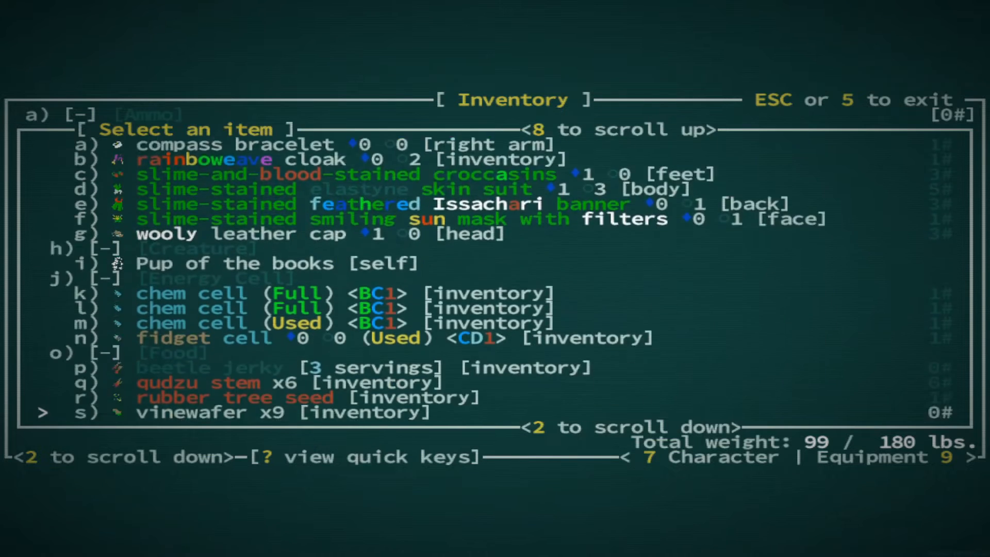
scroll("down", 3)
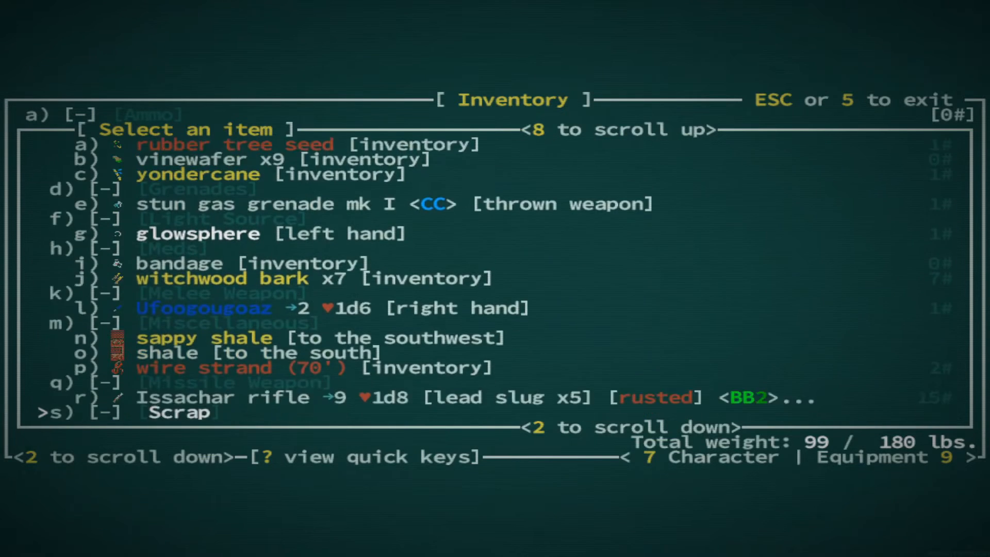
scroll("down", 3)
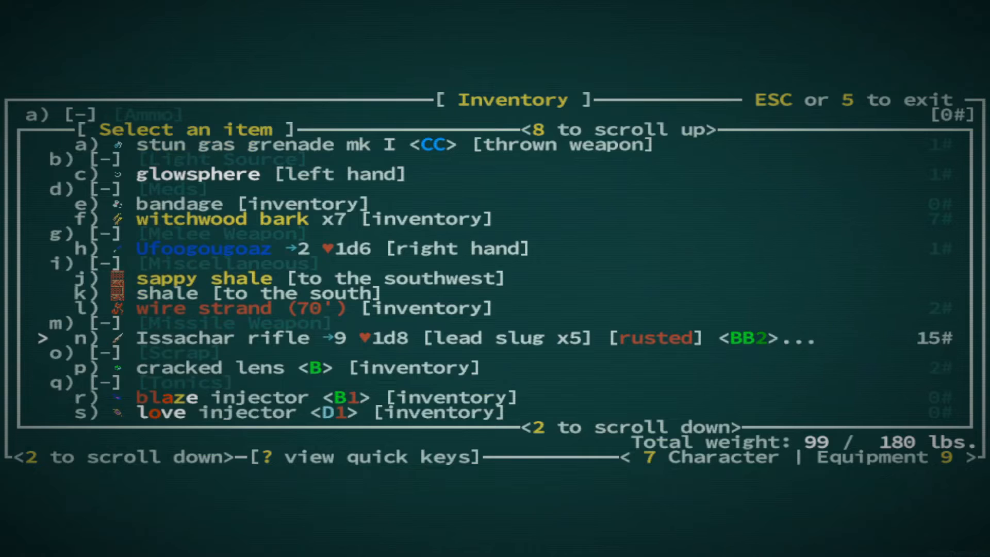
key("Escape")
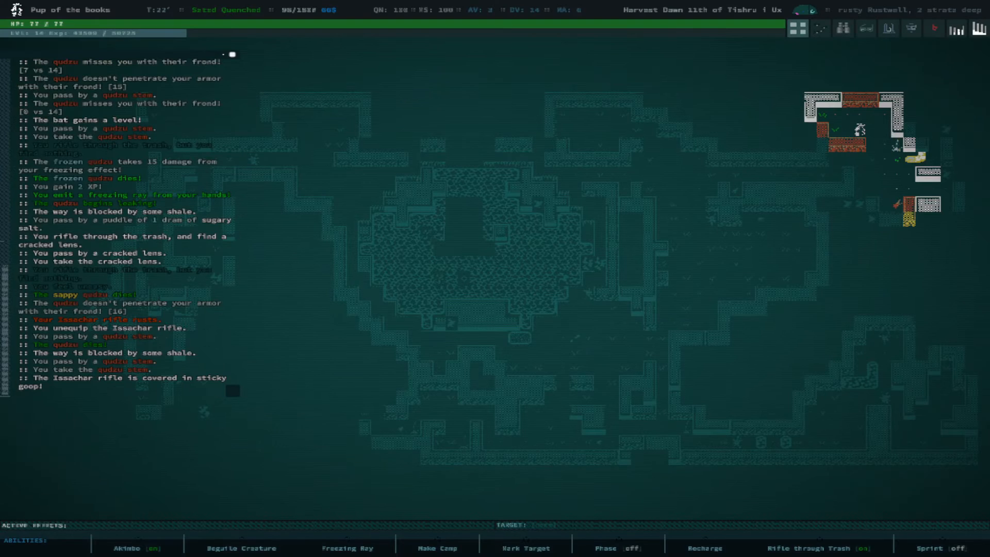
key("e")
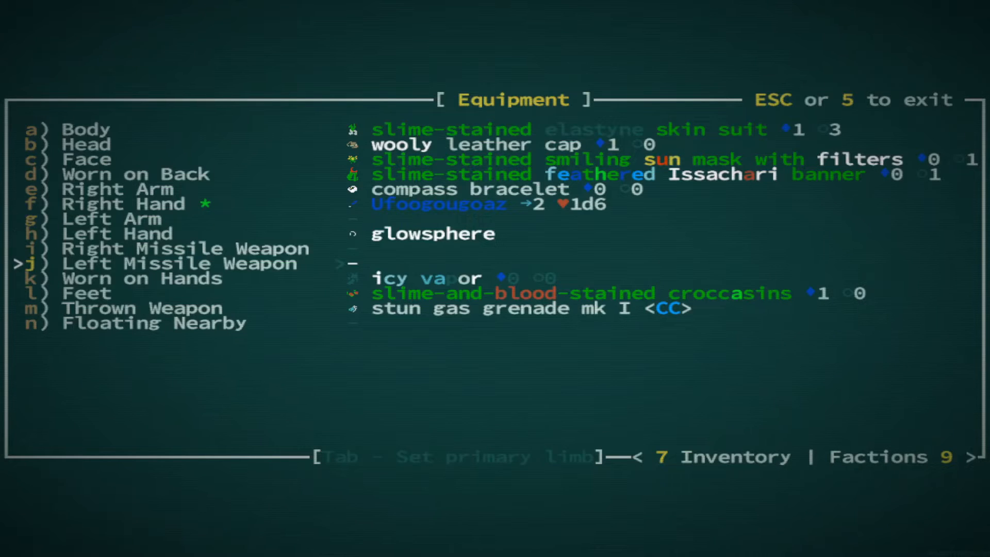
key("i")
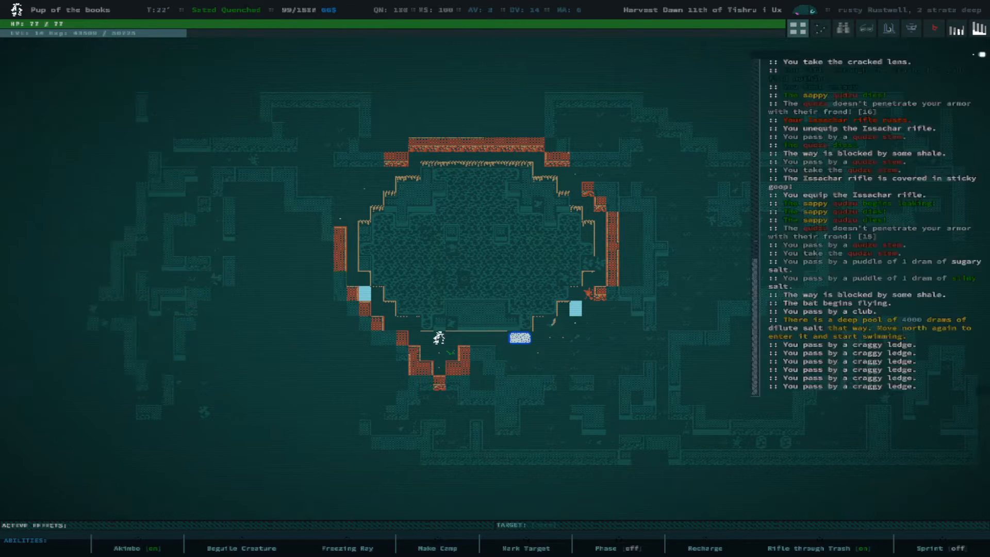
- Walk from the pool to the western ruins and check the inventory
key("up")
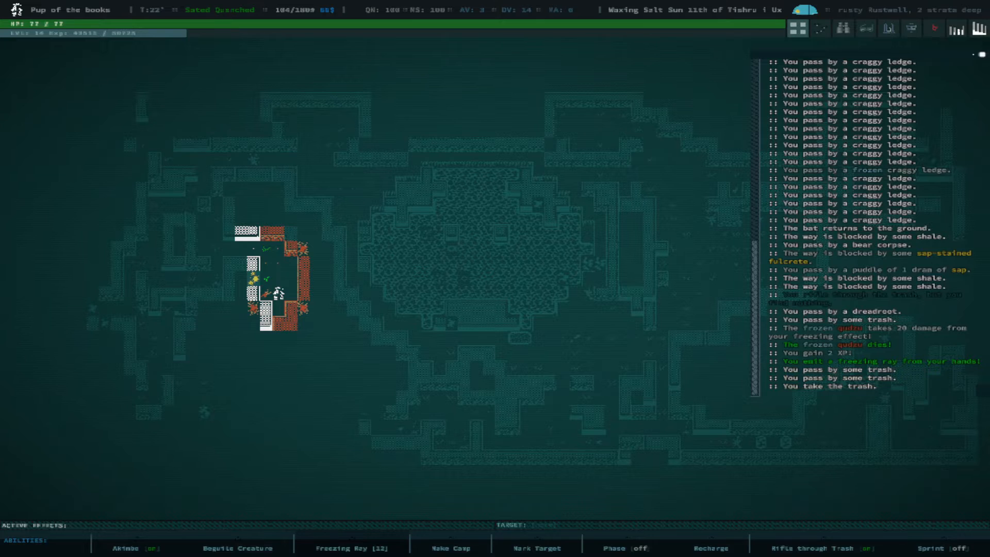
key("i")
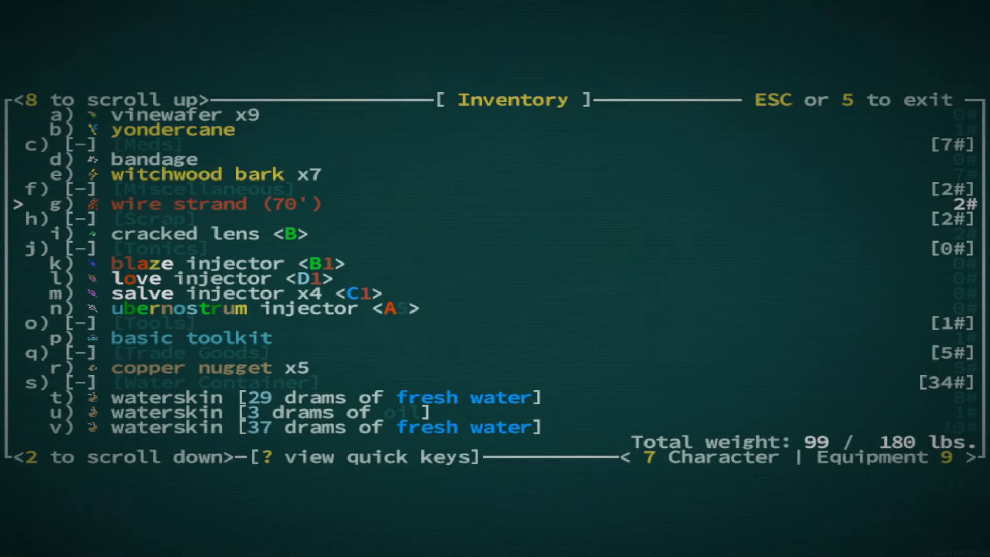
key("Escape")
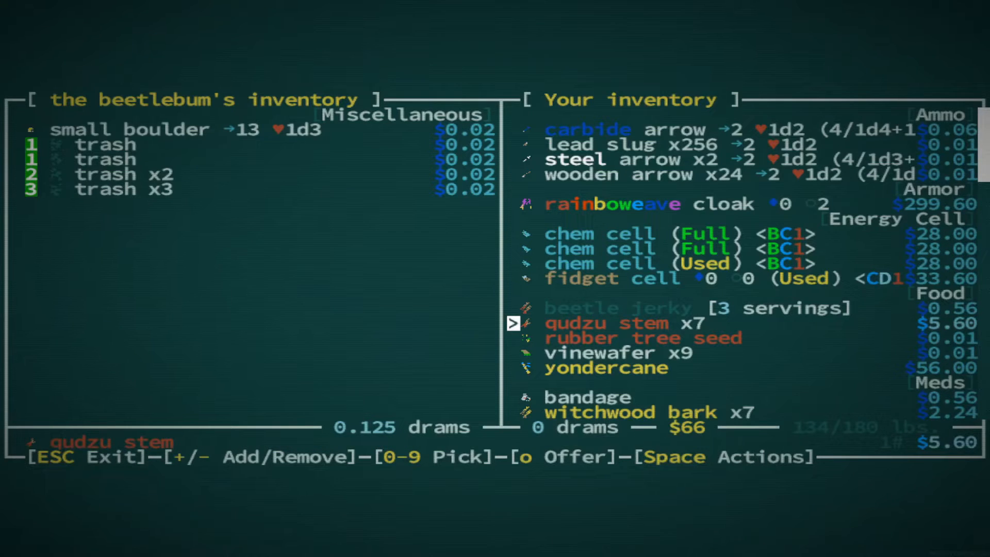
- Offer 23 wooden arrows for the beetlebum's trash piles and complete the trade
scroll("down", 3)
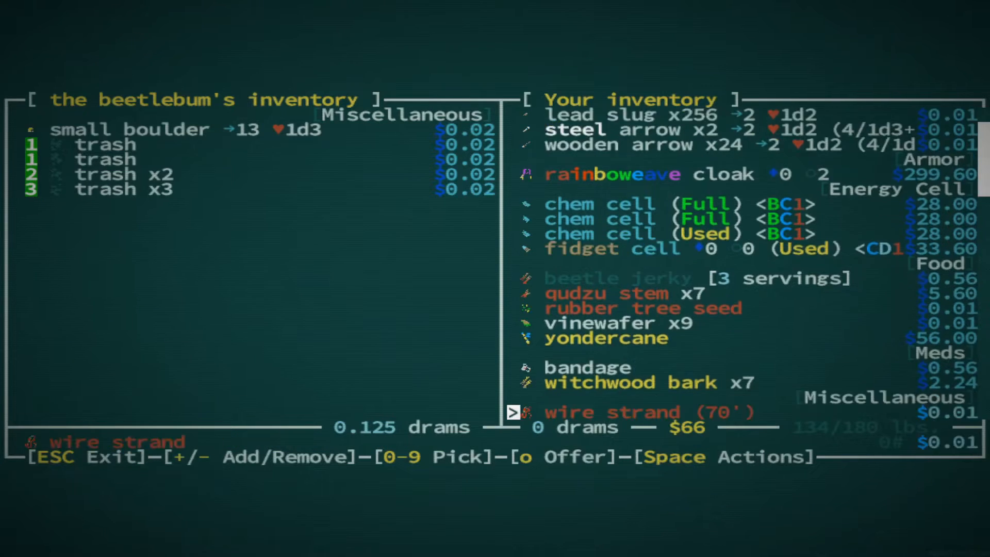
scroll("down", 3)
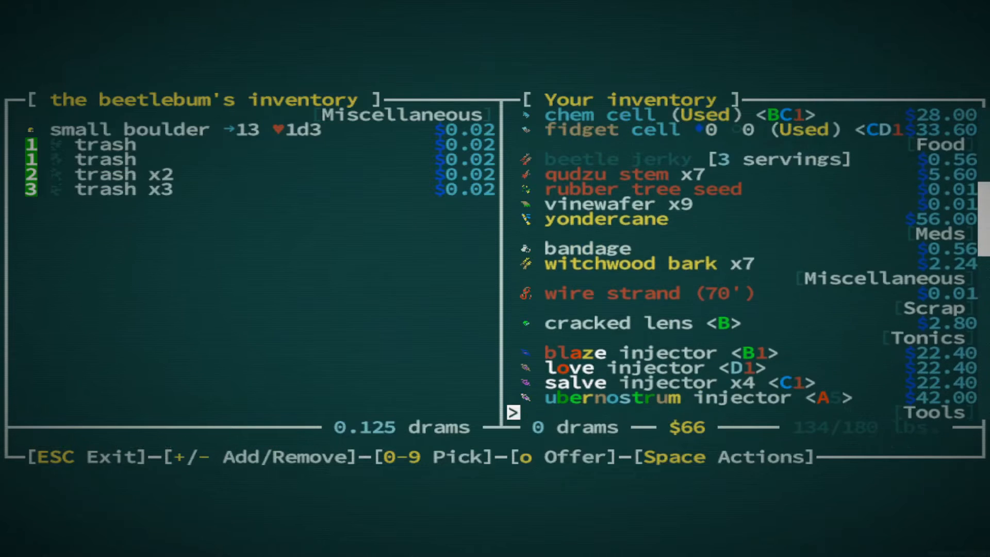
scroll("down", 3)
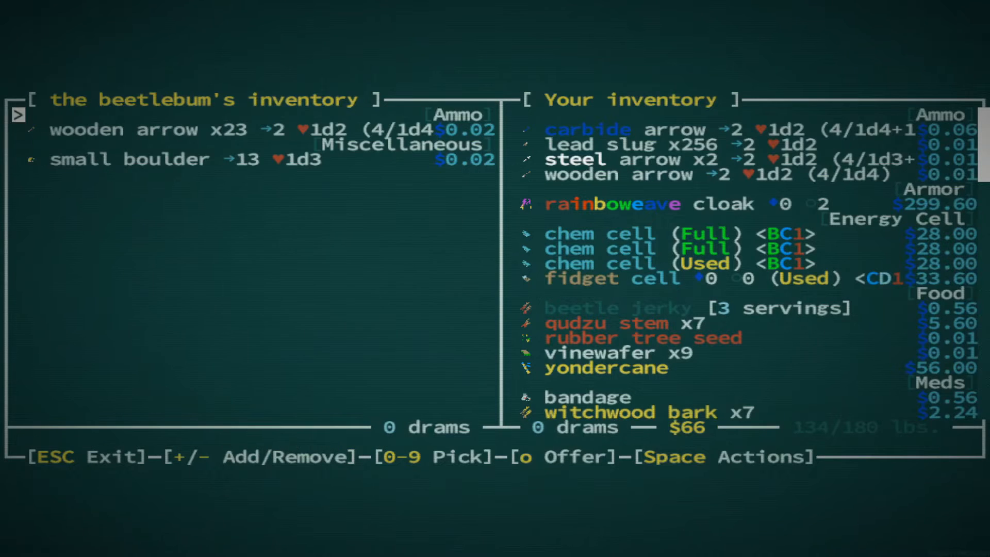
key("Escape")
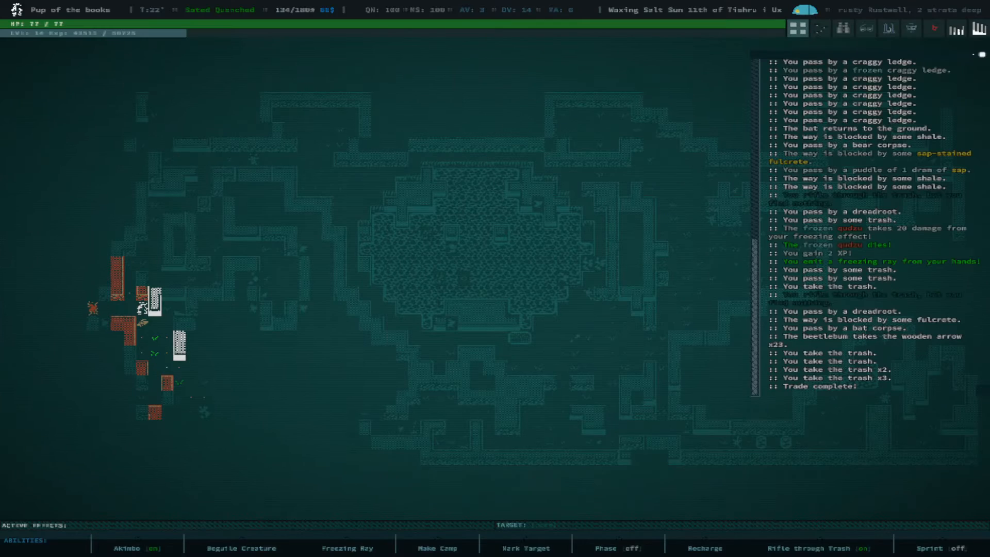
- Rifle through the four trash piles, revealing Yaq Acreage and a cracked lens
key("i")
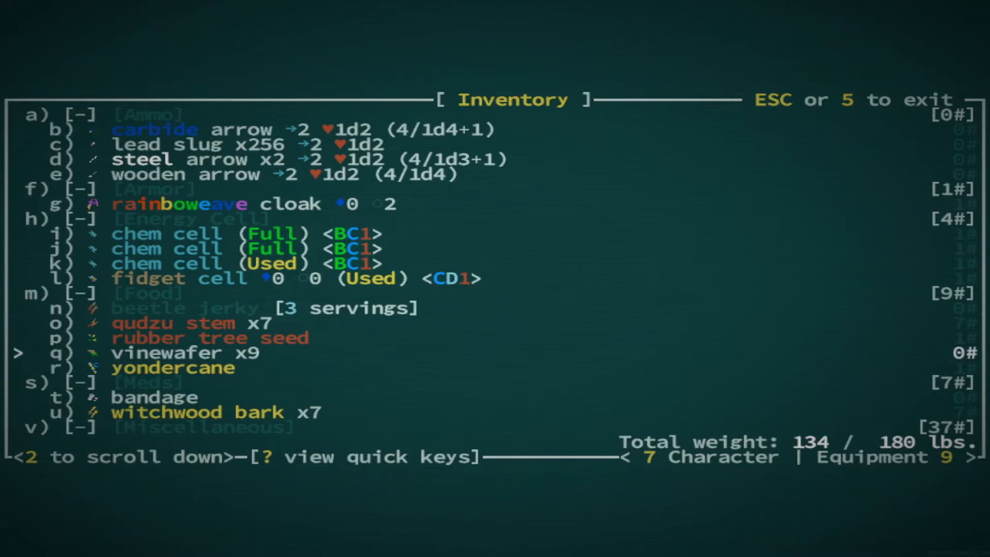
scroll("down", 3)
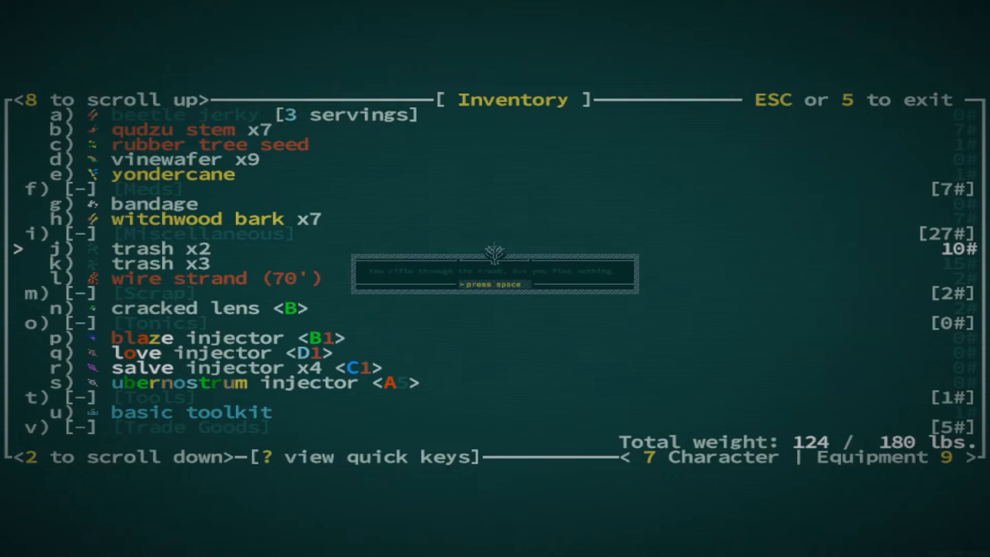
key("space")
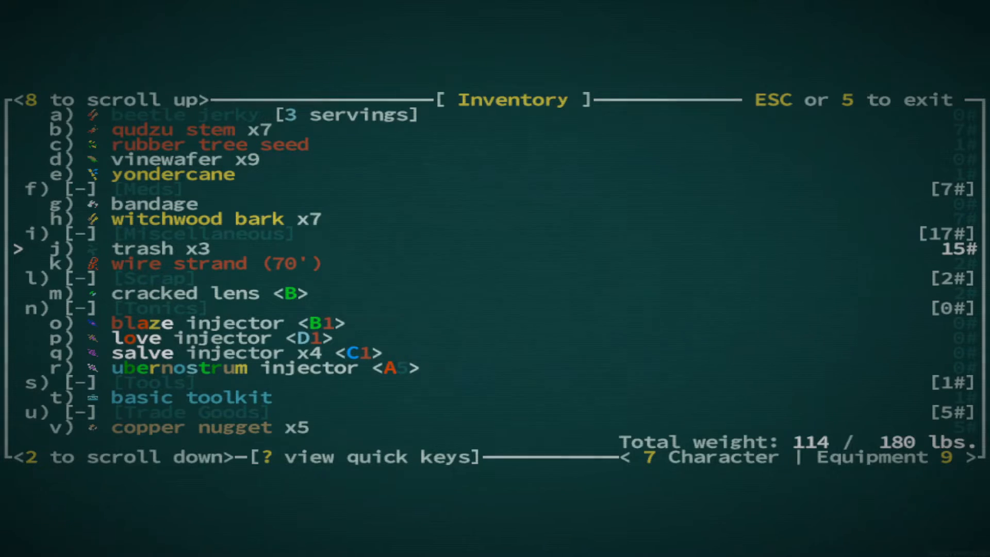
key("j")
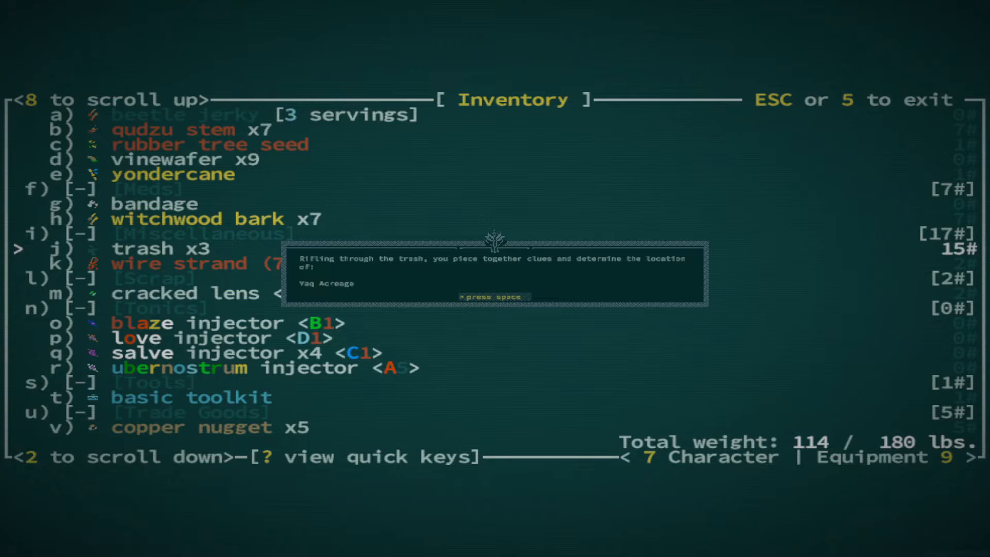
key("space")
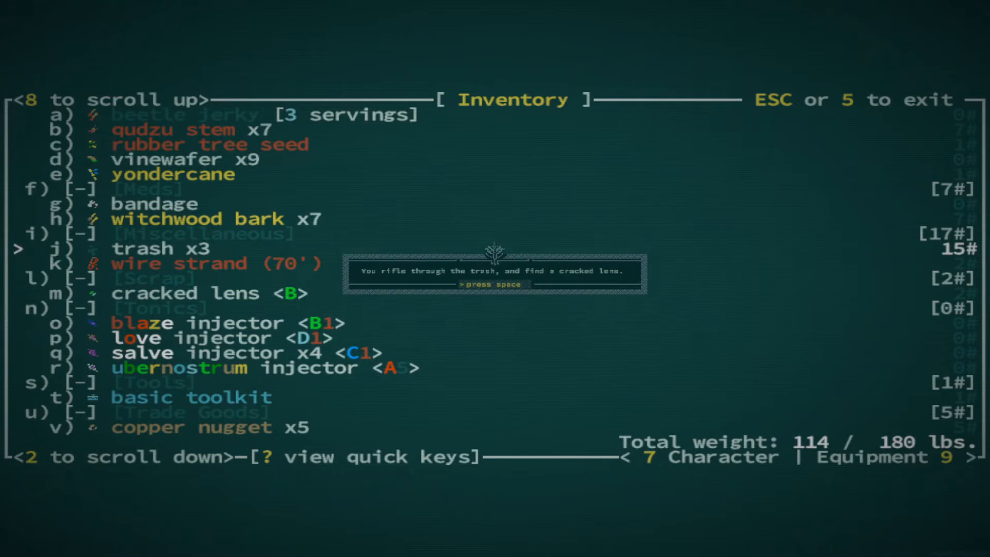
key("space")
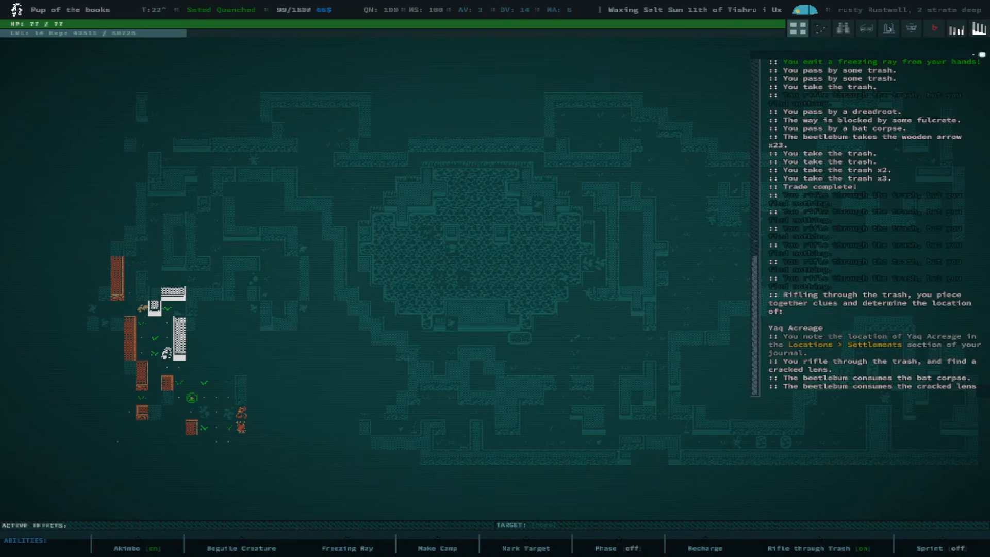
- Disassemble the cracked lens, then gather wire strands, a microchip and qudzu stems
key("i")
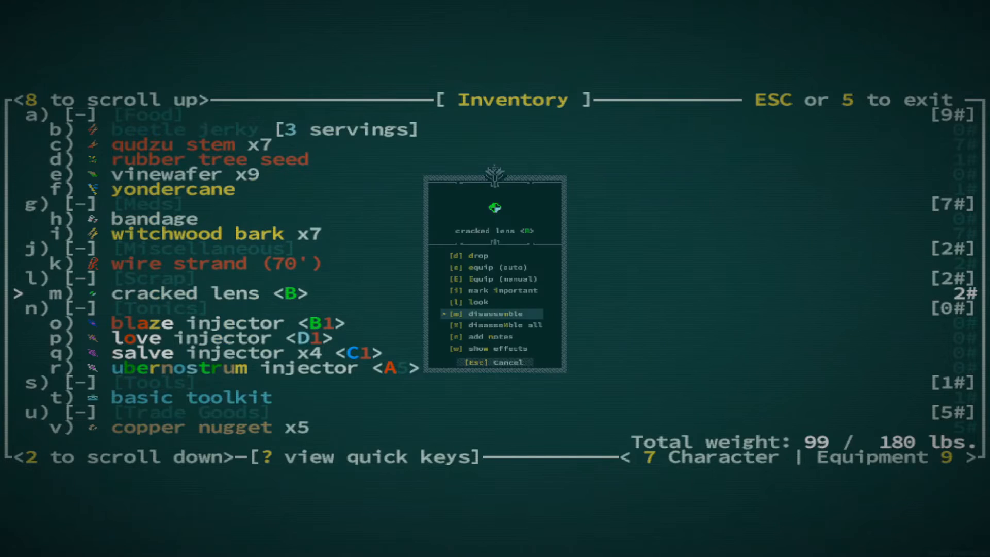
left_click(486, 314)
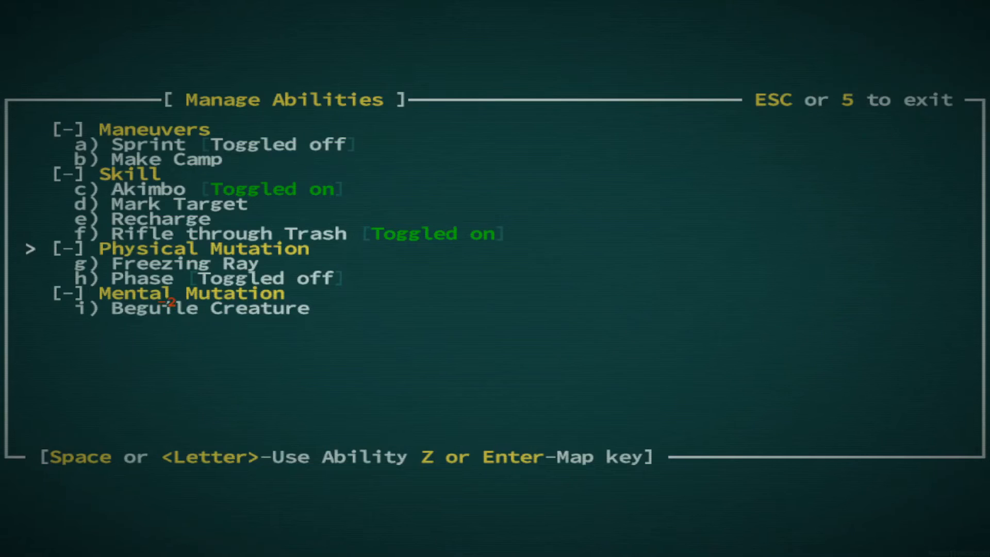
key("Escape")
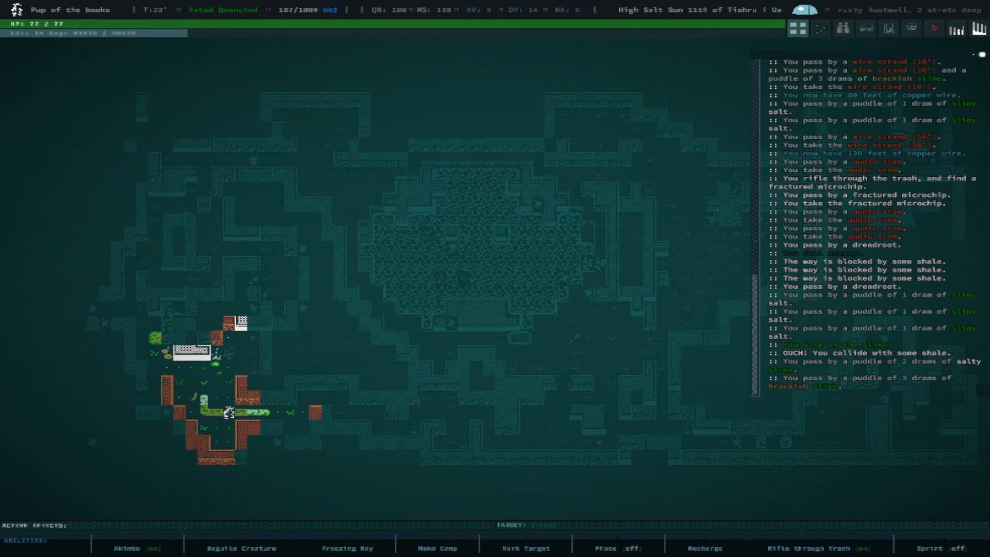
- Break the corroded circuit board and fractured microchip into tinkering bits, reaching 103 pounds
key("i")
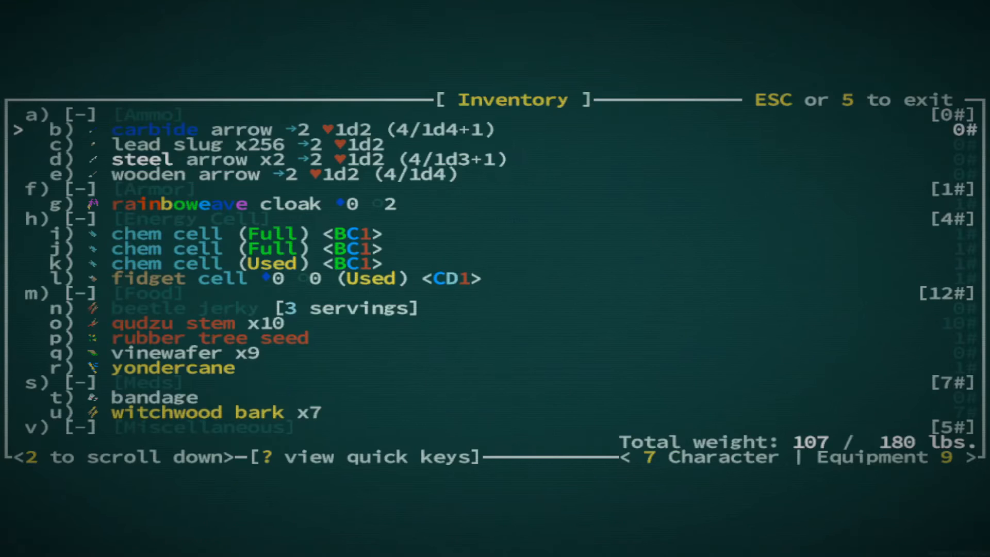
scroll("down", 3)
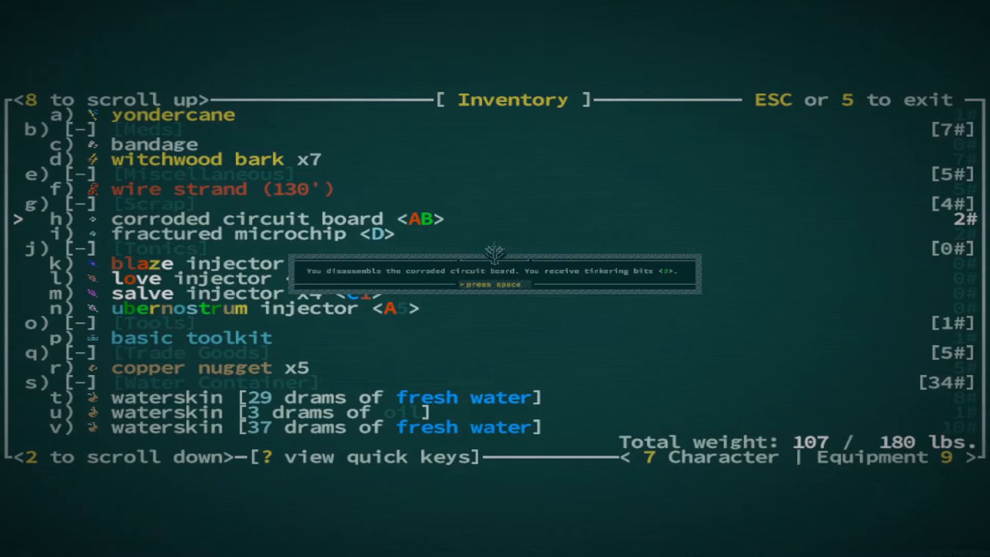
key("space")
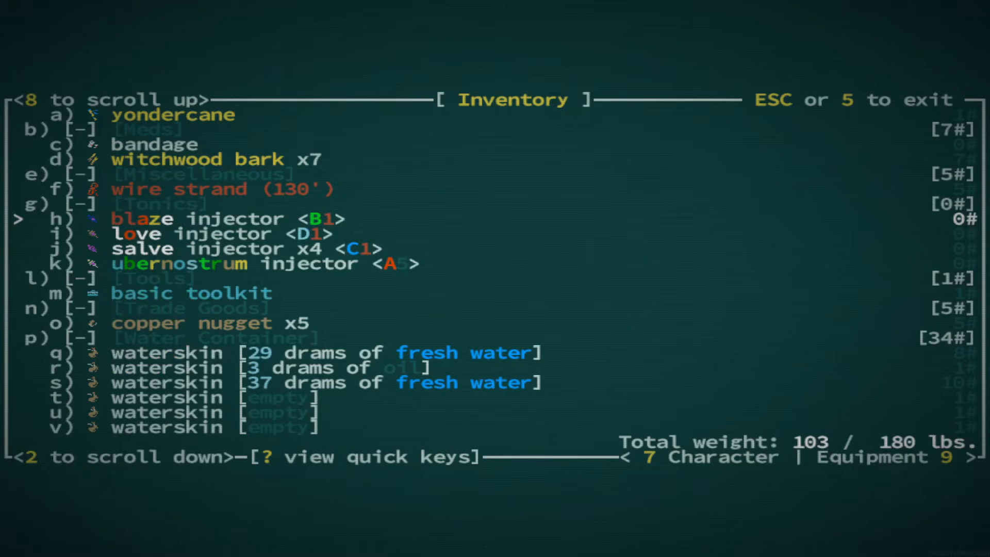
key("Escape")
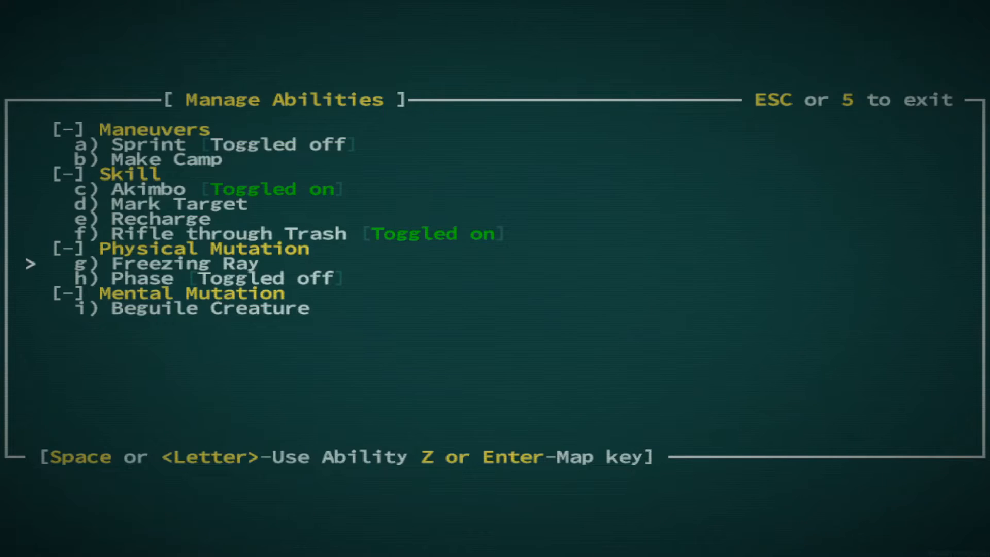
- Fire Freezing Ray at a nearby creature and wait out its 8-turn cooldown
key("Escape")
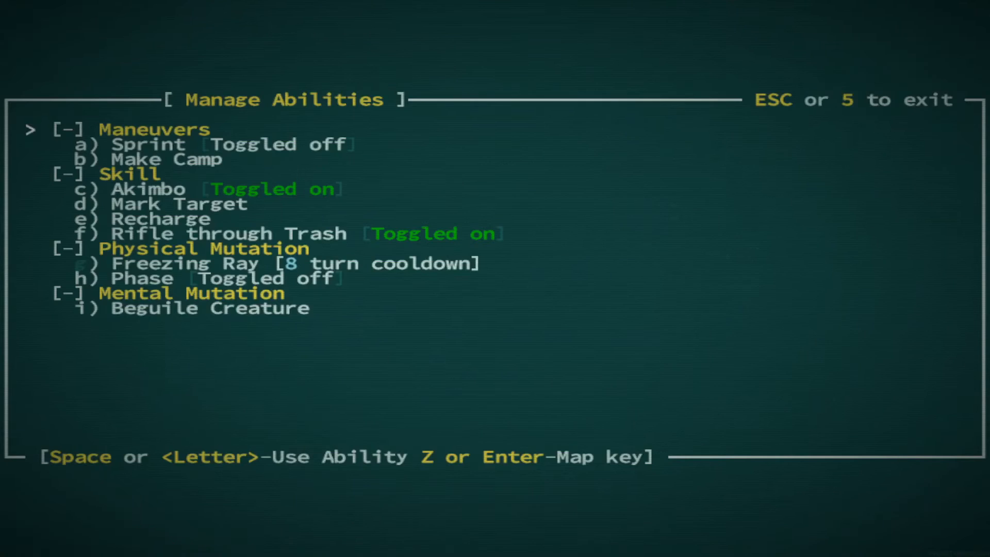
key("Escape")
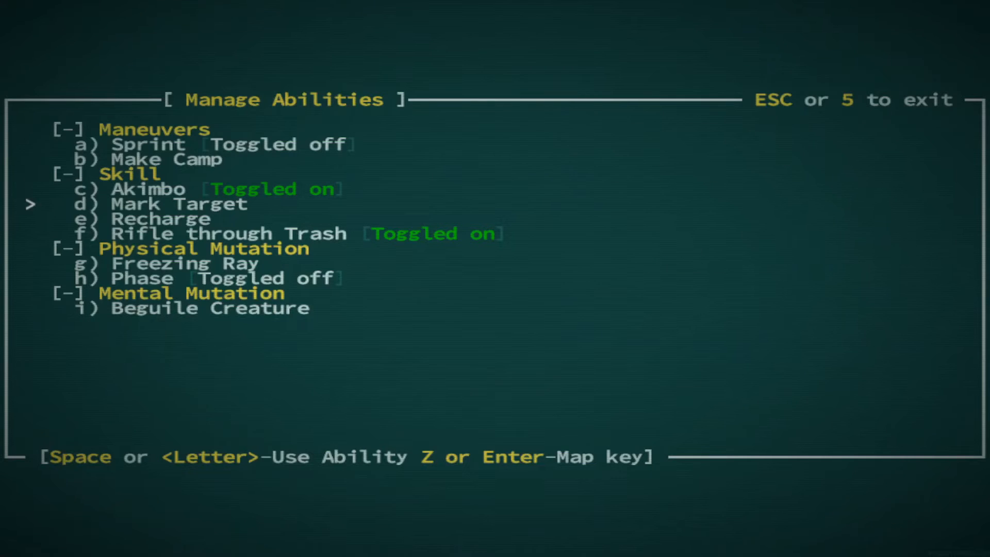
key("Escape")
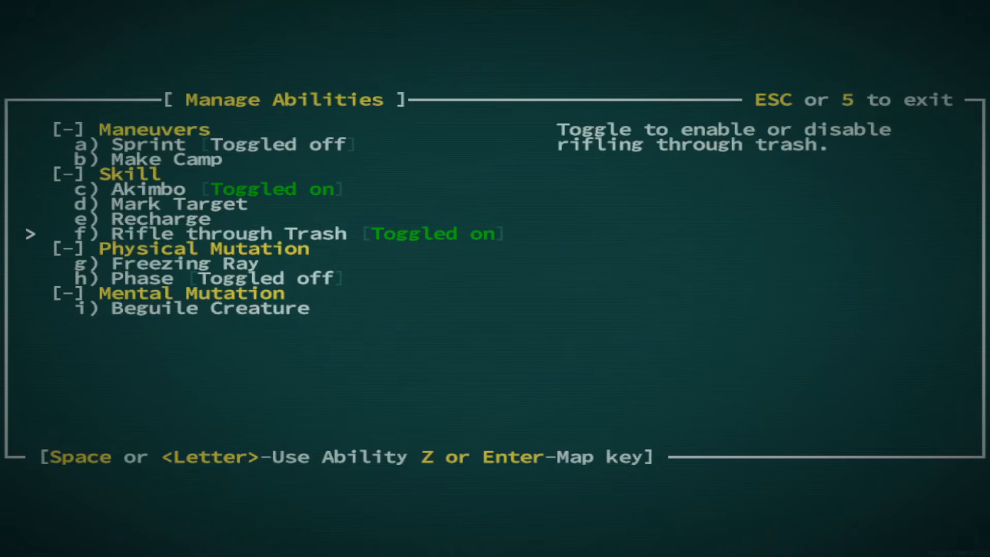
key("Escape")
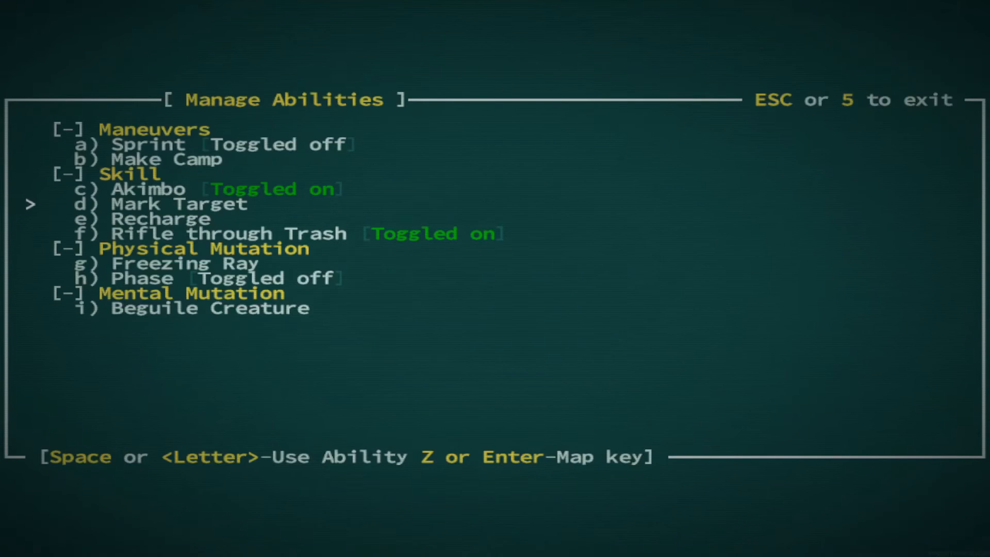
- Exit the abilities list and look up the tile holding 500 drams of slime
key("Escape")
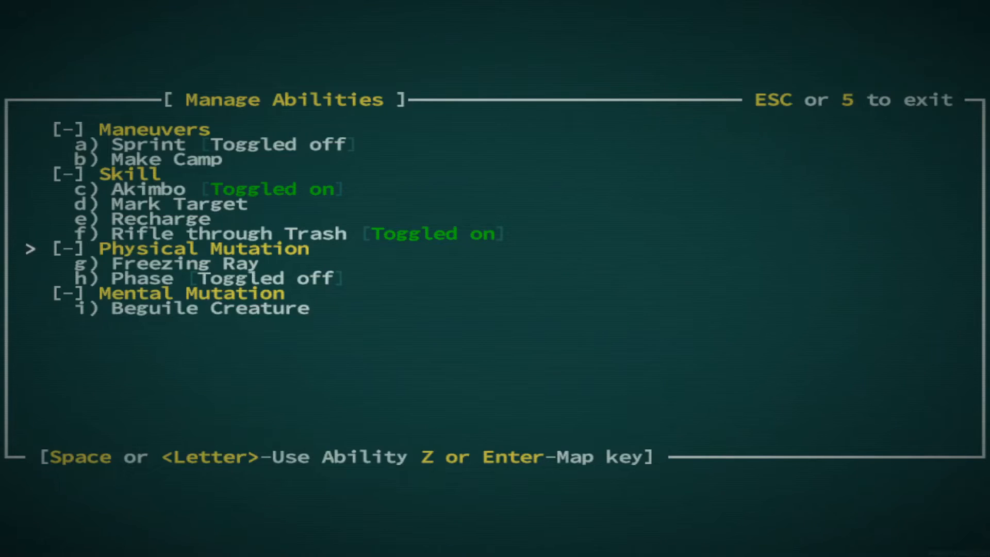
key("Escape")
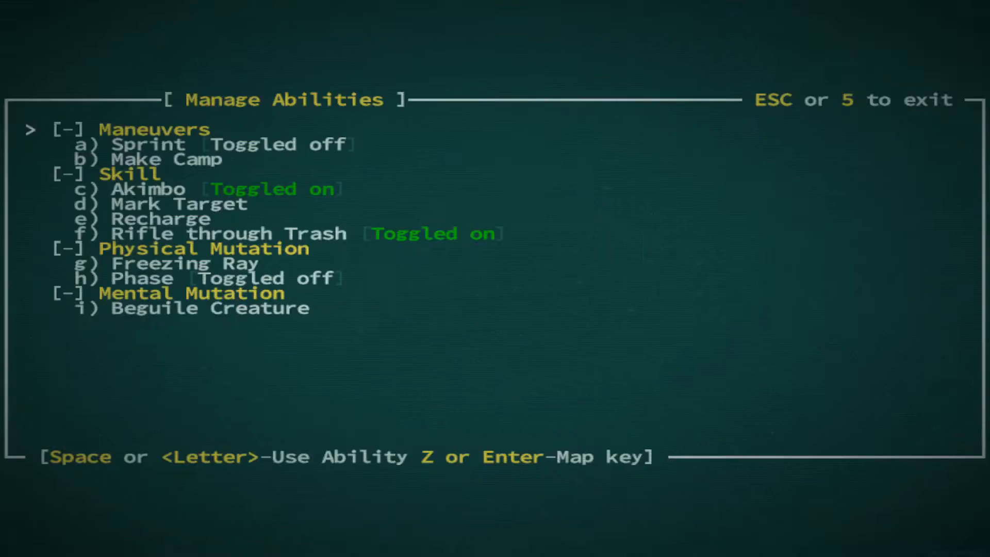
key("Escape")
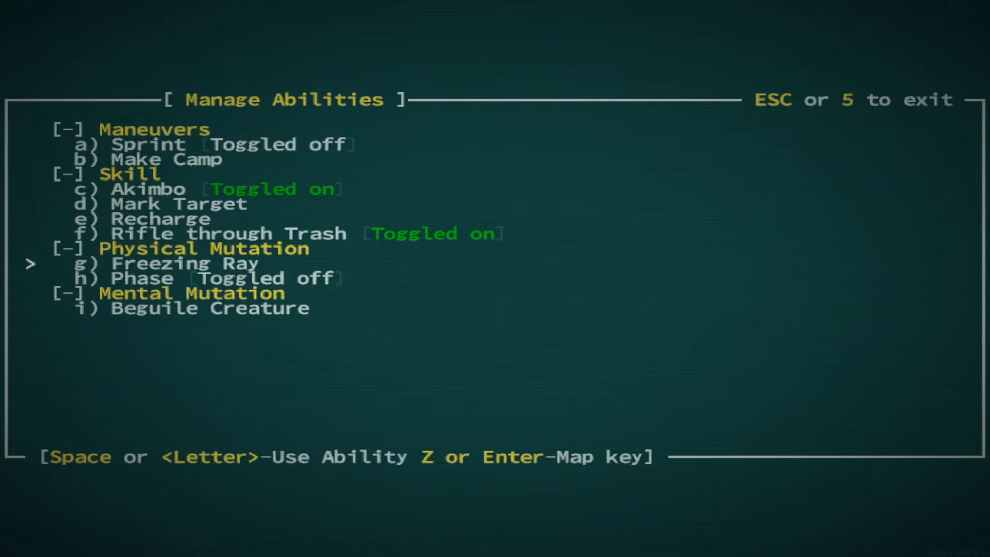
key("Escape")
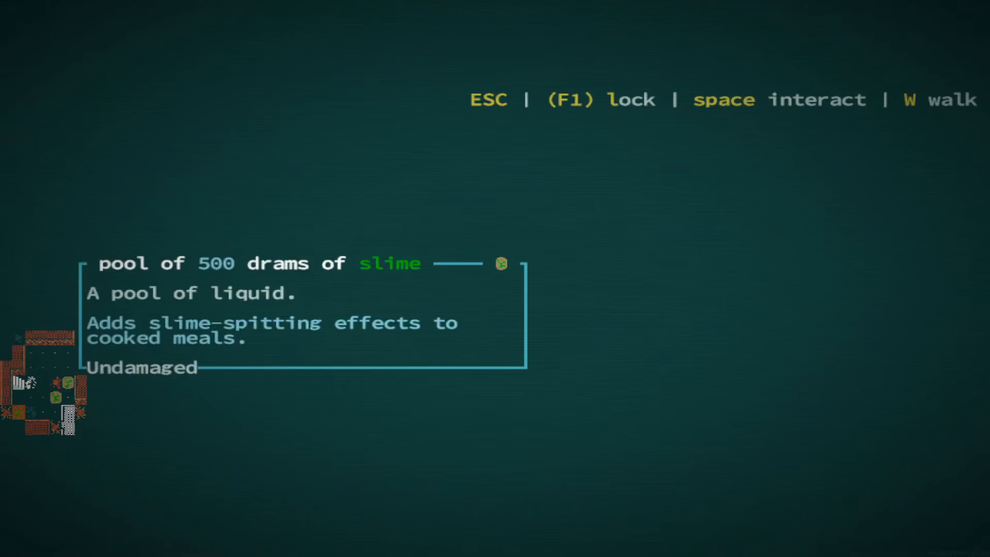
- Kill the frozen leech and qudzu with Freezing Ray, then take the nearby trash
key("Escape")
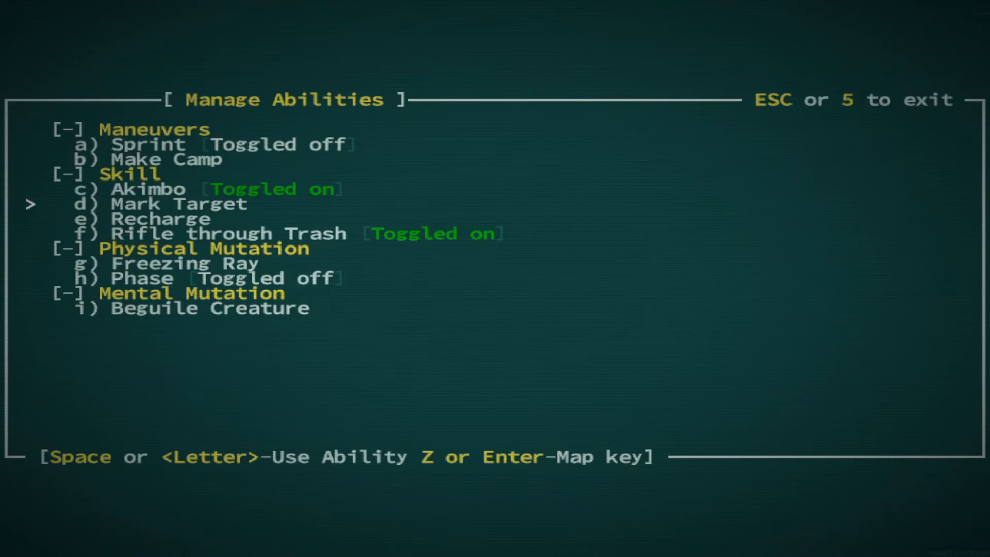
key("Escape")
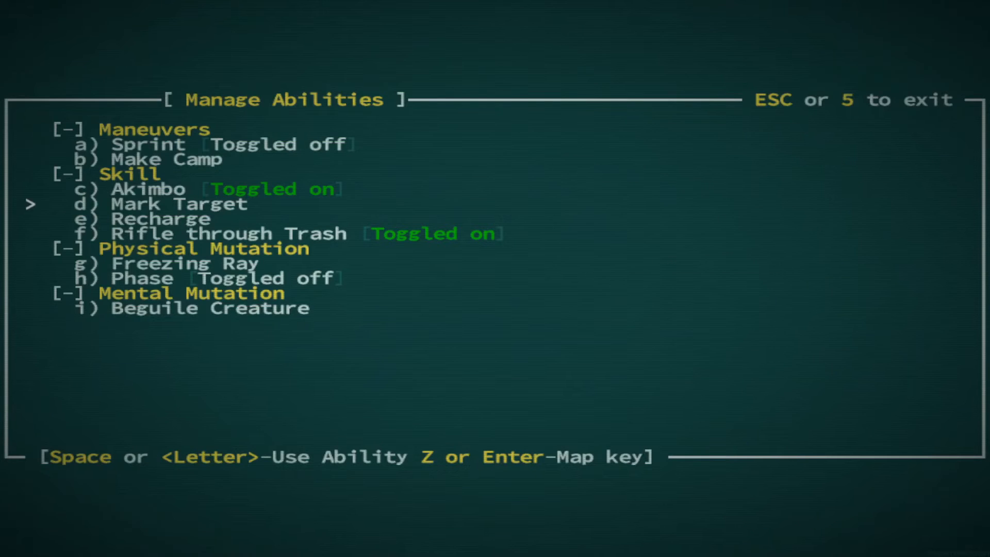
key("Escape")
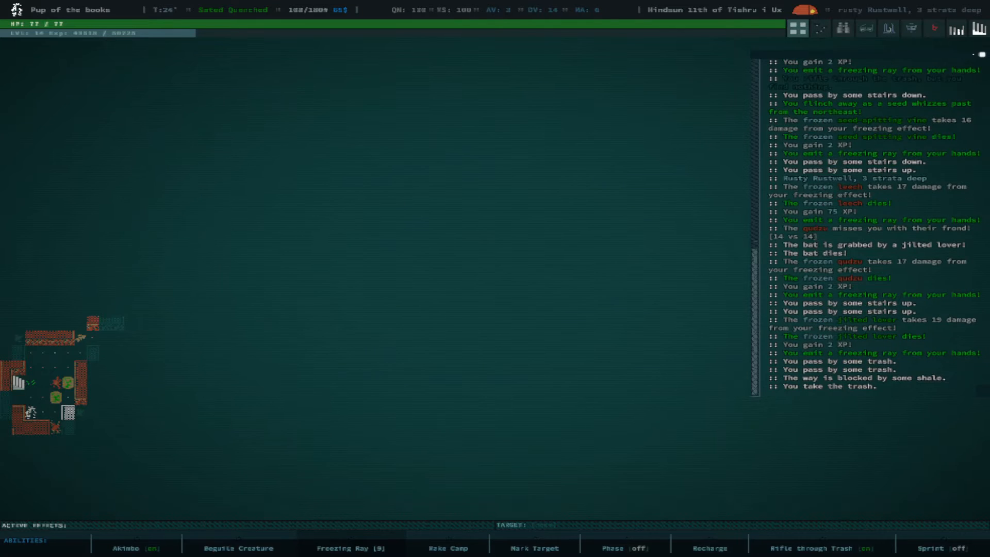
- Scroll through the inventory to review the carried items
key("i")
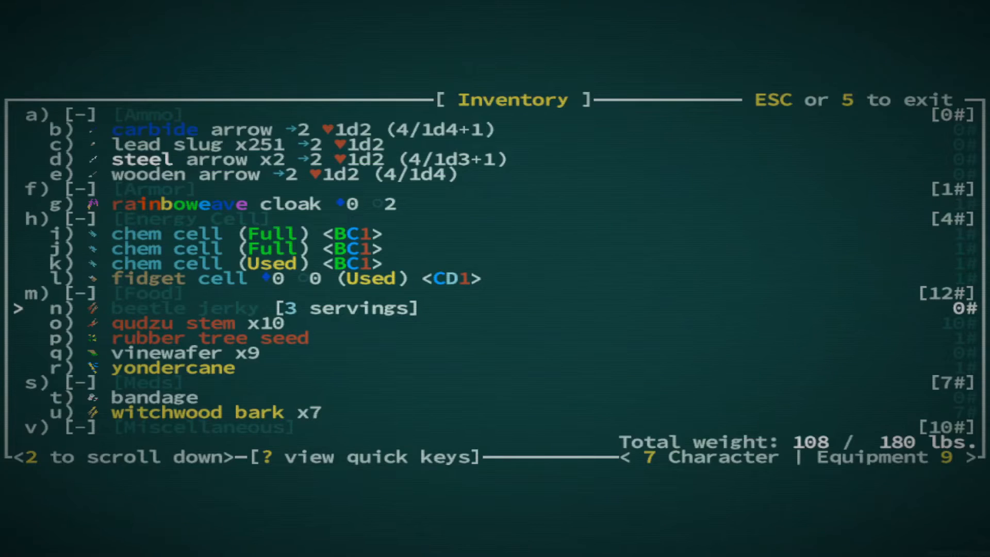
scroll("down", 3)
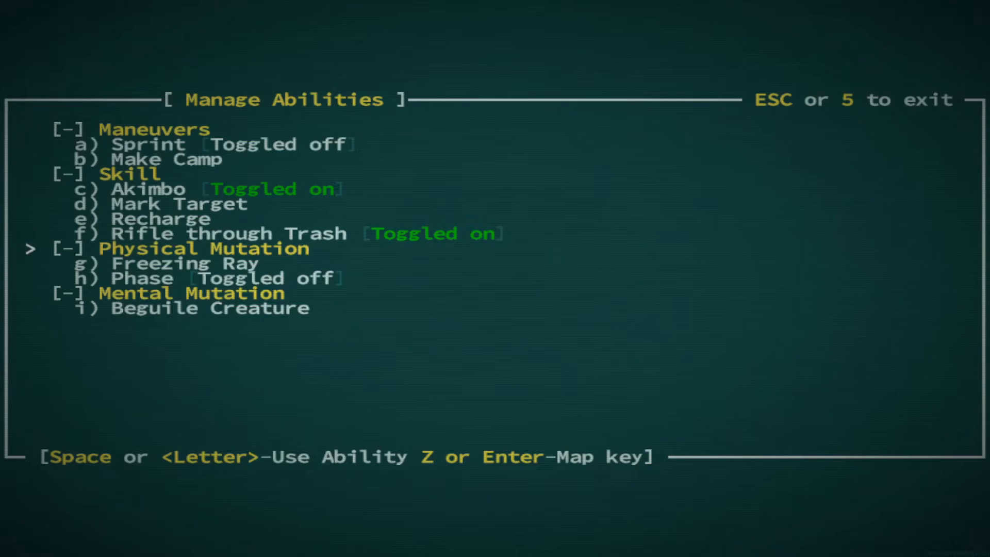
key("Escape")
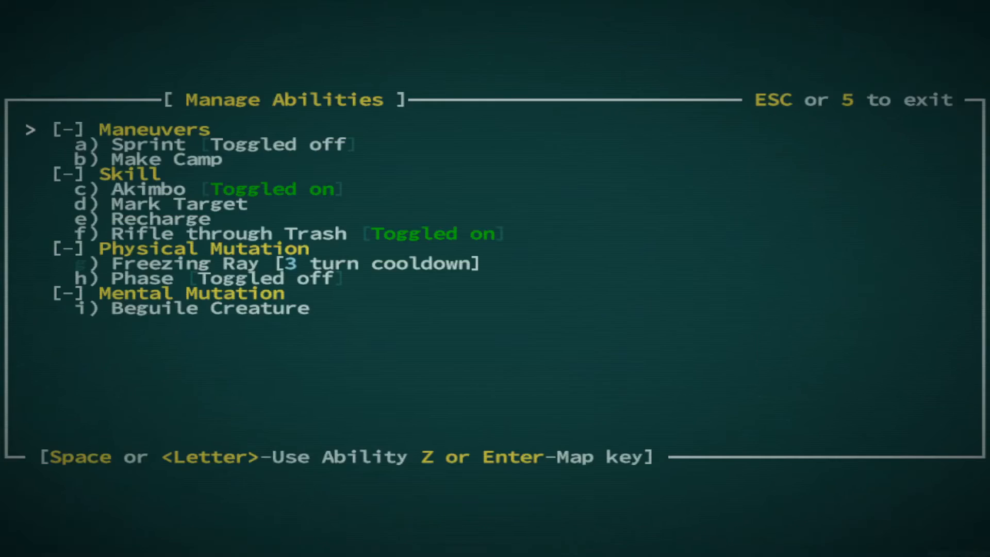
- Repeatedly freeze enemies with Freezing Ray, waiting out each cooldown
key("Down")
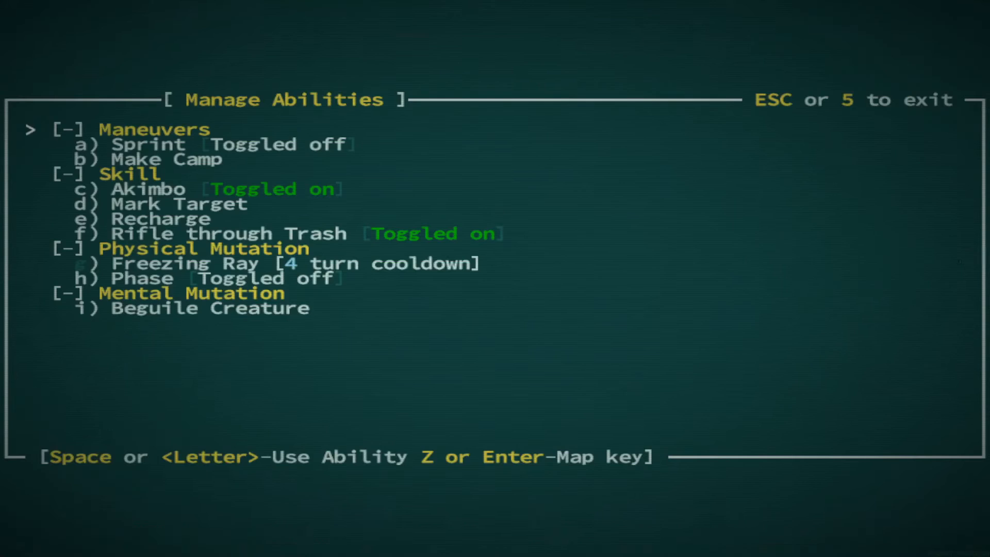
key("Escape")
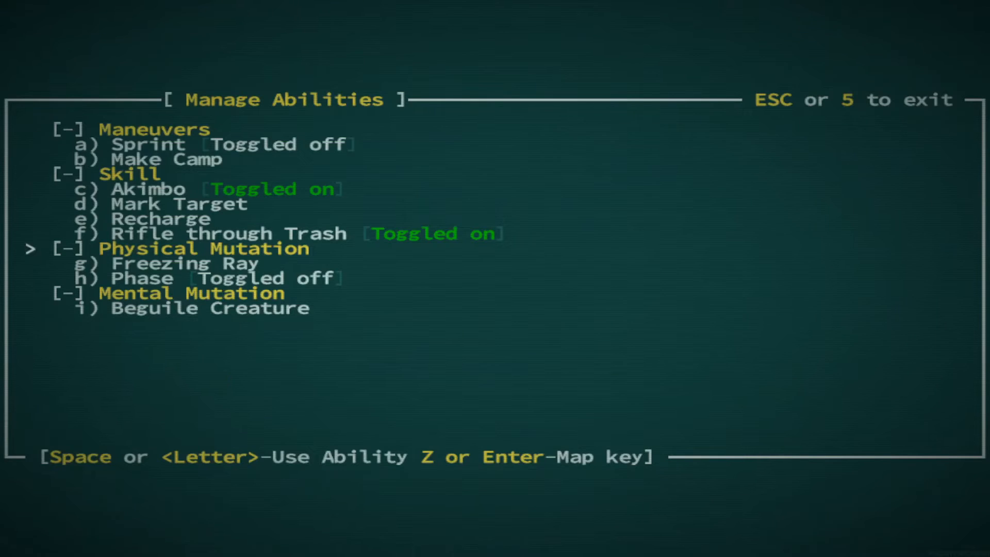
key("Escape")
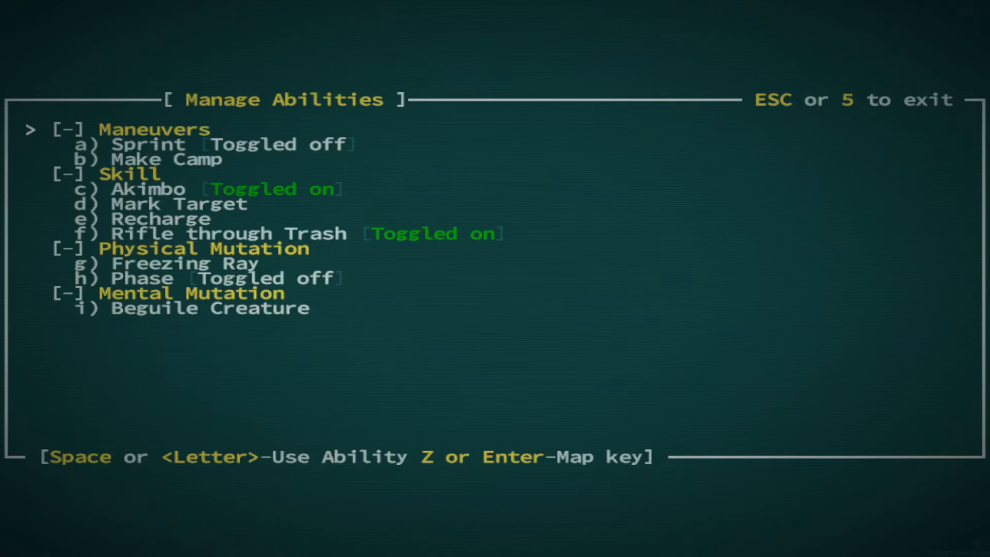
key("Escape")
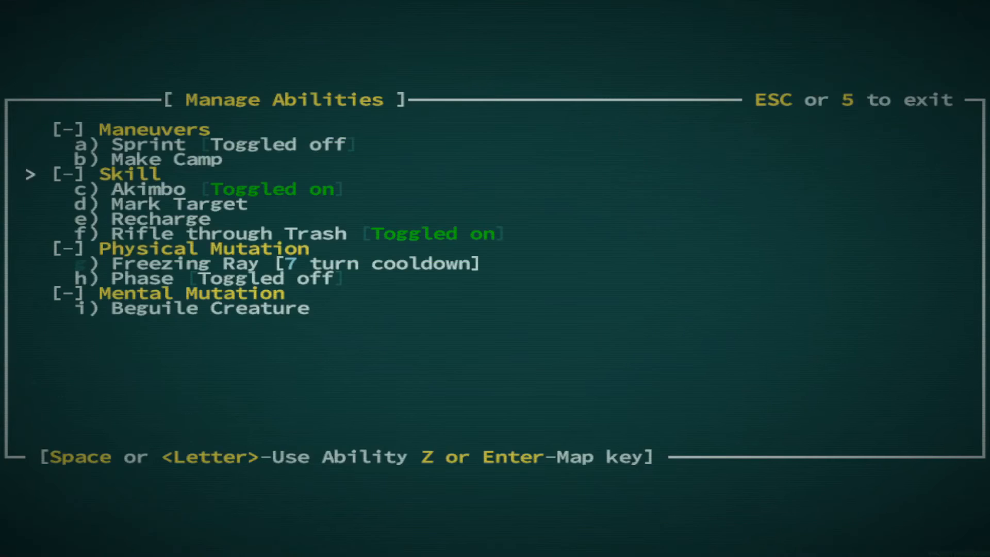
key("Escape")
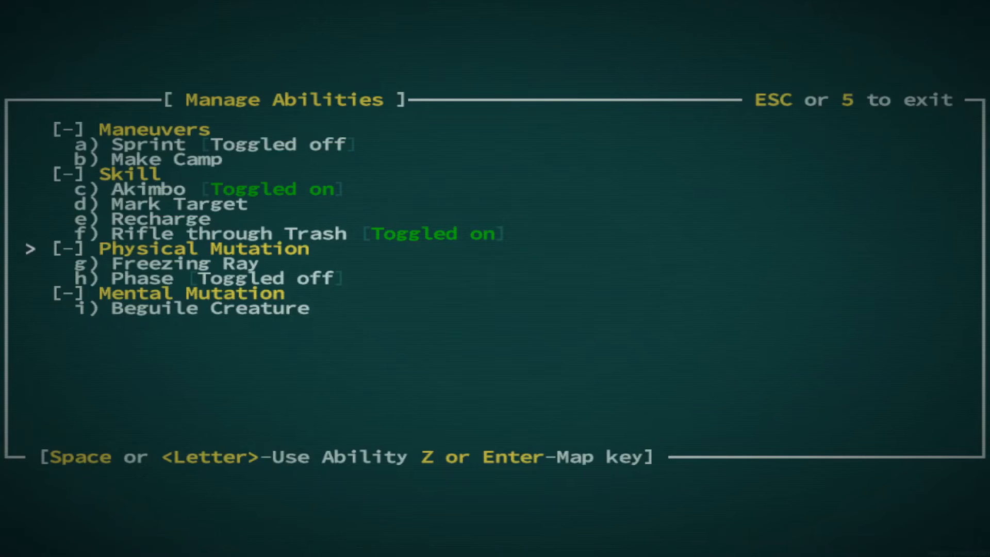
key("Escape")
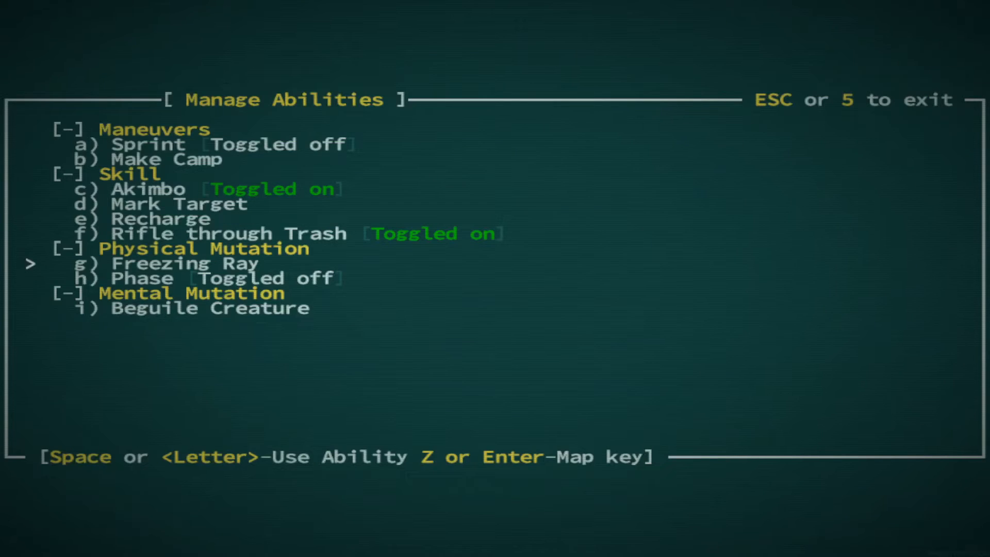
key("Escape")
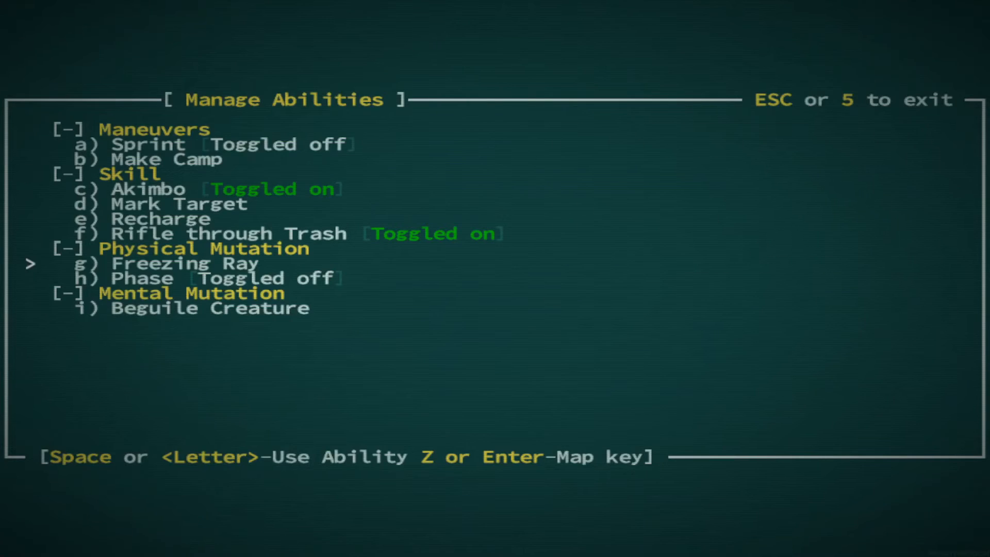
- Kill one qudzu with Freezing Ray and shoot another dead with the pistol
key("Escape")
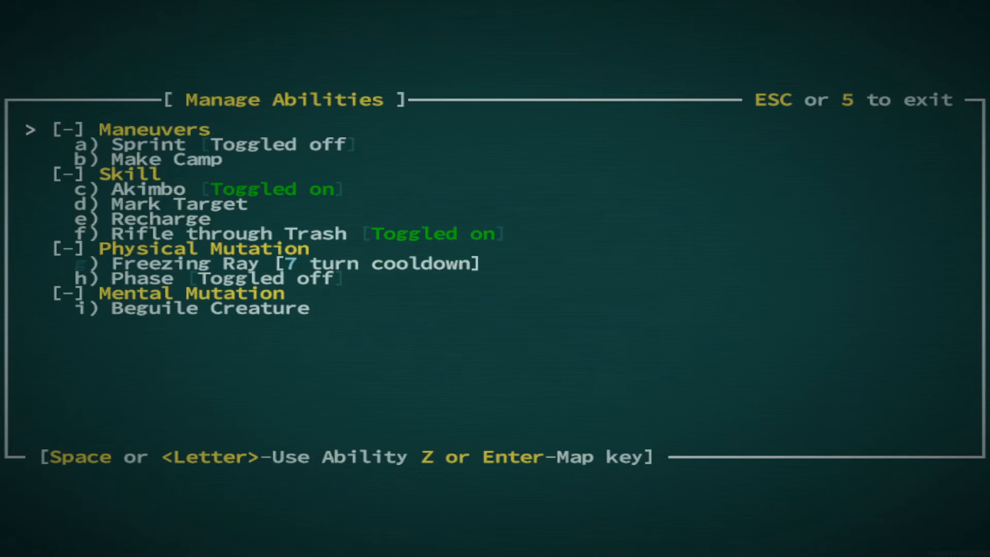
key("Escape")
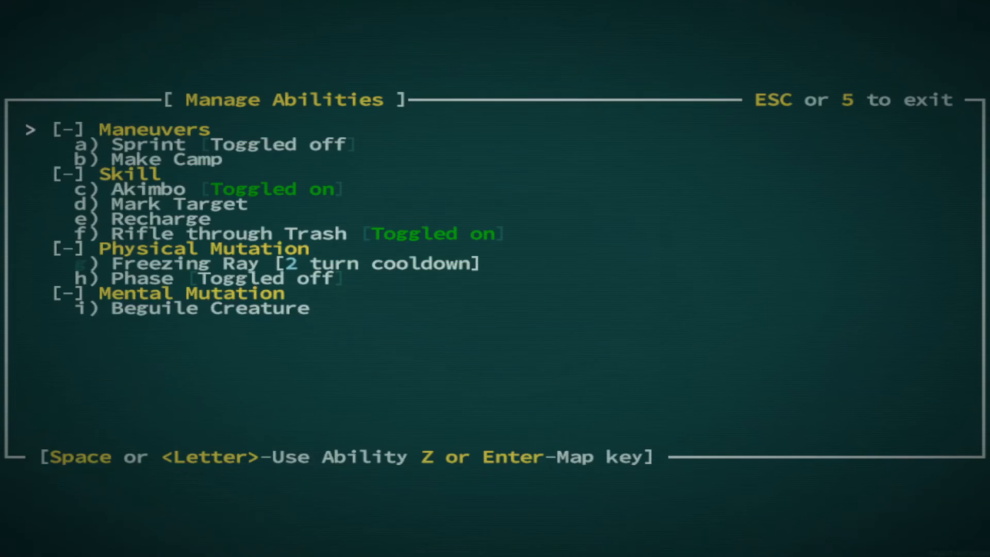
key("Escape")
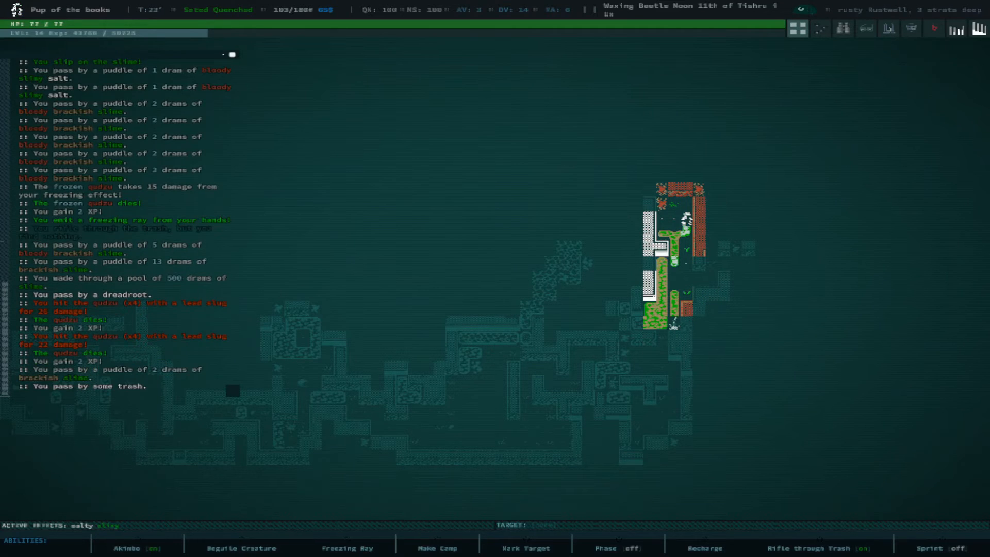
- Look at the hostile, trivial qudzu to read about its rust-shedding fronds
key("i")
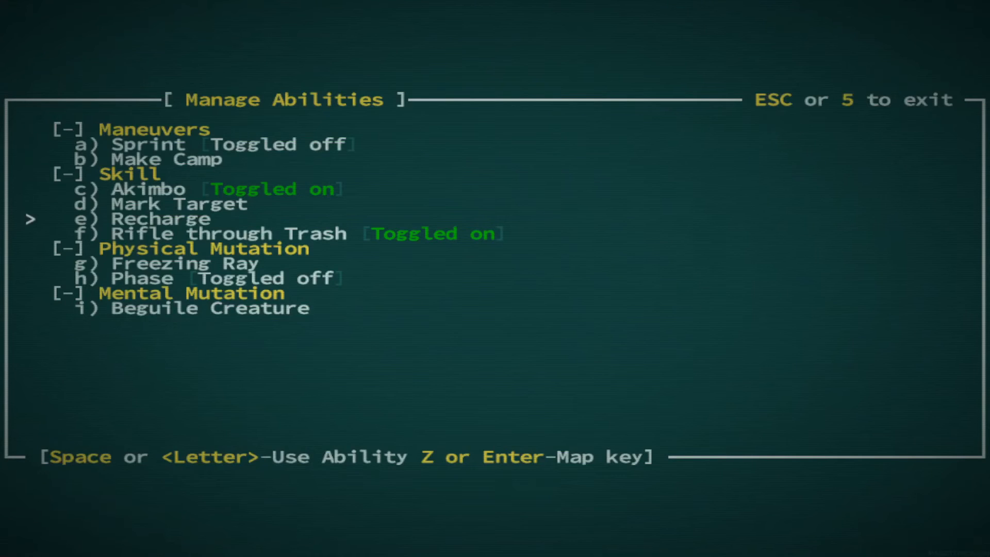
key("Escape")
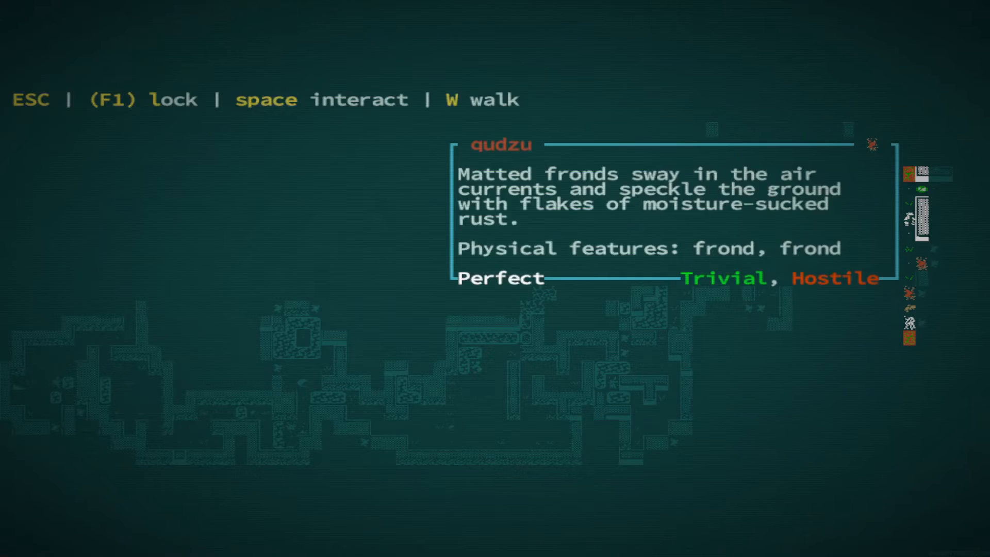
- Freeze the salty beetlebum, shoot the spider and vine, and dismiss the cracked-lens message
key("escape")
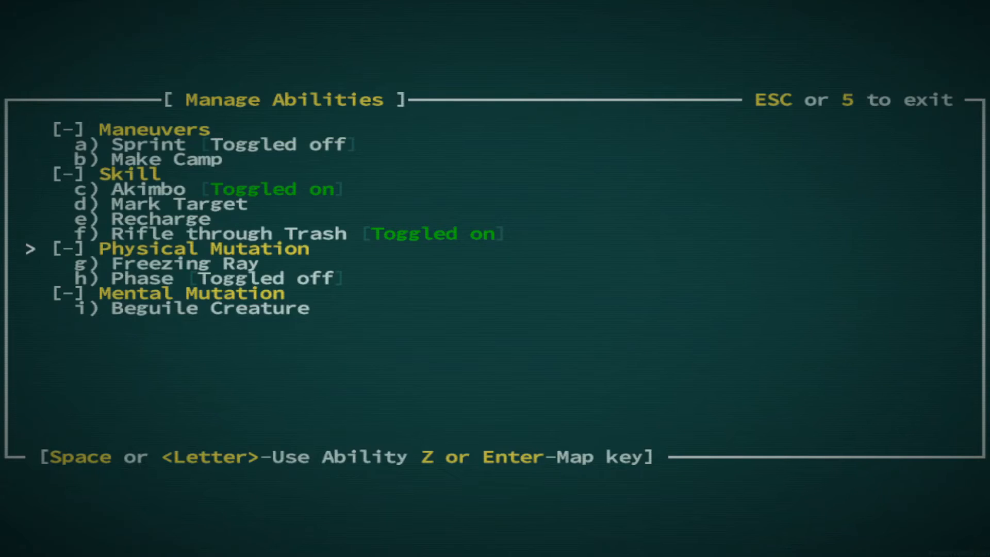
key("Escape")
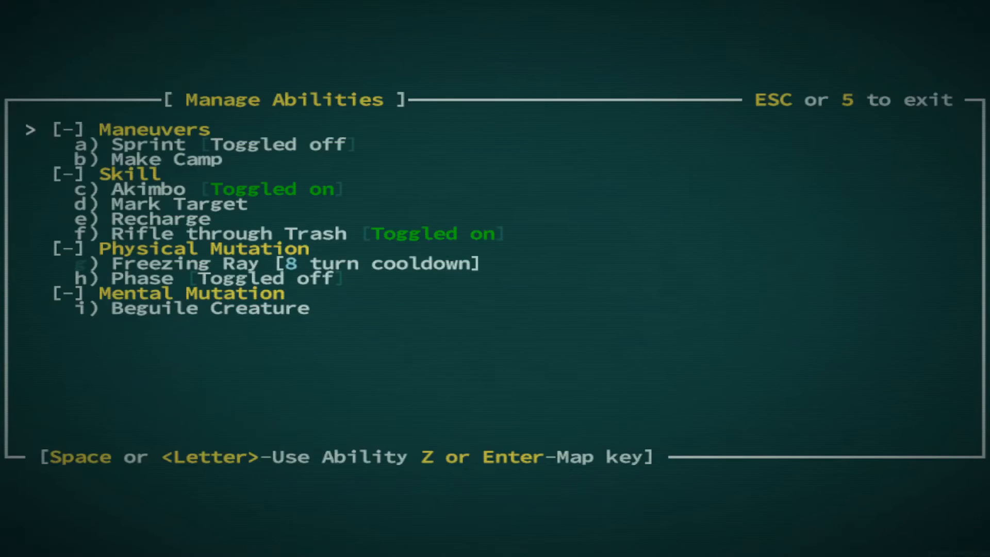
key("Escape")
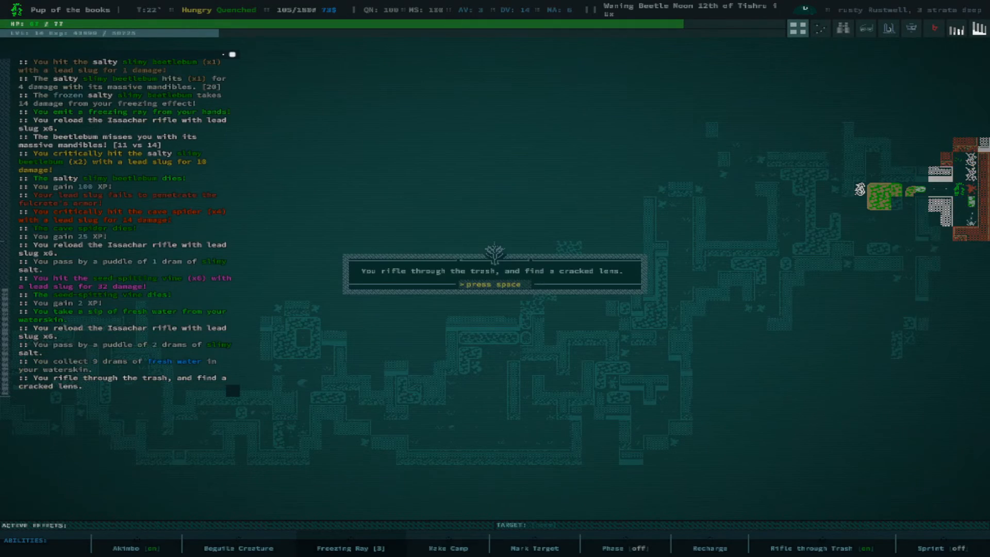
key("space")
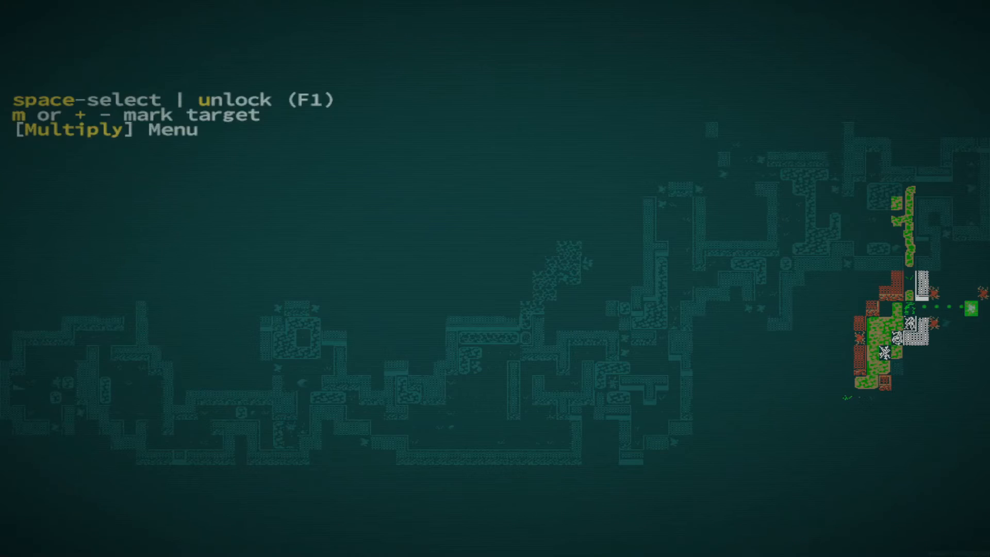
- Kill the cave spider and frozen qudzu, grab the chest's glowsphere, and check inventory
key("F1")
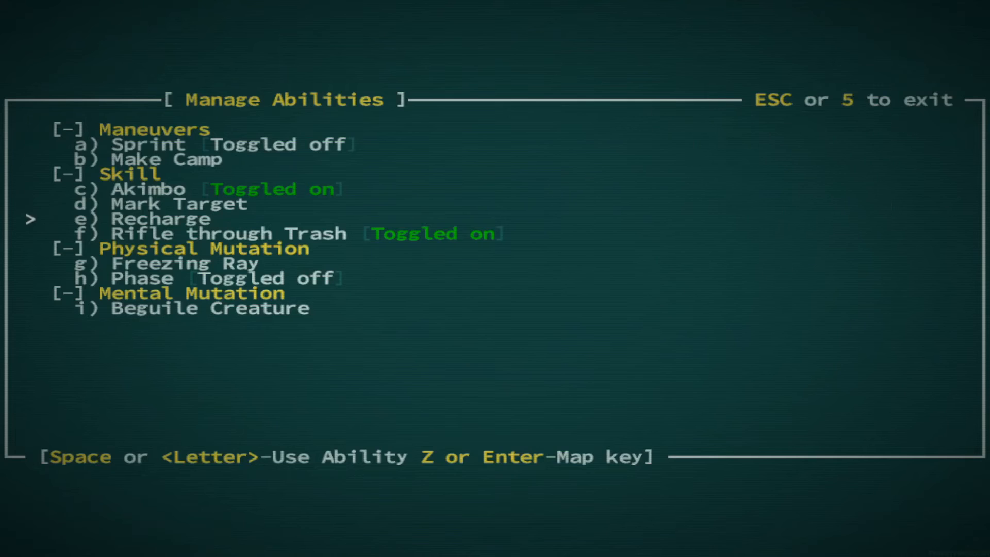
key("Escape")
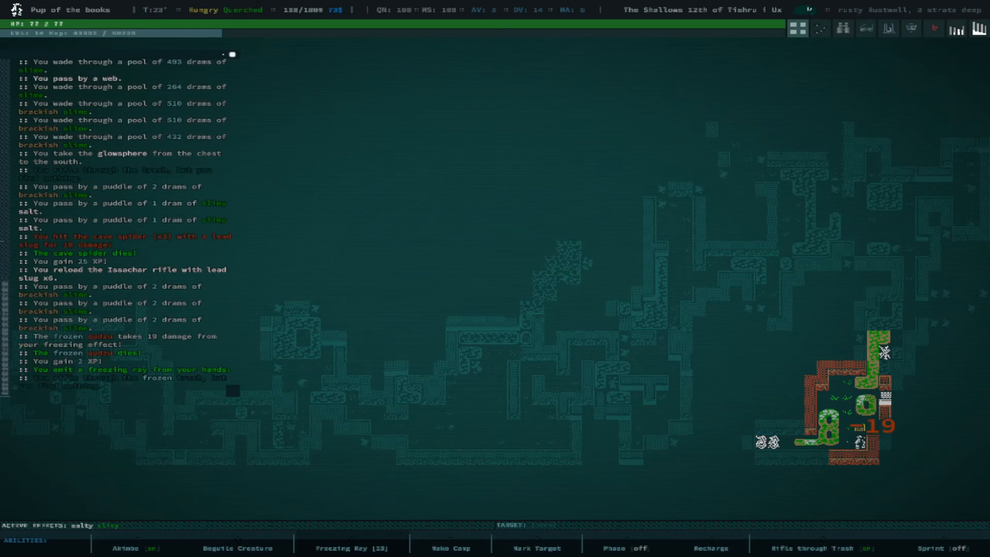
key("i")
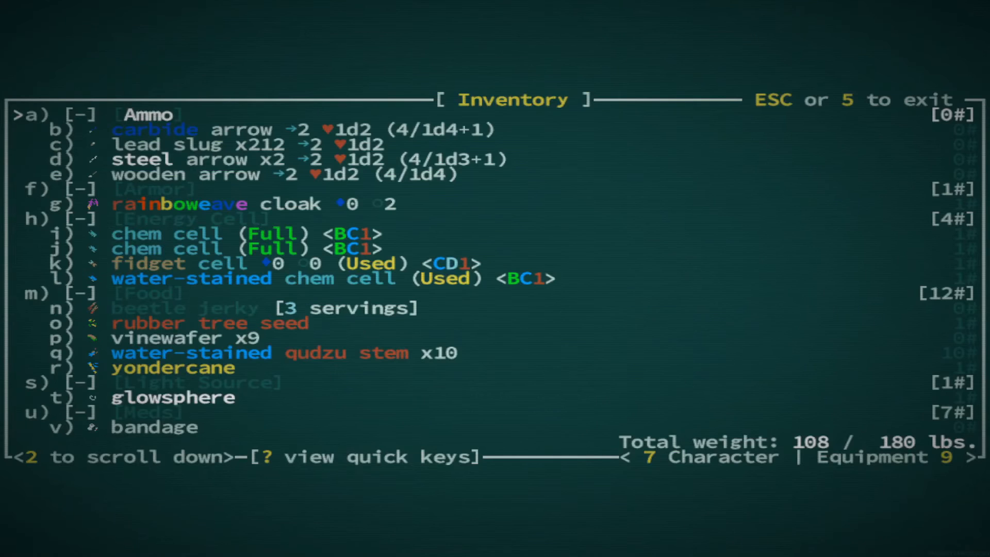
- Activate Phase and confirm its 68-turn cooldown in the abilities list
key("Escape")
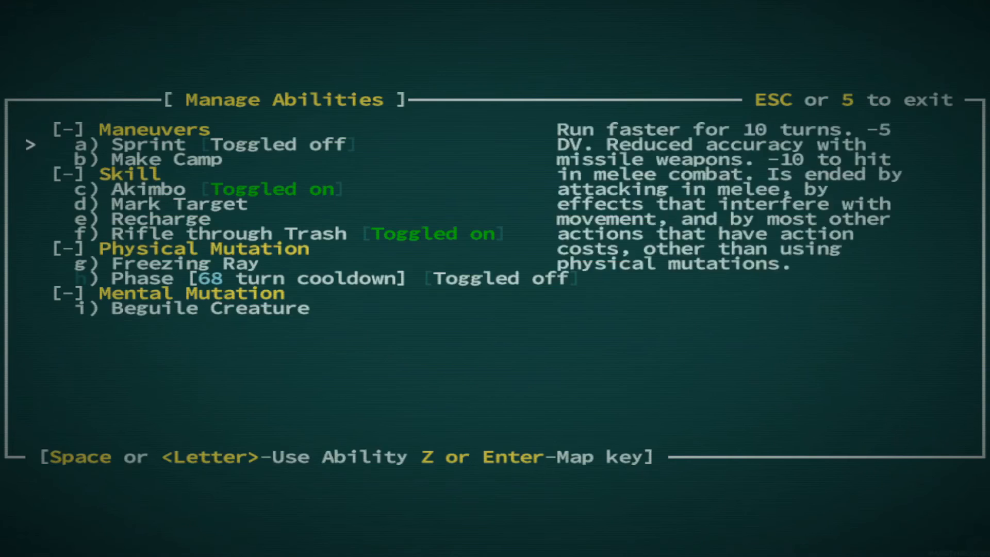
- Head north toward the brick-walled ruin while Phase cools down to 45 turns
key("Escape")
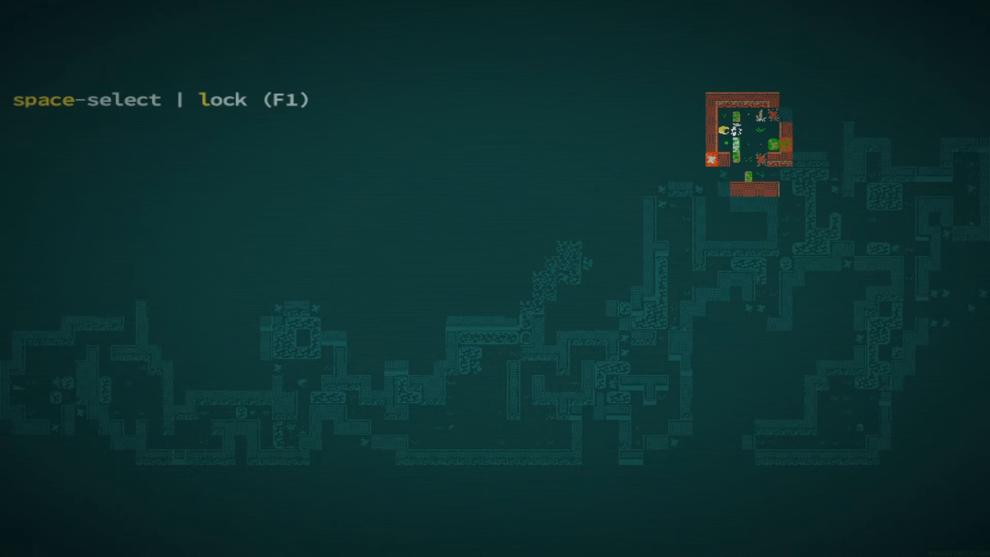
key("space")
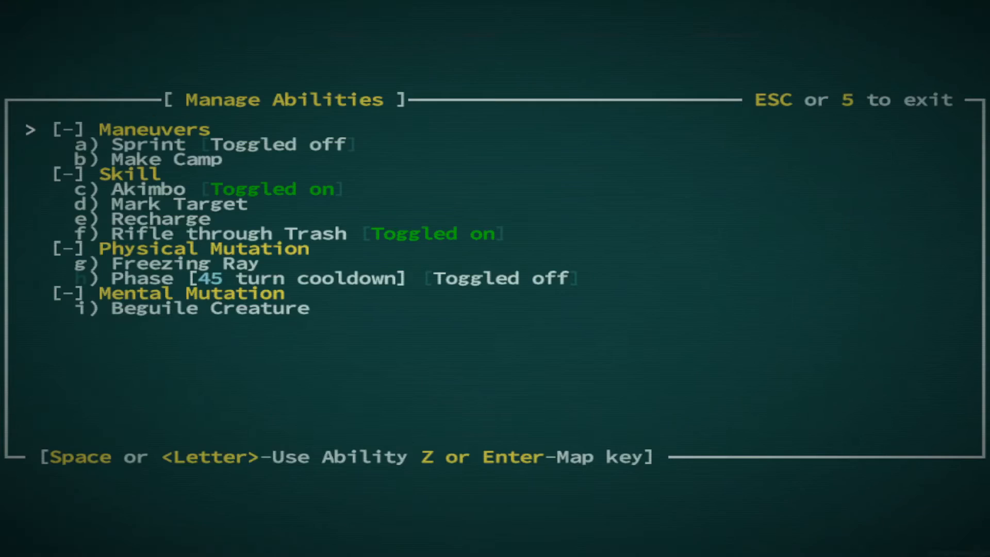
key("down")
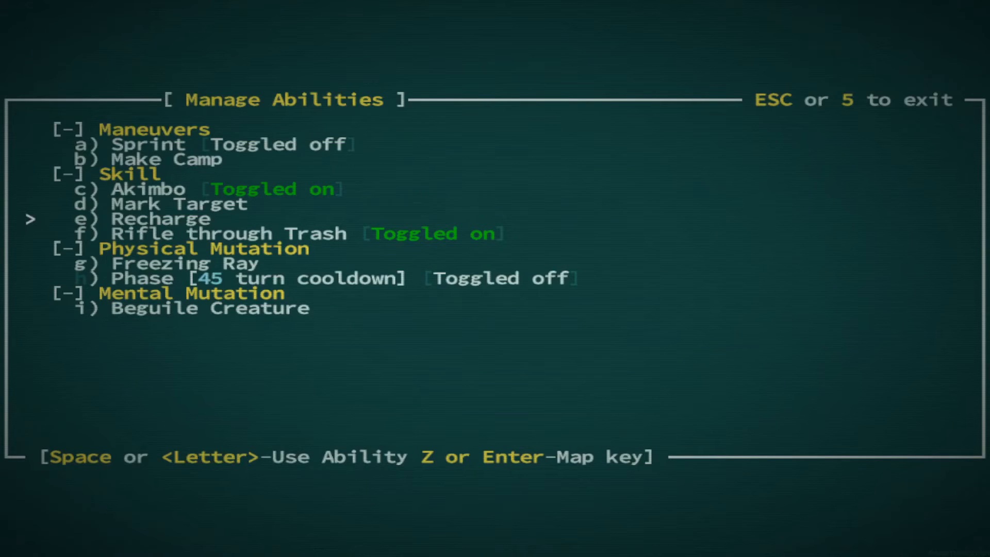
key("Escape")
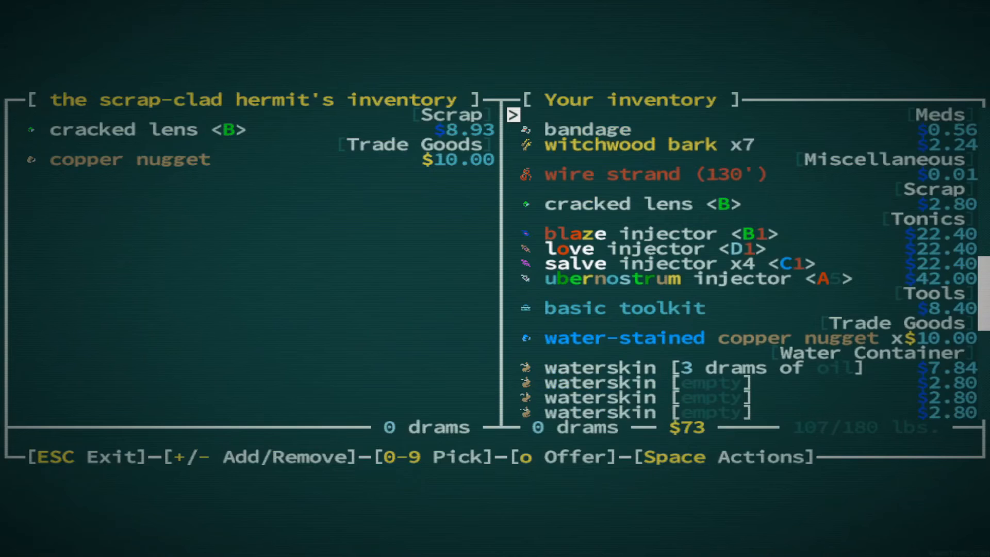
- Leave the scrap-clad hermit's barter screen offering a cracked lens and copper nugget
key("Escape")
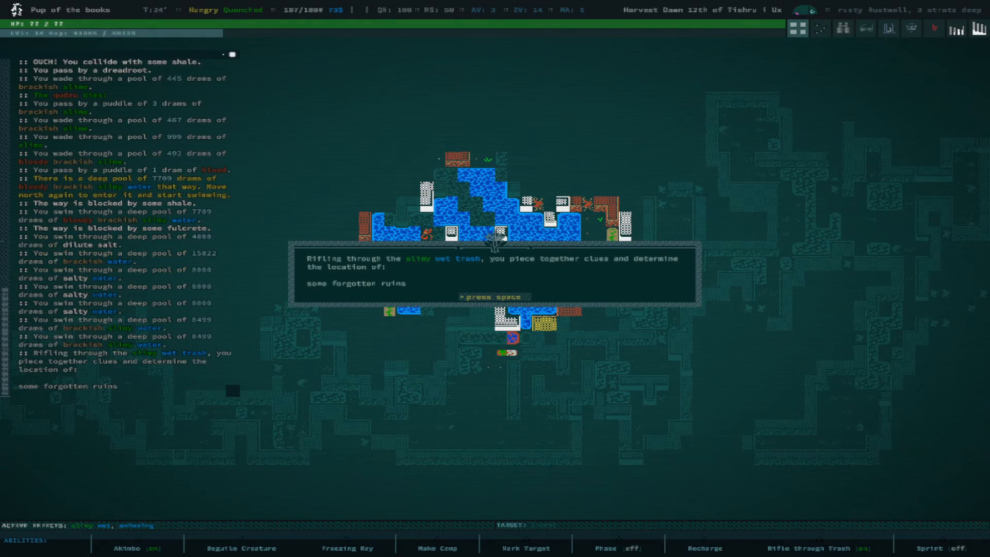
- Dismiss the forgotten ruins discovery and the Weirdwire Conduit copper wire completion messages
key("space")
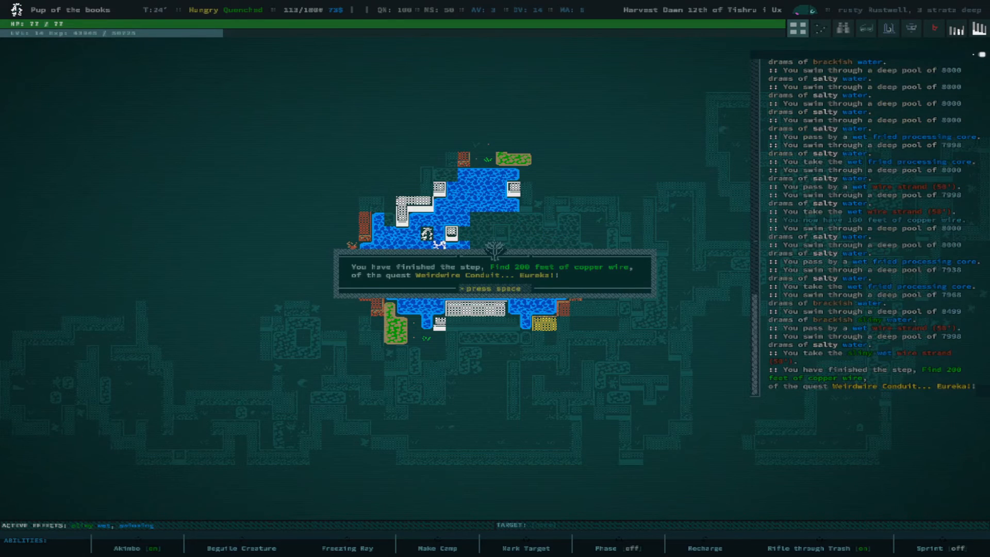
key("space")
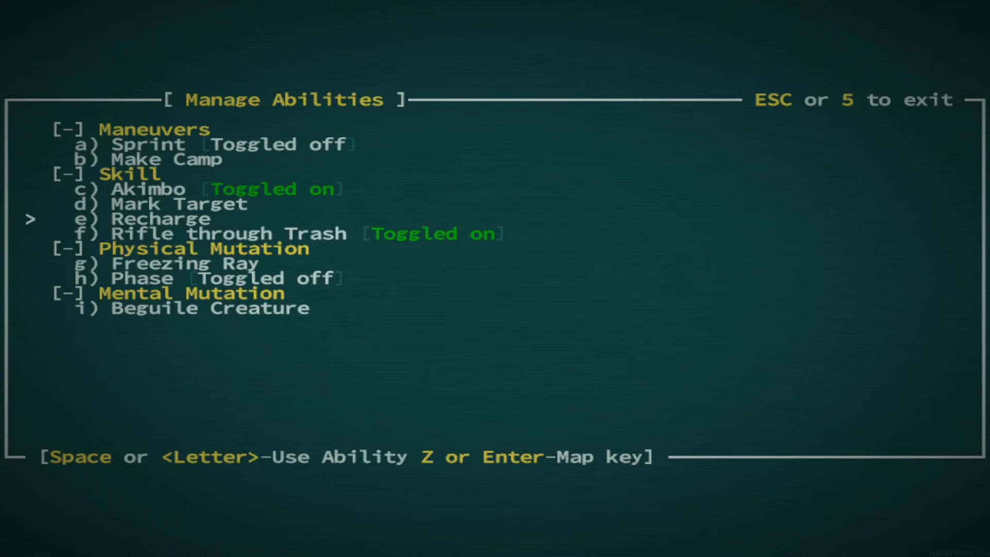
- Leave the abilities list and auto-walk to the nearest stairway up
key("Escape")
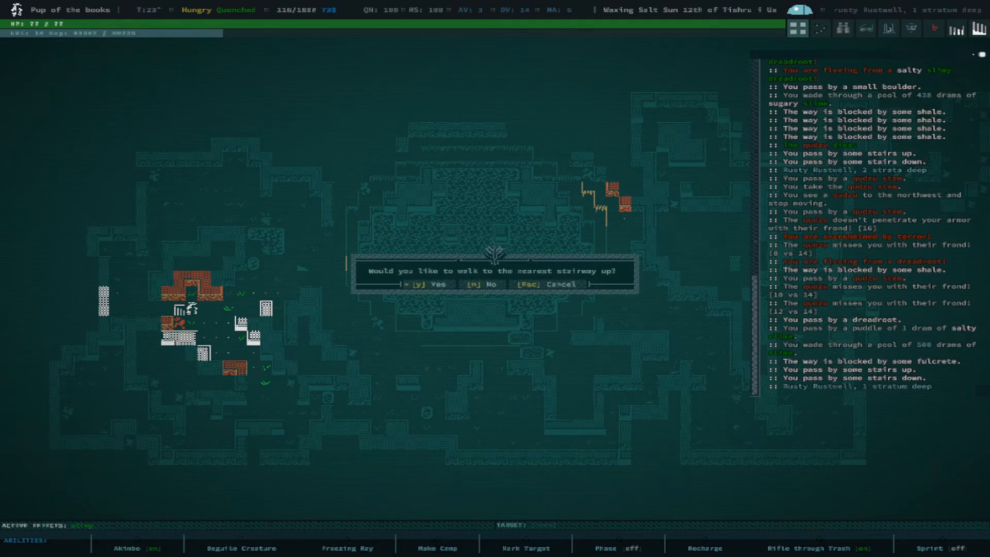
key("y")
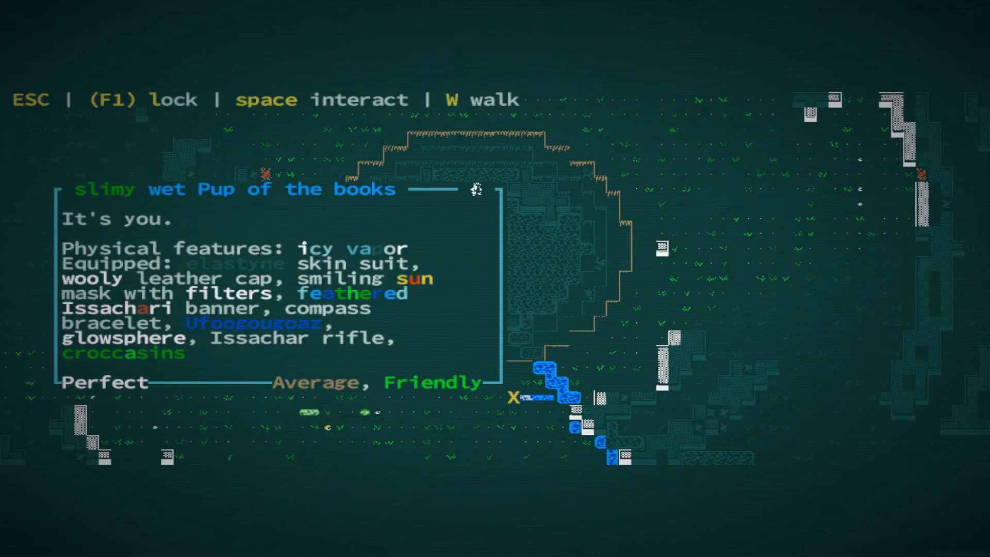
- Close the gunslinger's own slimy, wet description and equipped gear listing
key("Escape")
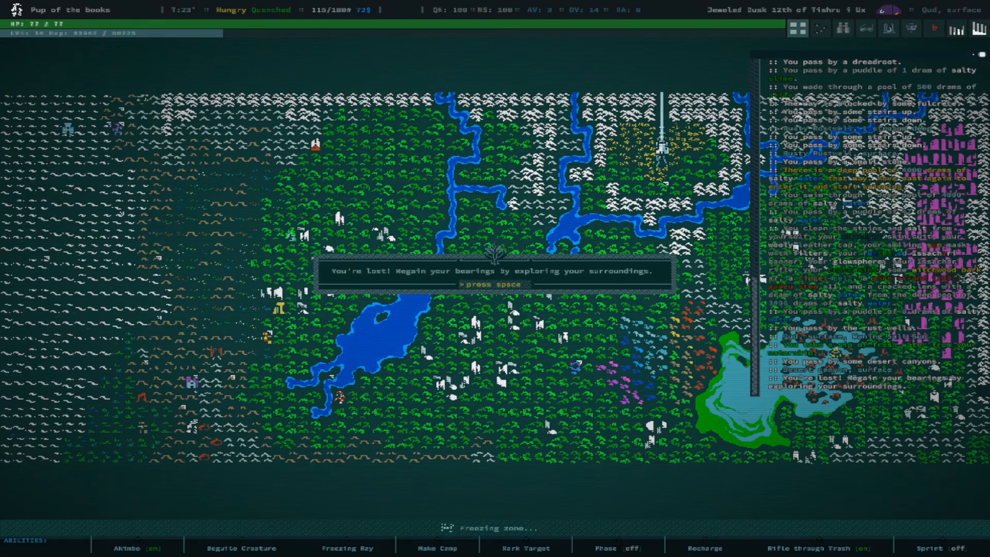
- Dismiss the 'You're lost!' notice on the surface world map
key("space")
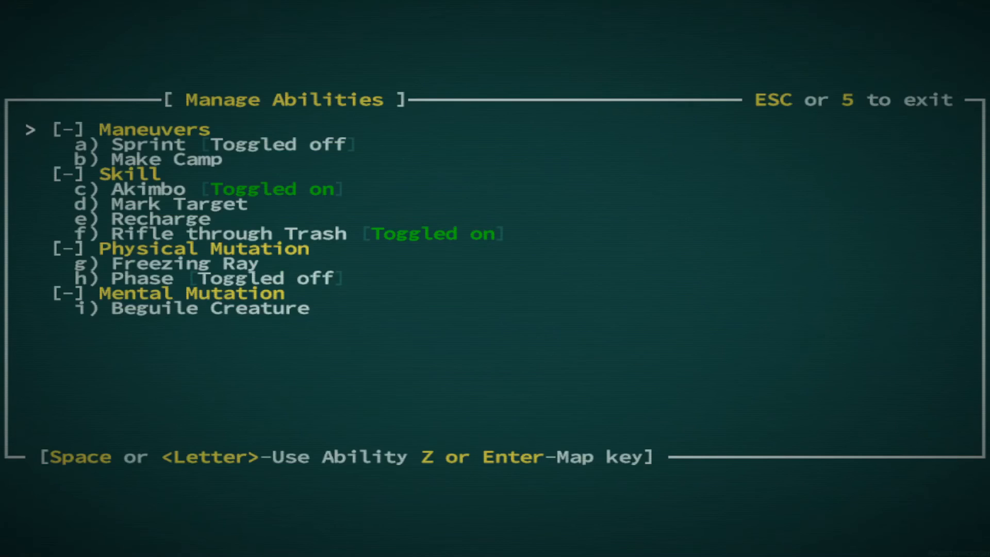
- Close the abilities list before fighting the frozen boar and tortoise
key("Escape")
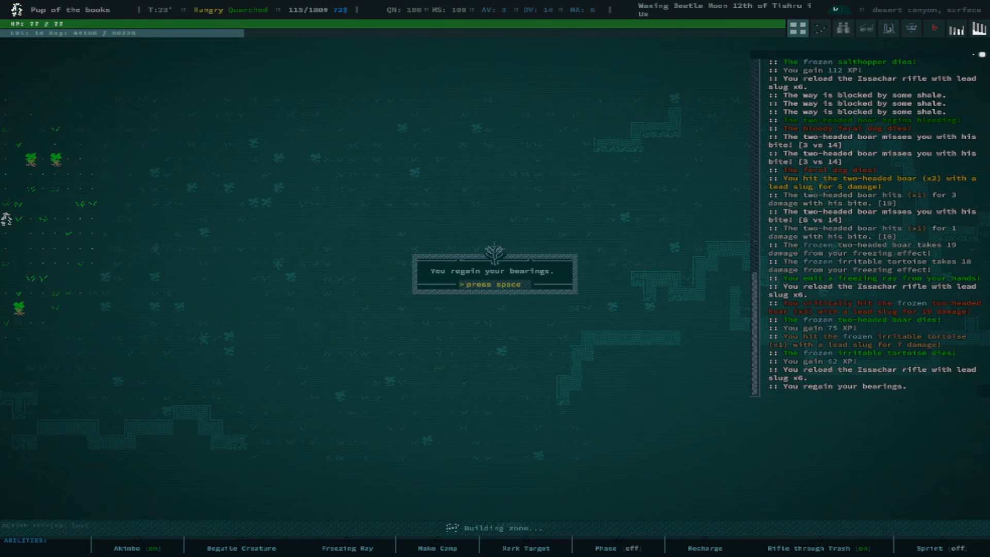
- Dismiss the regained-bearings and Joppa recoiler reward messages, then browse Argyve's wares
key("space")
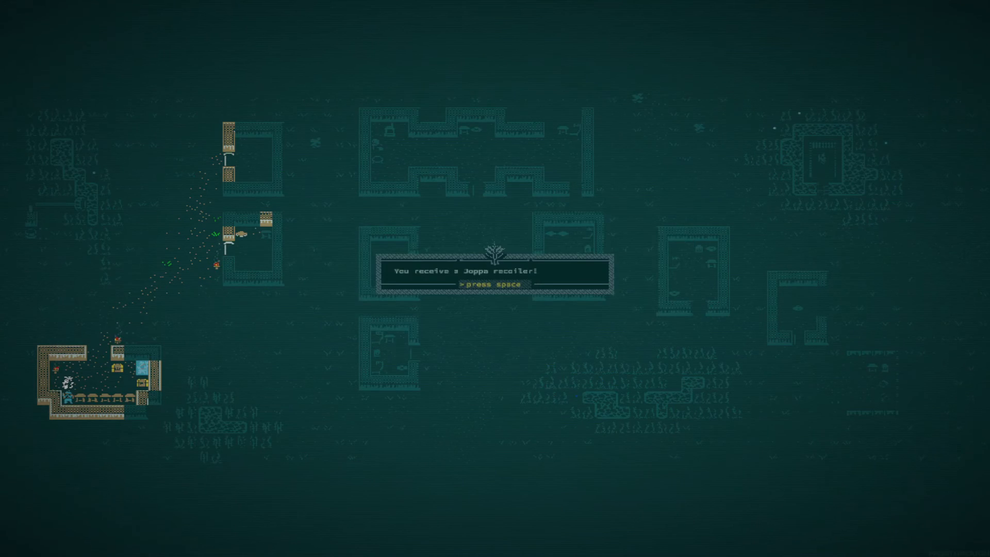
key("space")
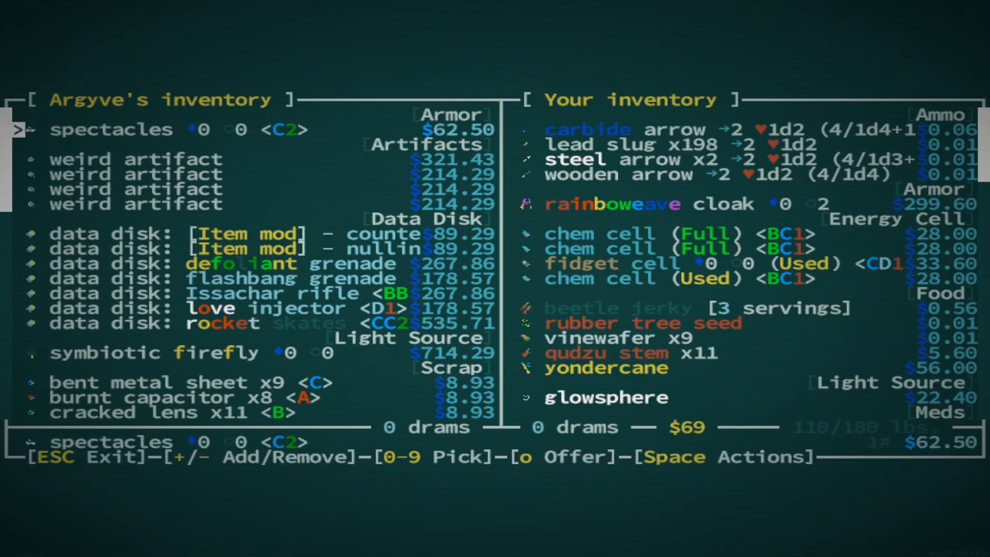
key("Down")
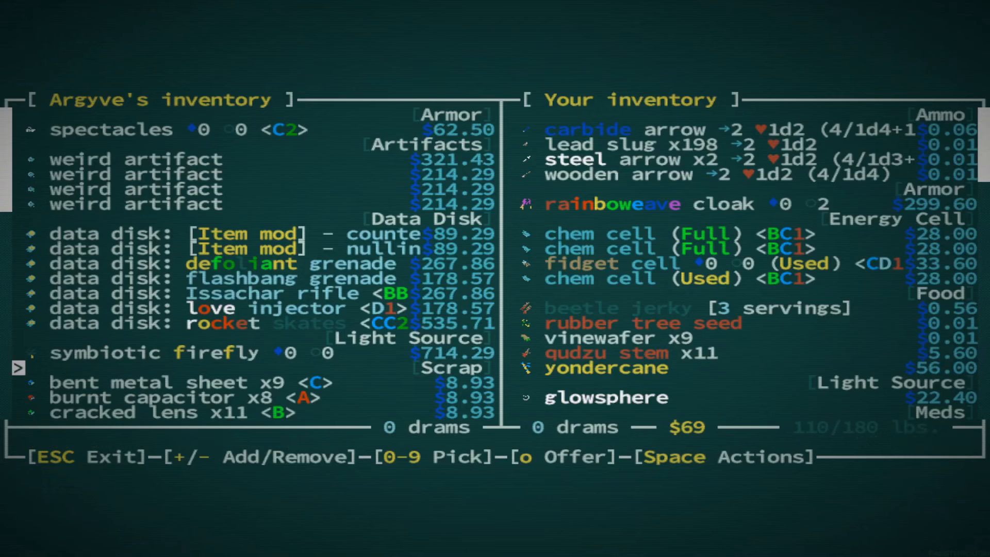
- Scroll through Argyve's data disks for sale, then leave his trade
scroll("down", 3)
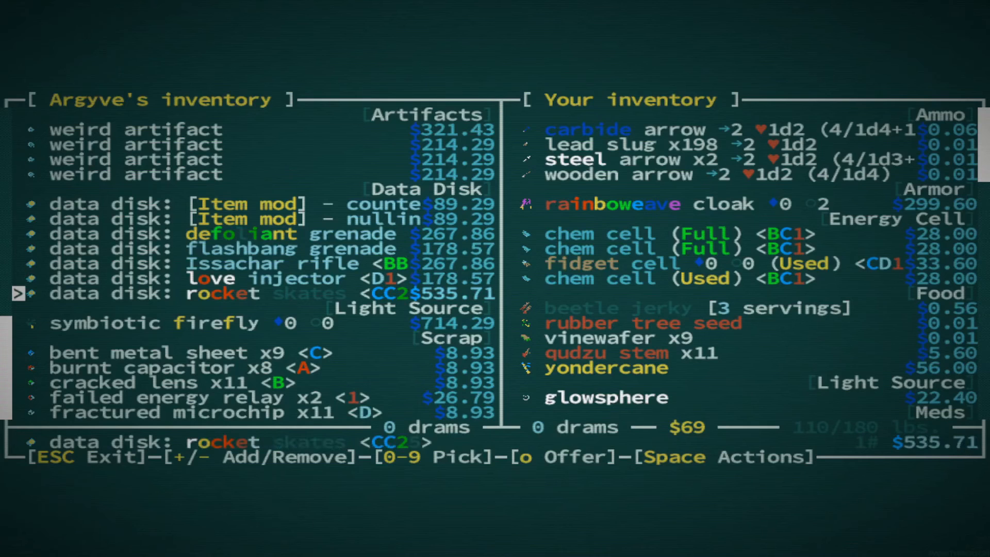
key("up")
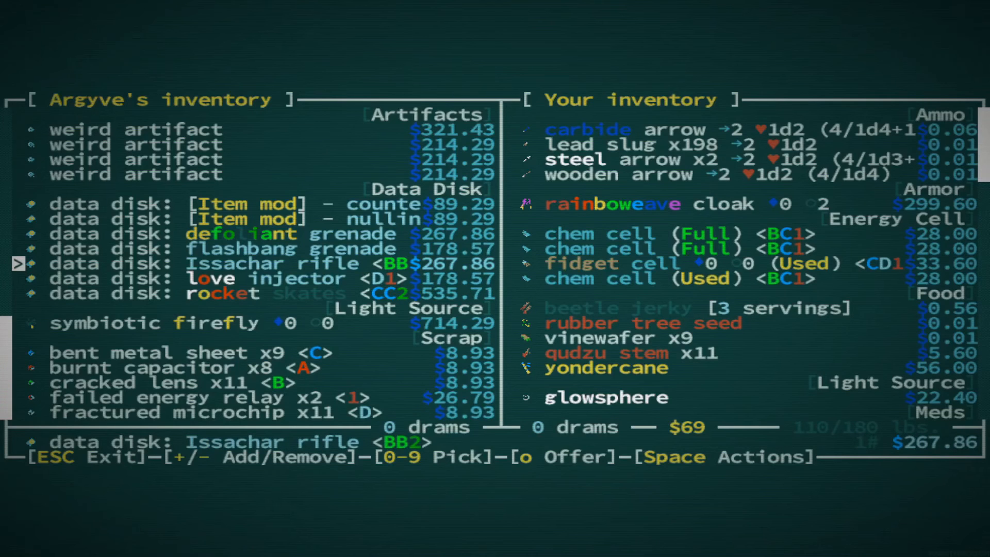
scroll("up", 3)
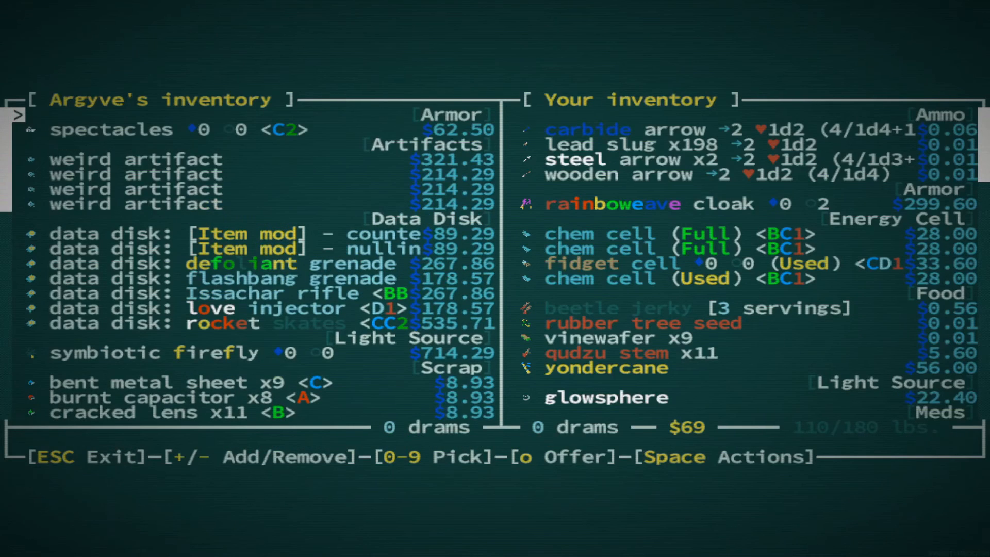
key("Escape")
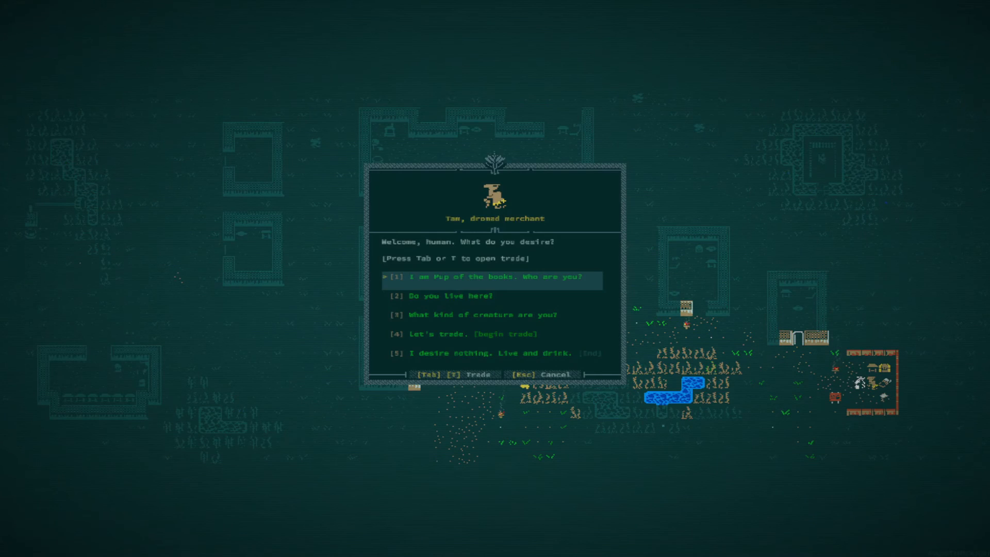
- Open trading with Tam and browse his stock down to the weird artifacts
key("tab")
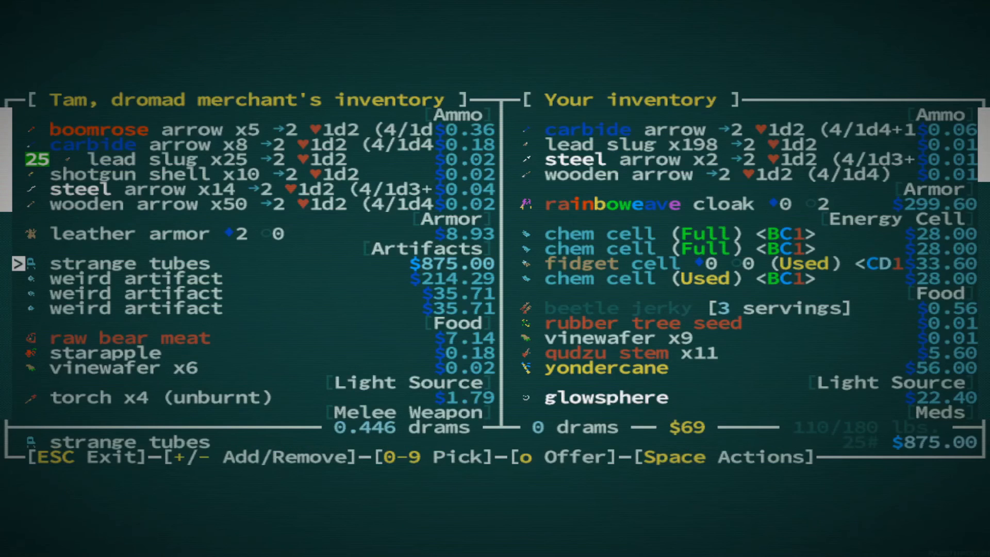
key("Down")
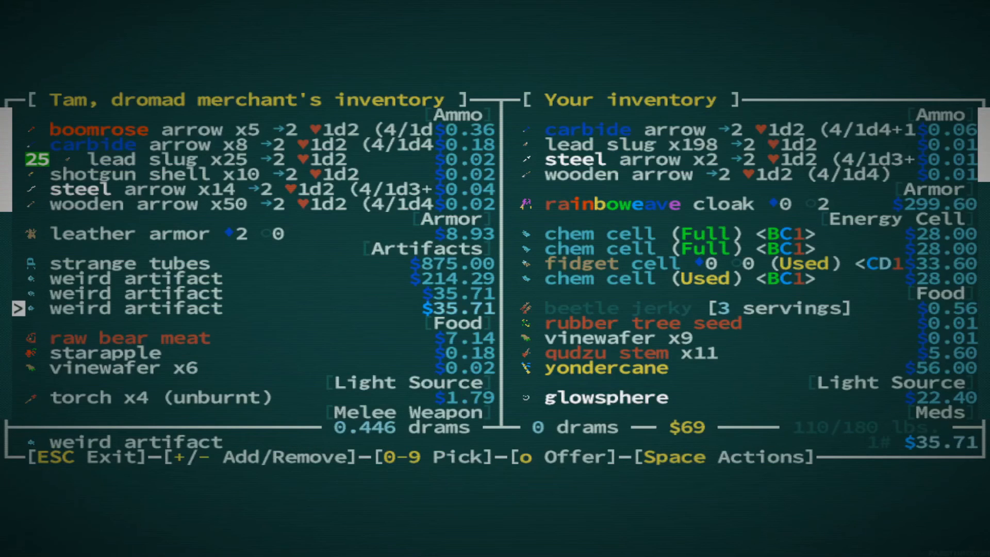
scroll("down", 3)
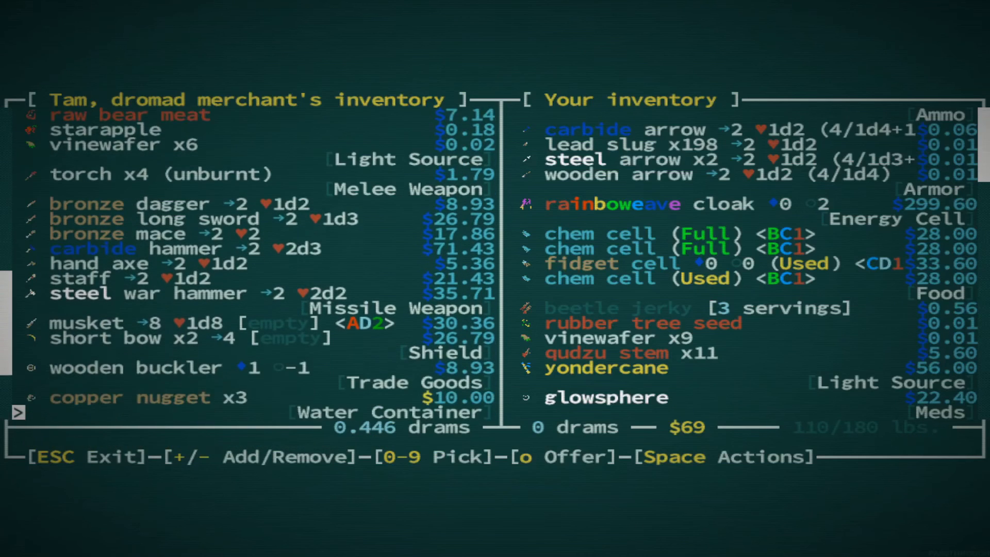
scroll("down", 3)
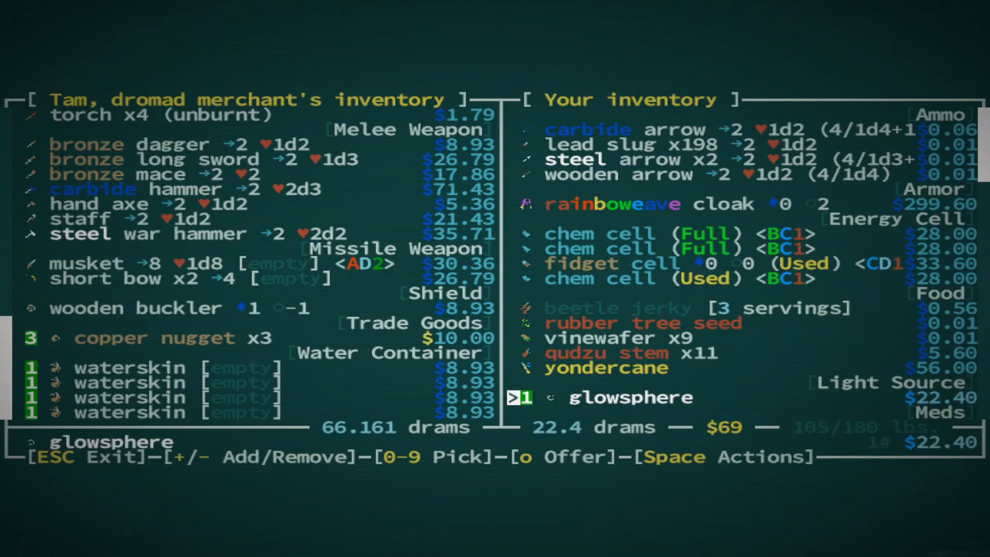
scroll("down", 3)
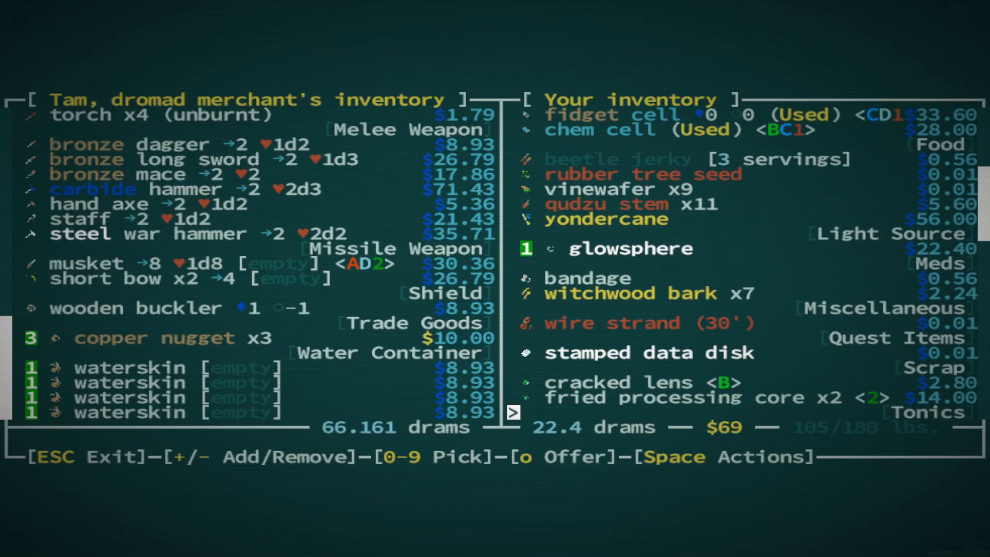
scroll("down", 3)
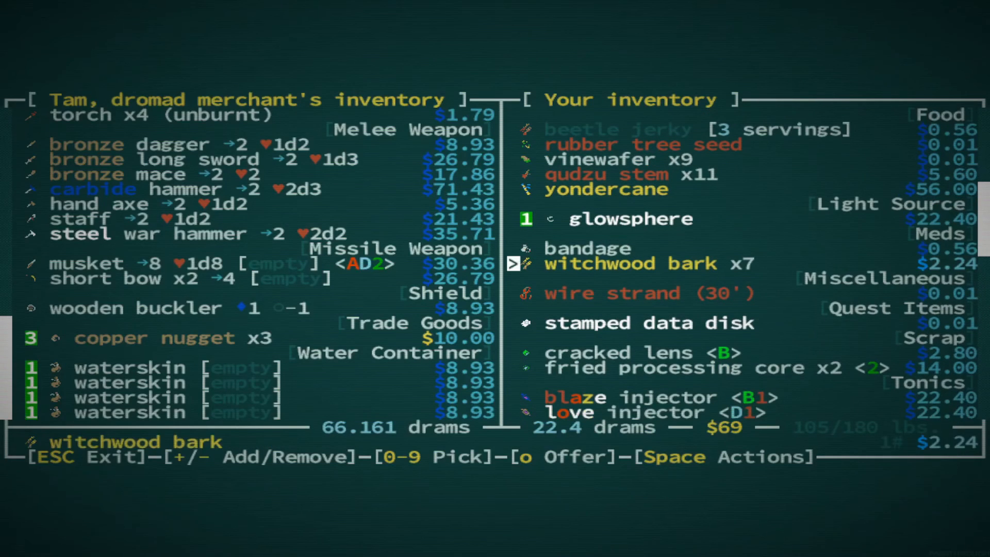
- Pick glowsphere, qudzu stems and cells from own goods and propose the trade
key("down")
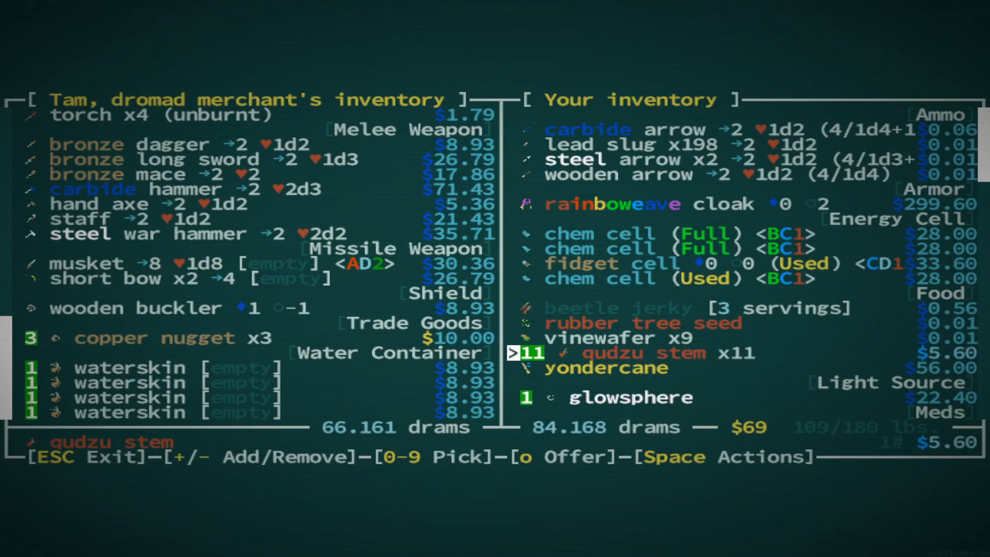
scroll("down", 3)
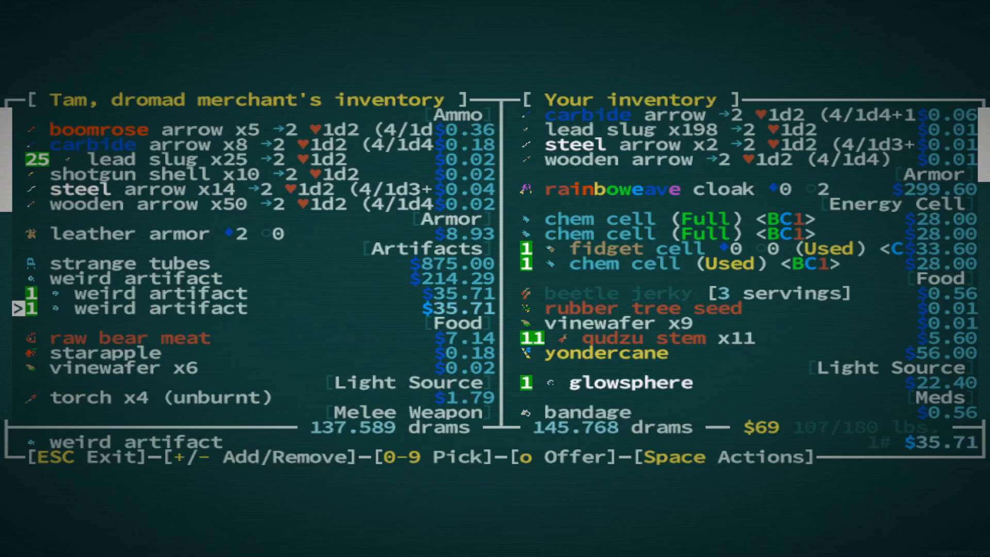
key("o")
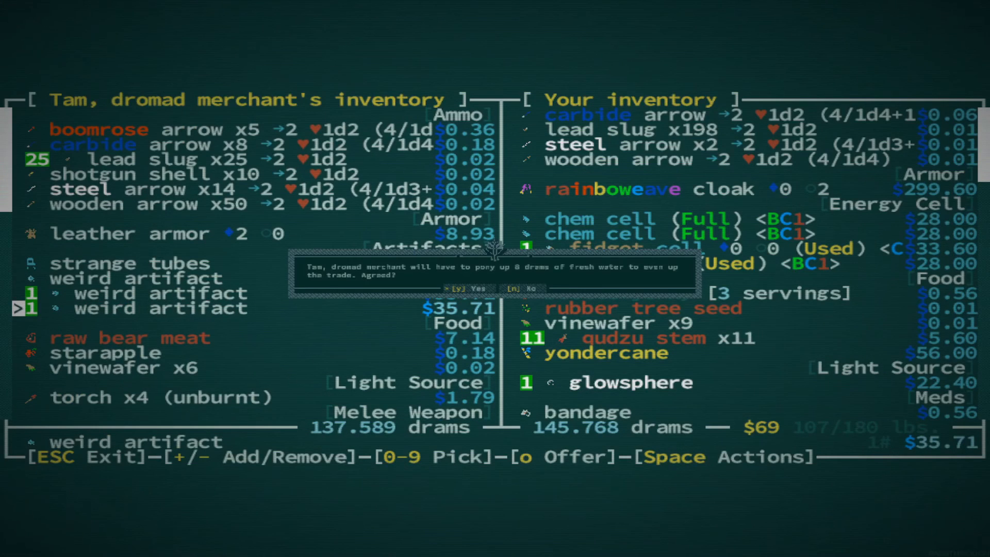
- Accept Tam's trade and check the equipped glowsphere in the equipment view
key("y")
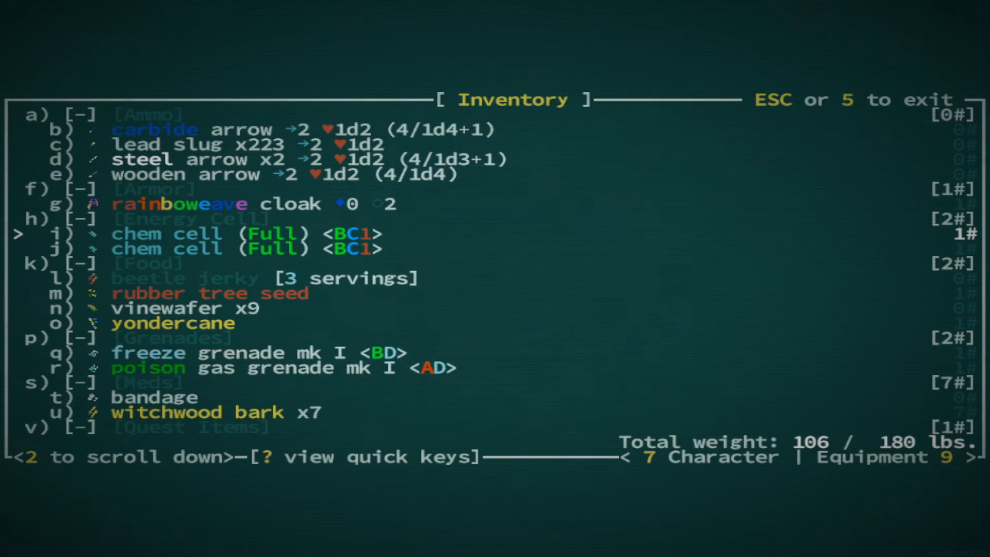
key("Escape")
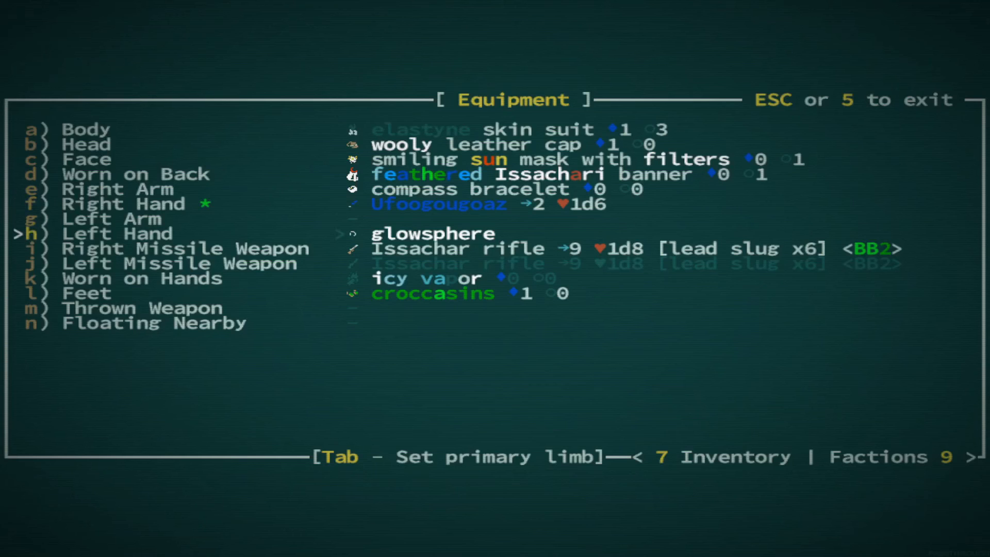
key("down")
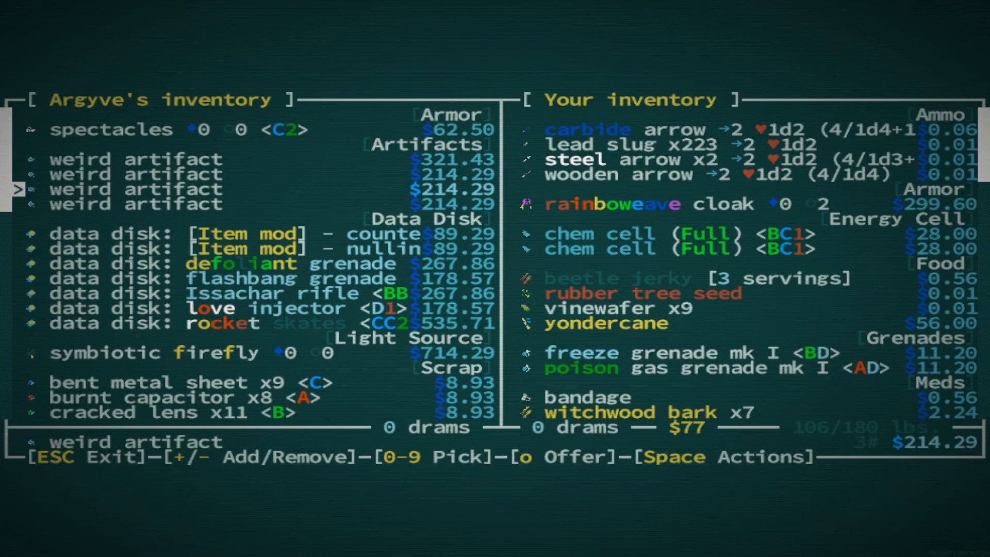
- Mark Argyve's love injector data disk, offer the grenades, and propose the trade
key("down")
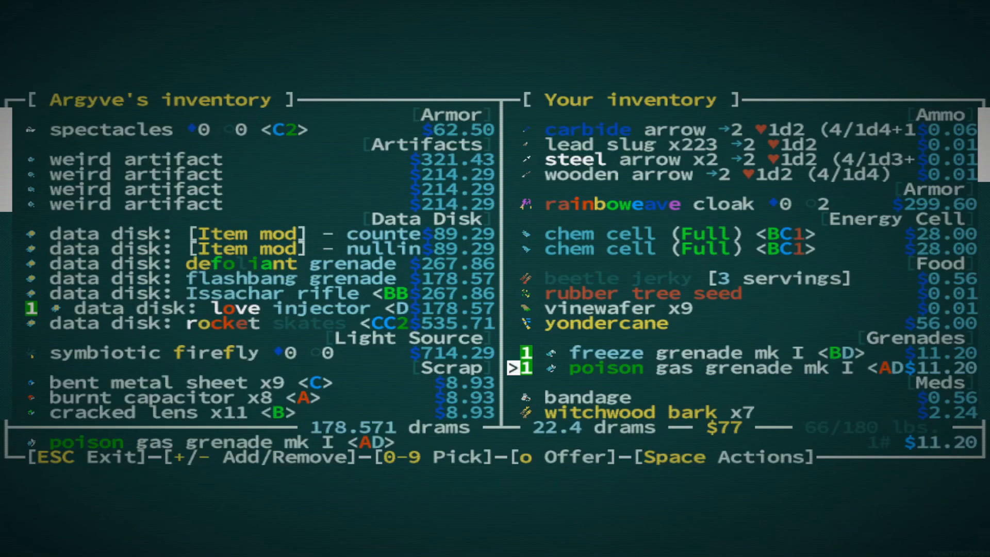
scroll("down", 3)
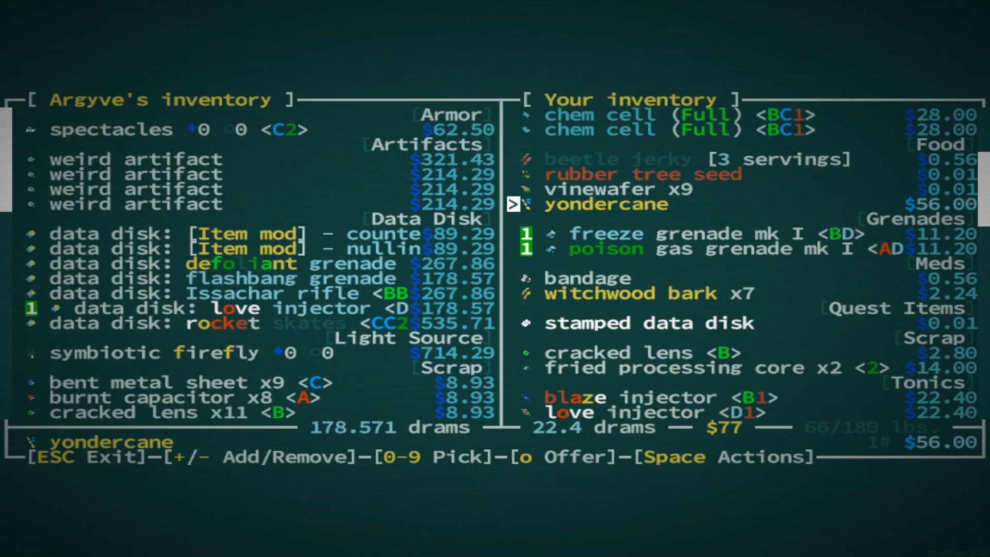
scroll("down", 3)
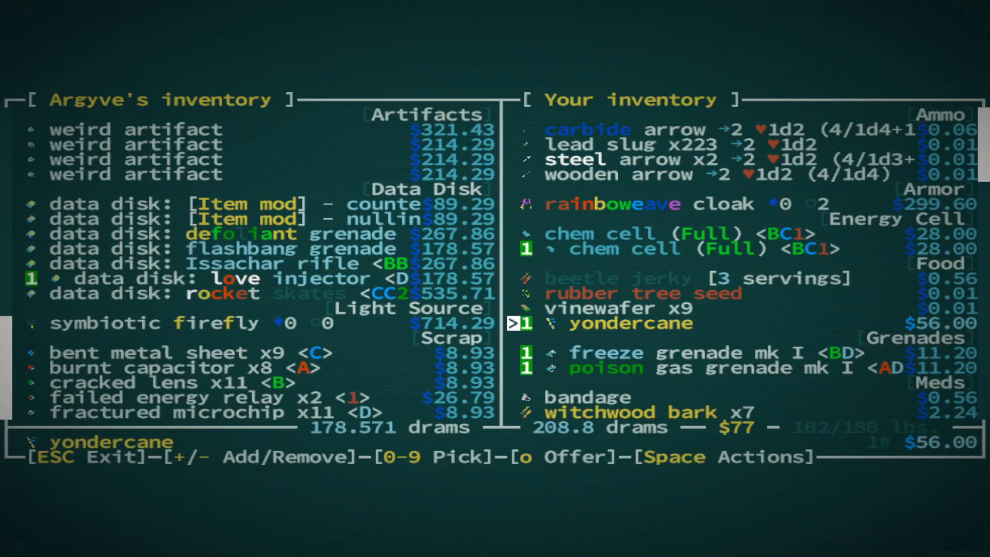
key("o")
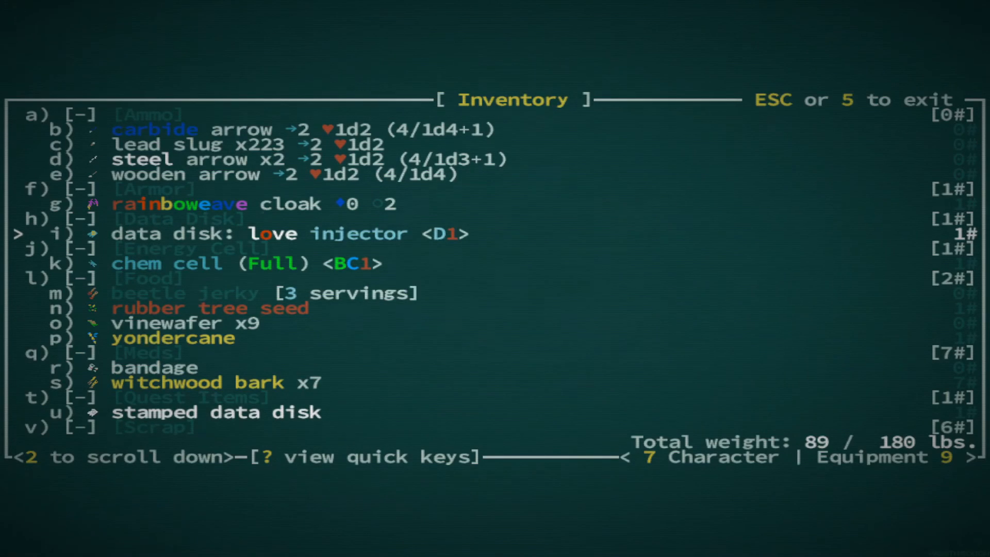
- Learn love injectors from the disk, then dismiss the salt marsh bearings and ruins messages
key("Escape")
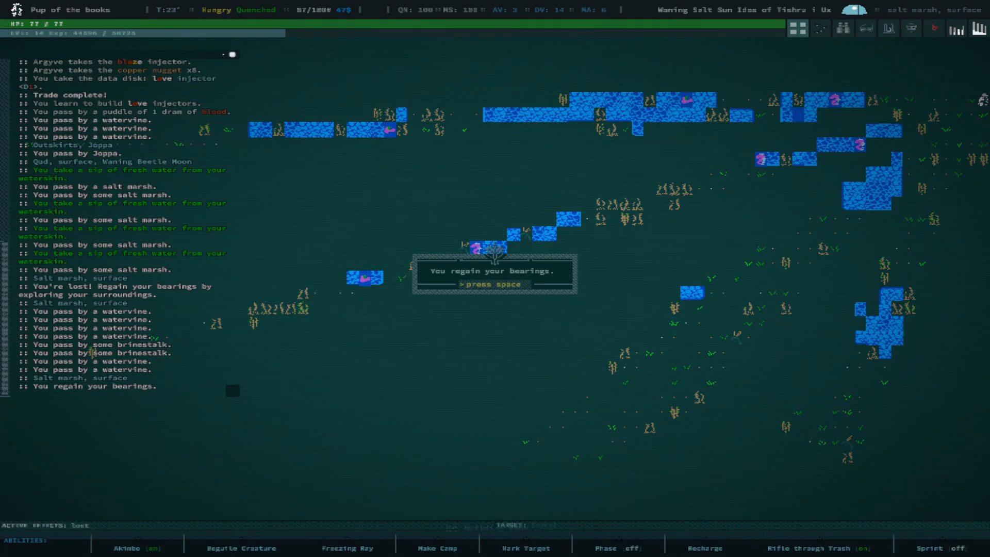
key("space")
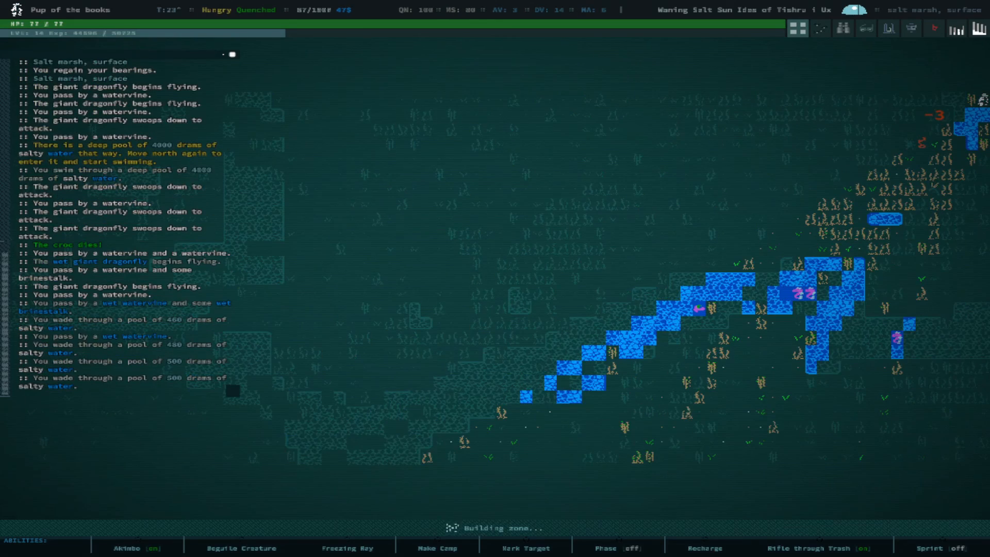
key("space")
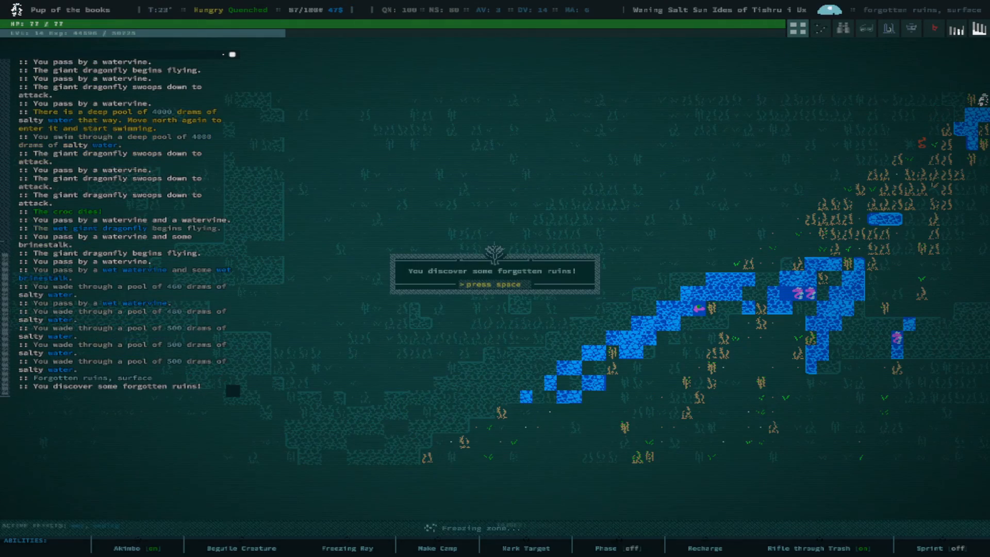
key("space")
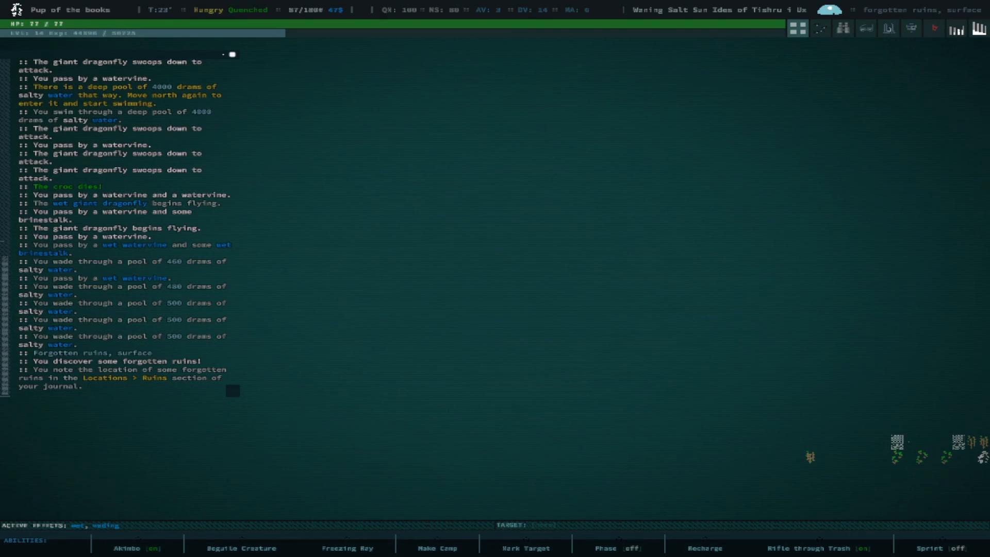